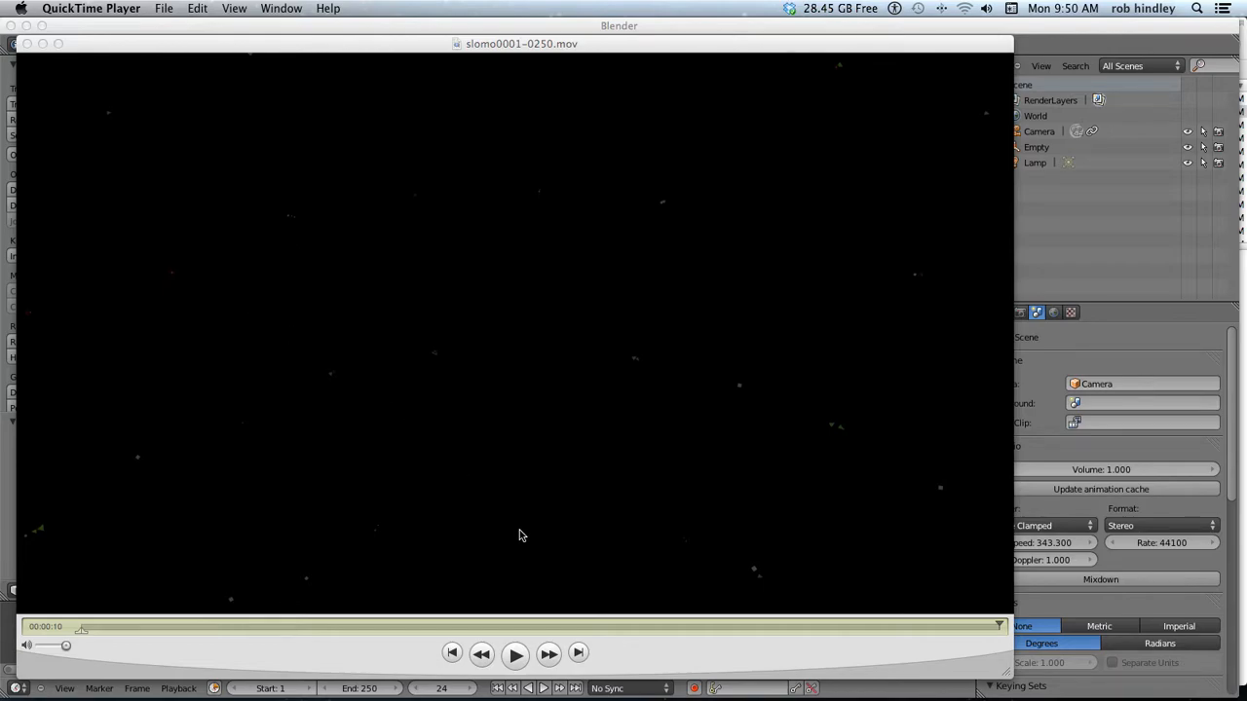
# - Play the rendered particle clip in QuickTime, then close it to return to Blender
pyautogui.click(514, 652)
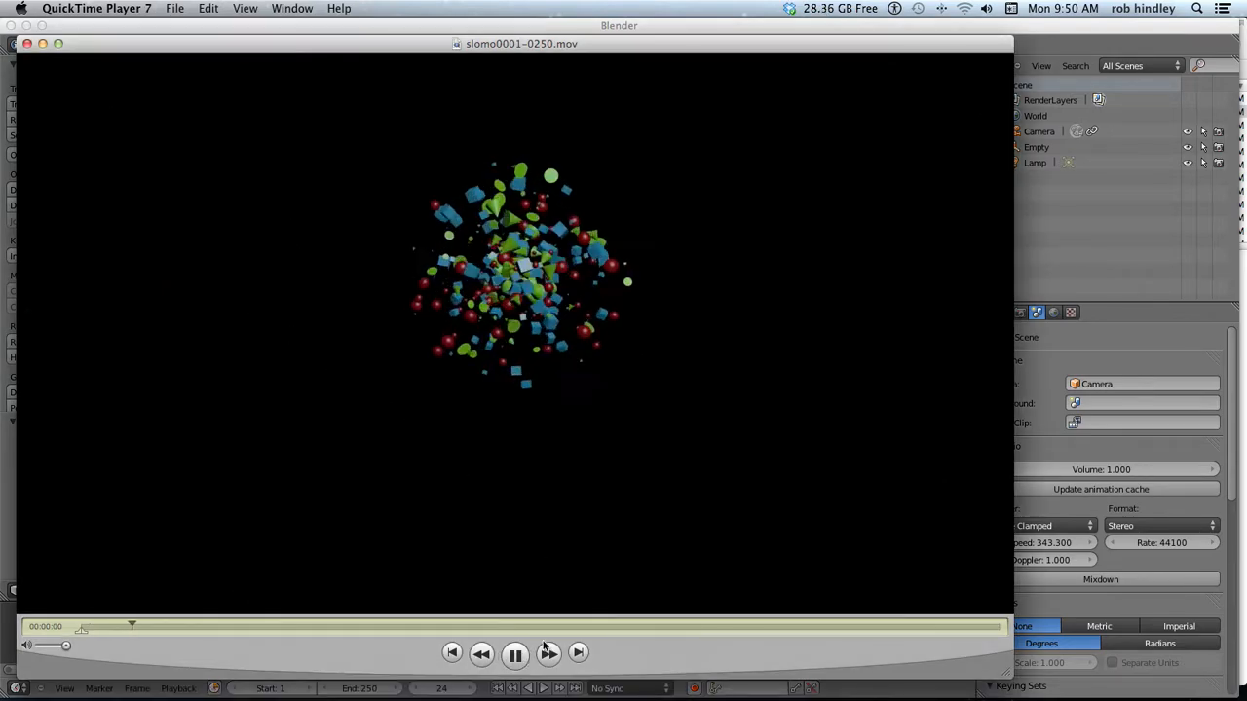
pyautogui.click(514, 653)
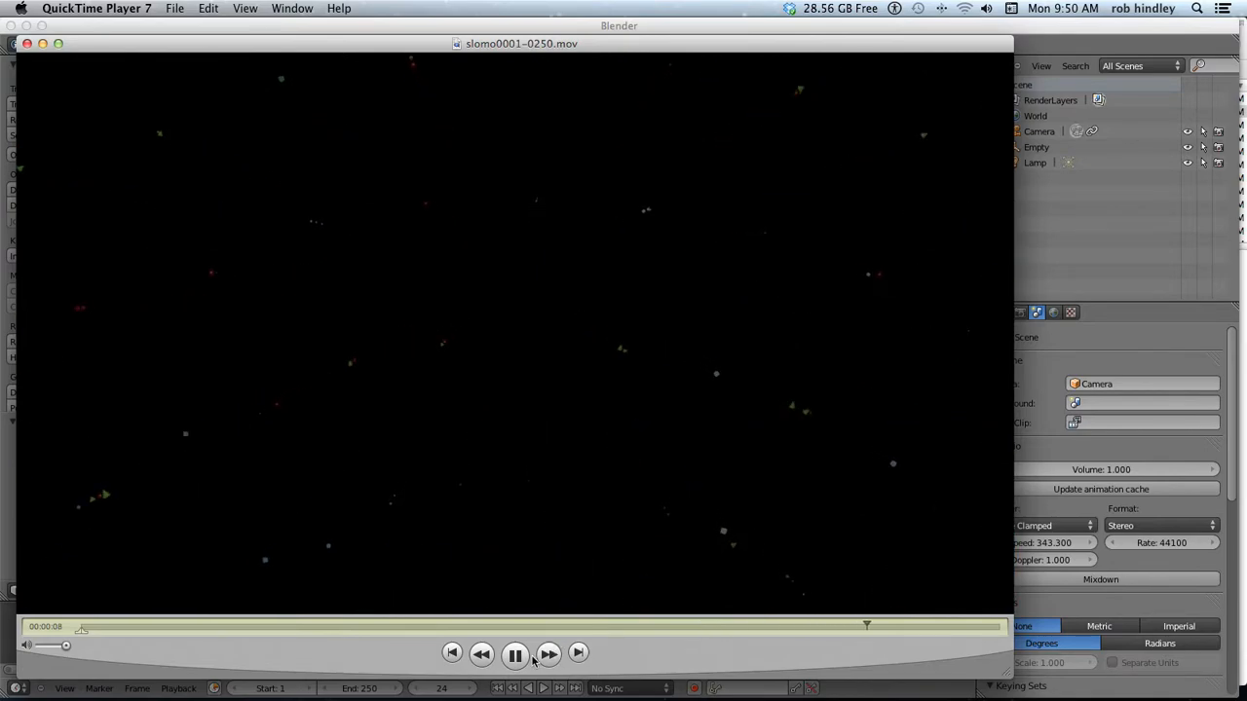
pyautogui.click(514, 652)
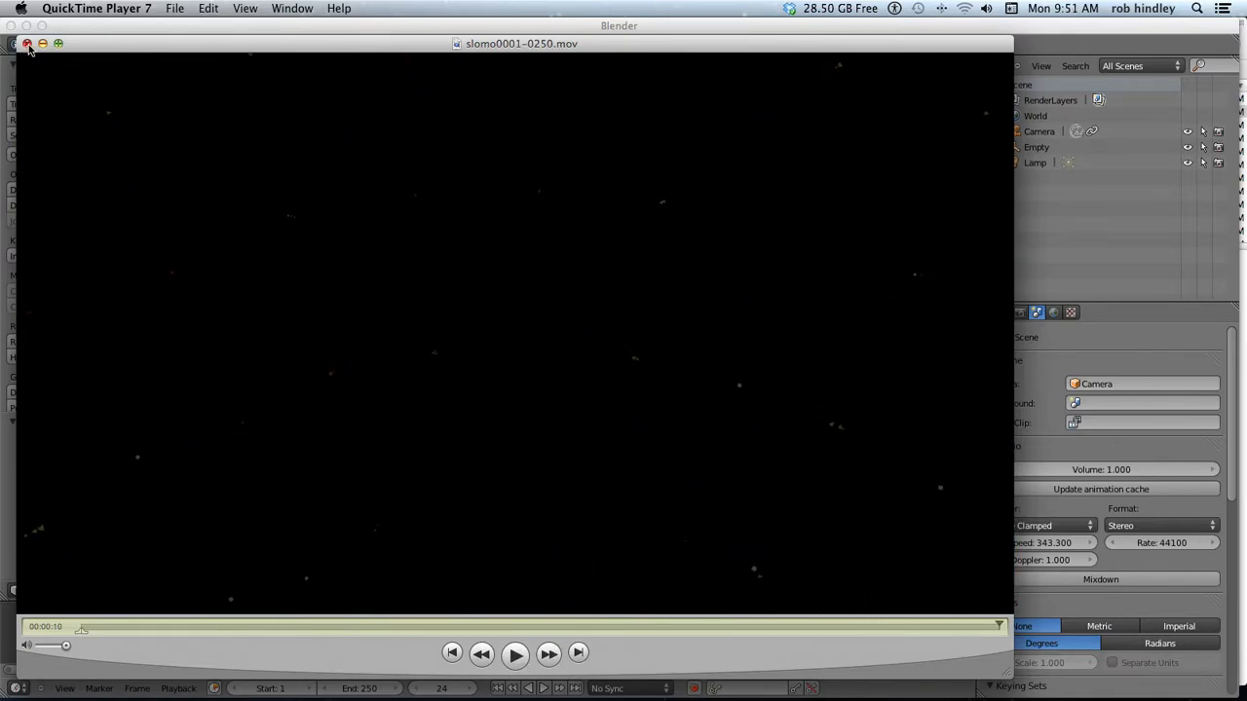
pyautogui.click(28, 44)
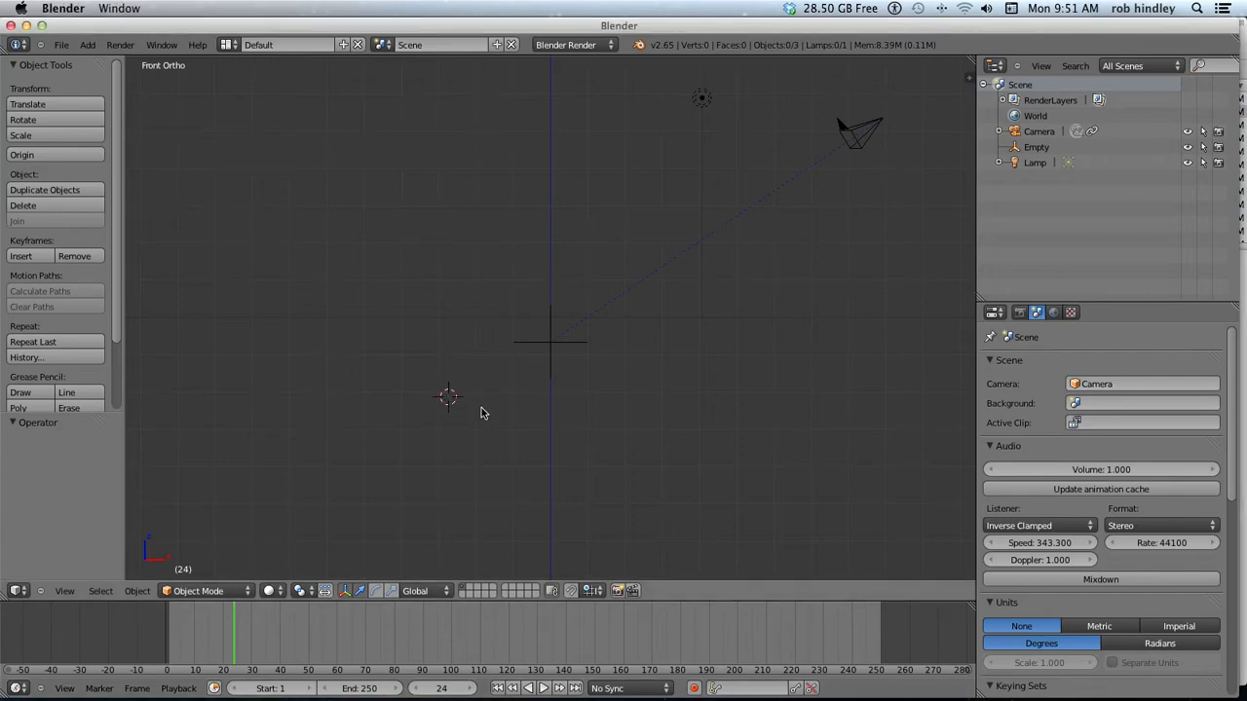
pyautogui.moveTo(553, 285)
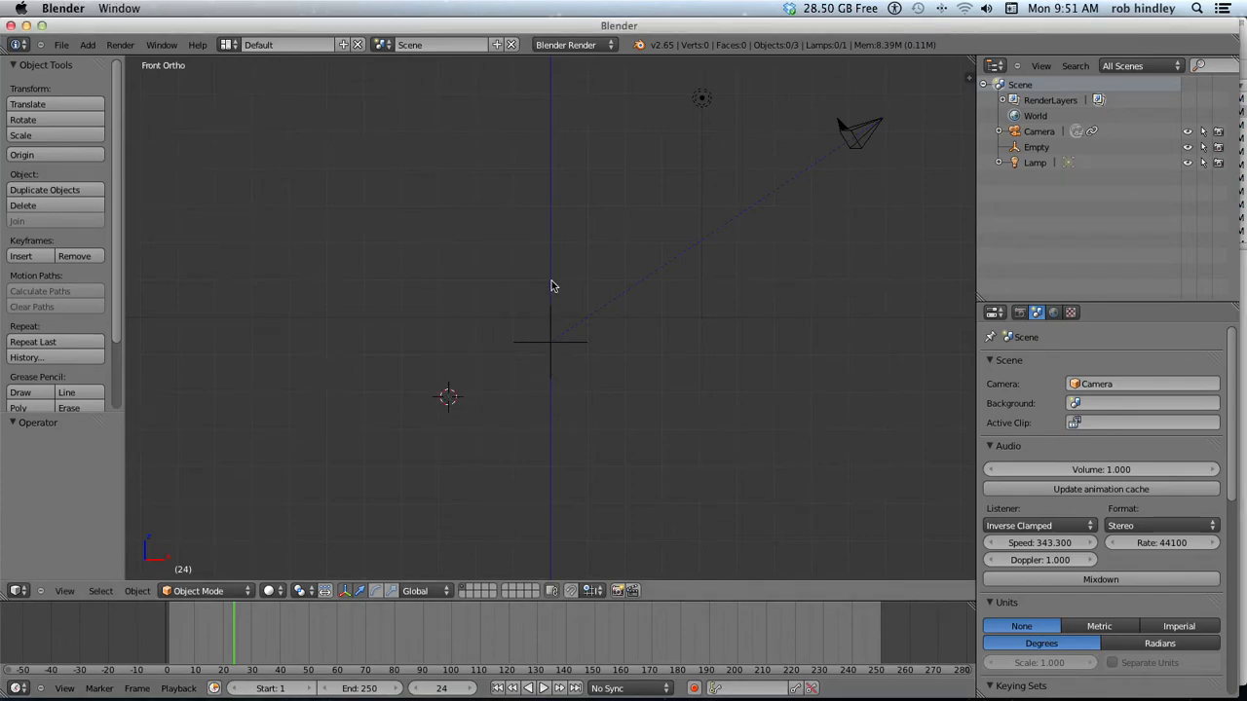
# - Add a UV sphere at the scene centre and show its empty particle settings
pyautogui.press('space')
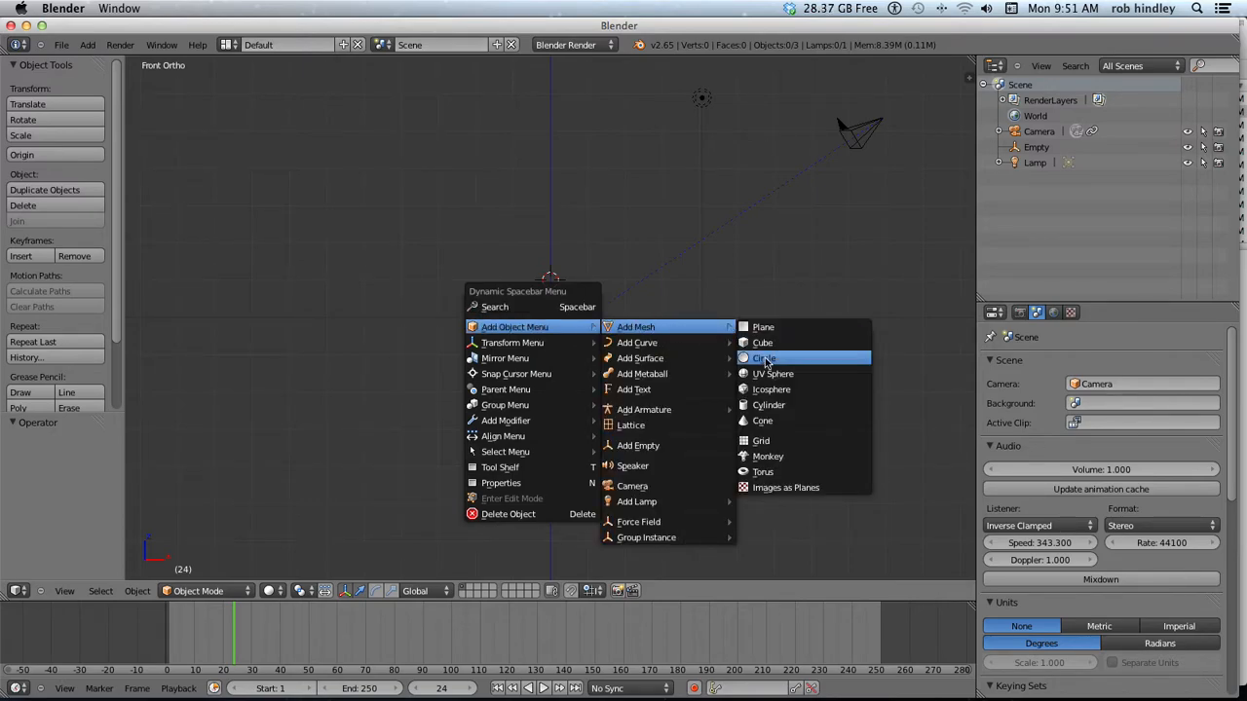
pyautogui.click(773, 374)
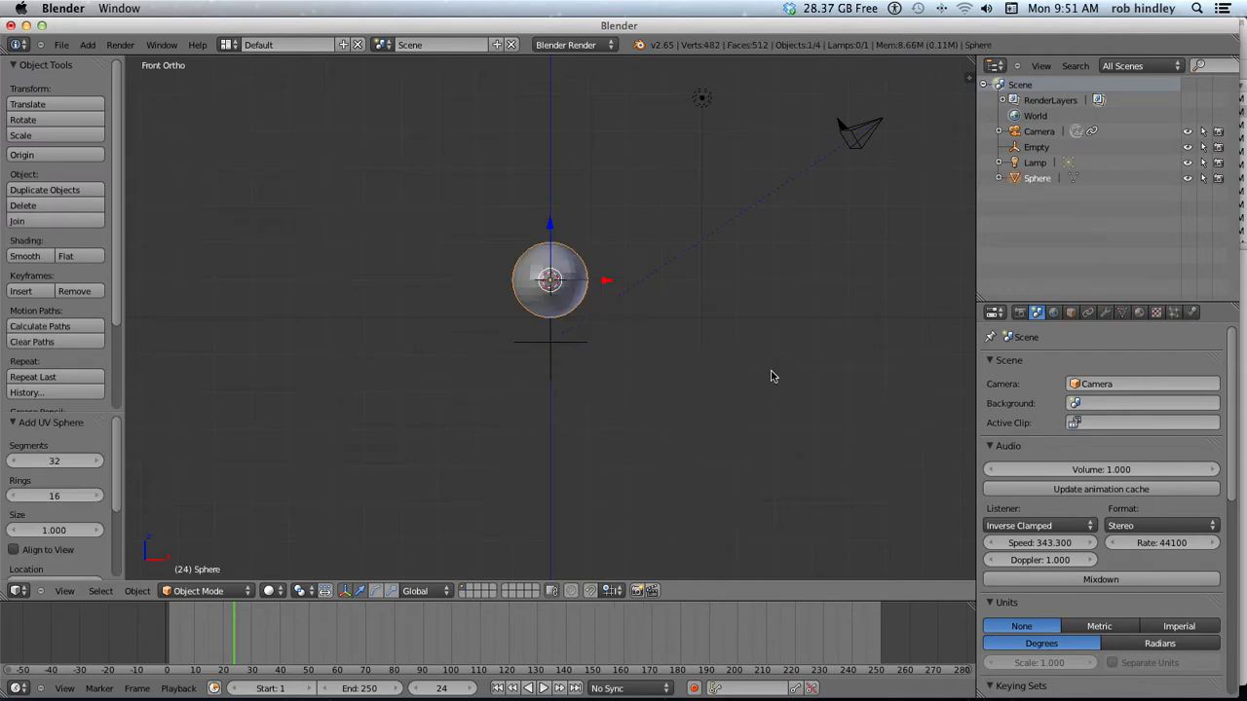
pyautogui.click(1174, 312)
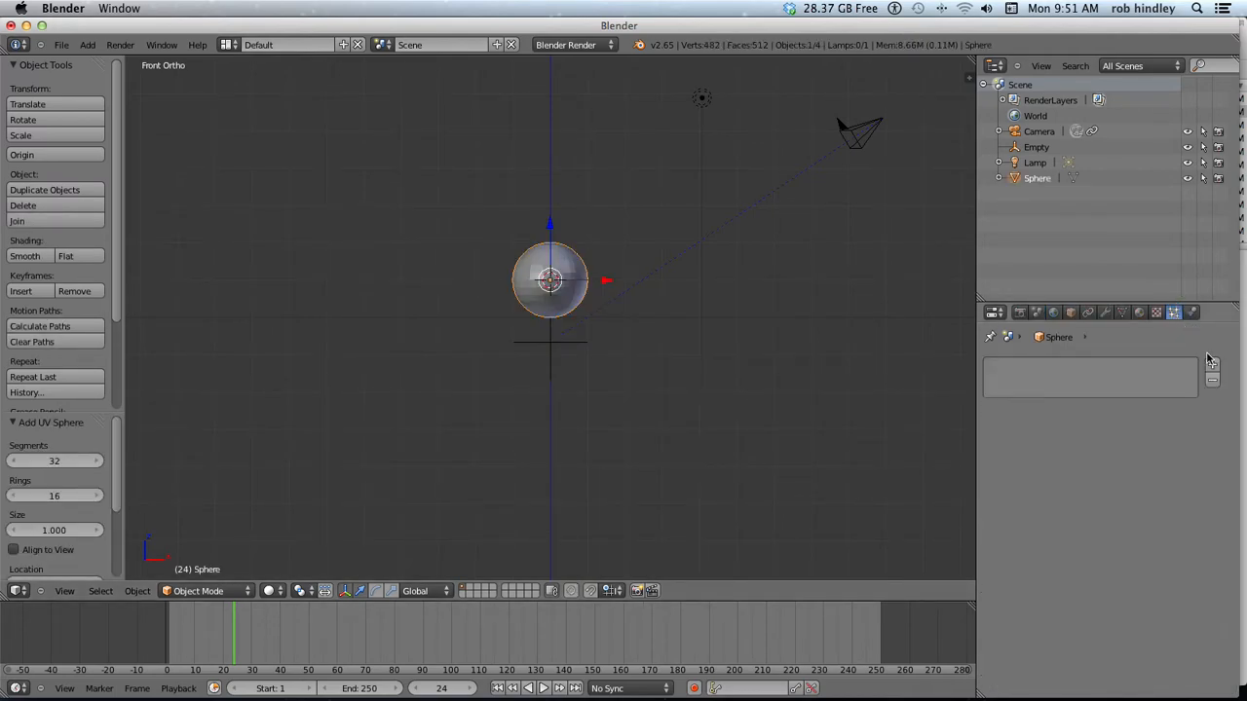
# - Add a particle system to the sphere with emission end 40 and lifetime 250
pyautogui.click(1212, 364)
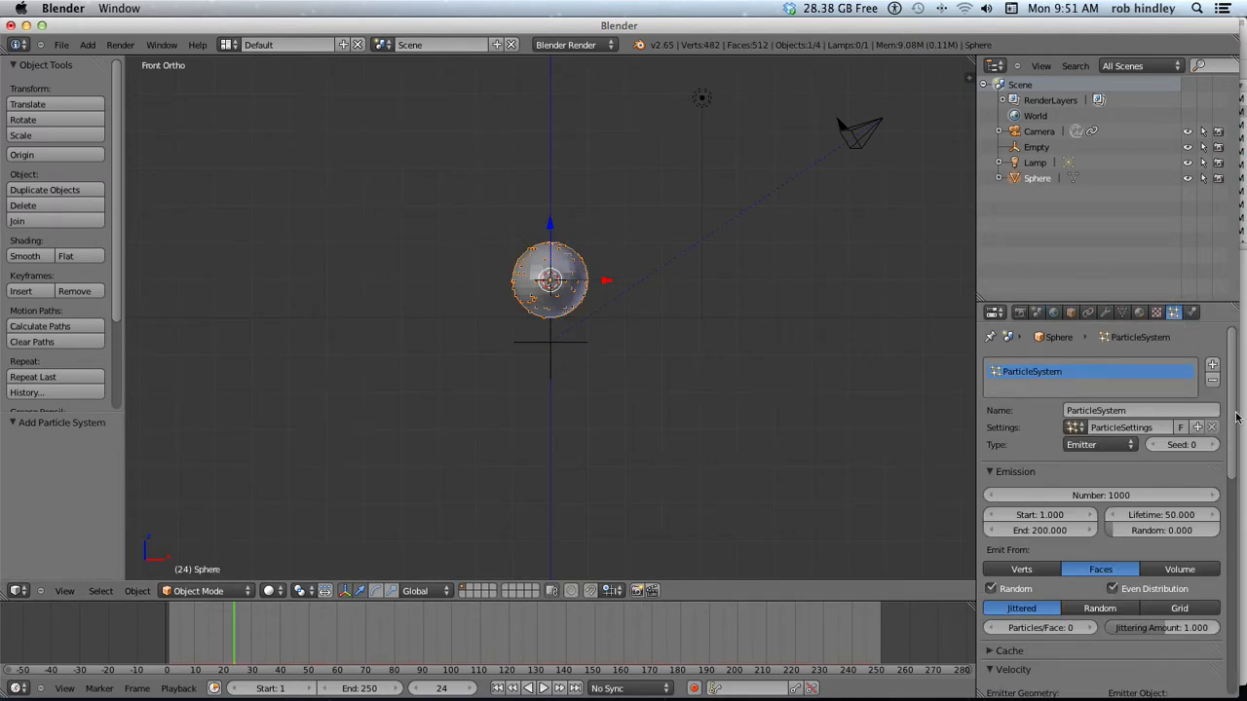
pyautogui.scroll(-3)
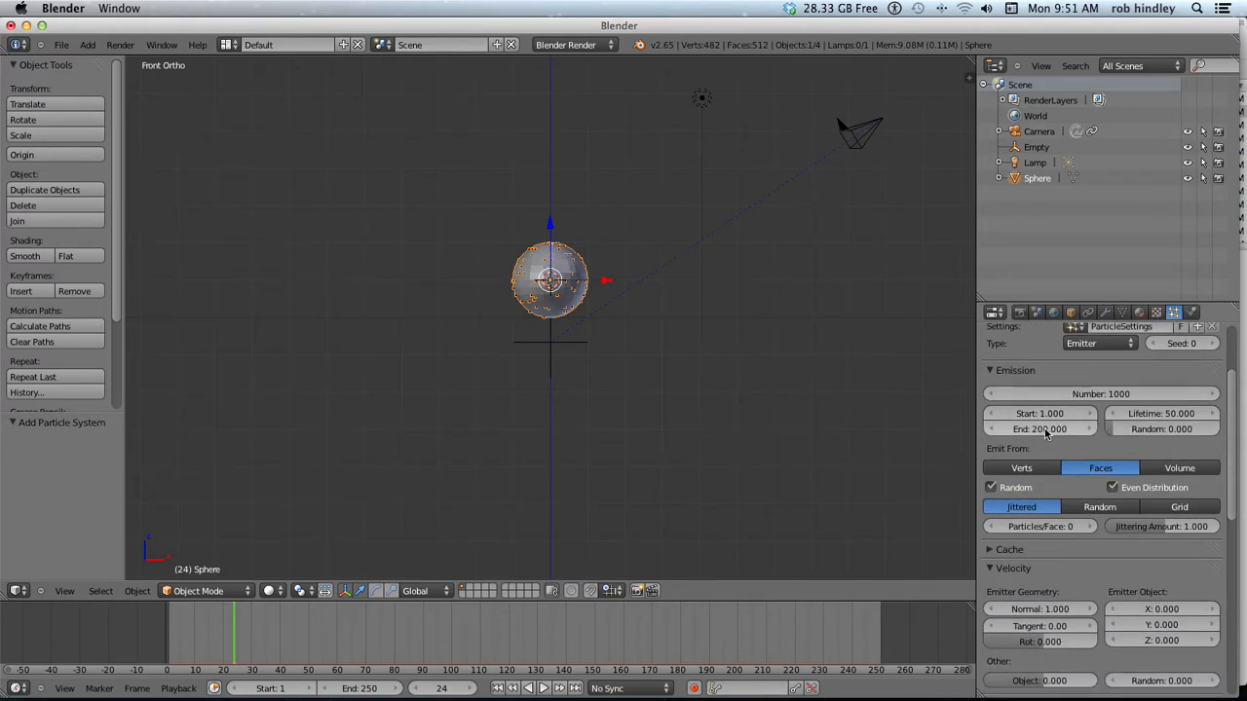
pyautogui.moveTo(1039, 429)
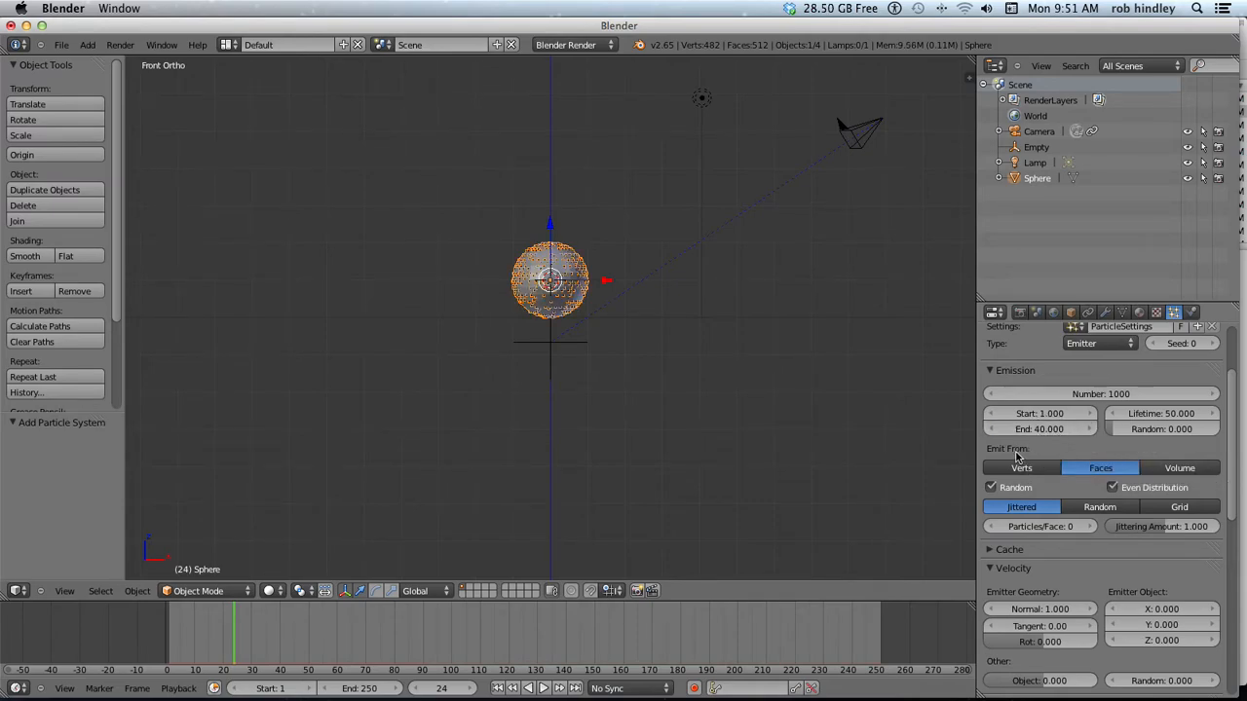
pyautogui.click(1160, 413)
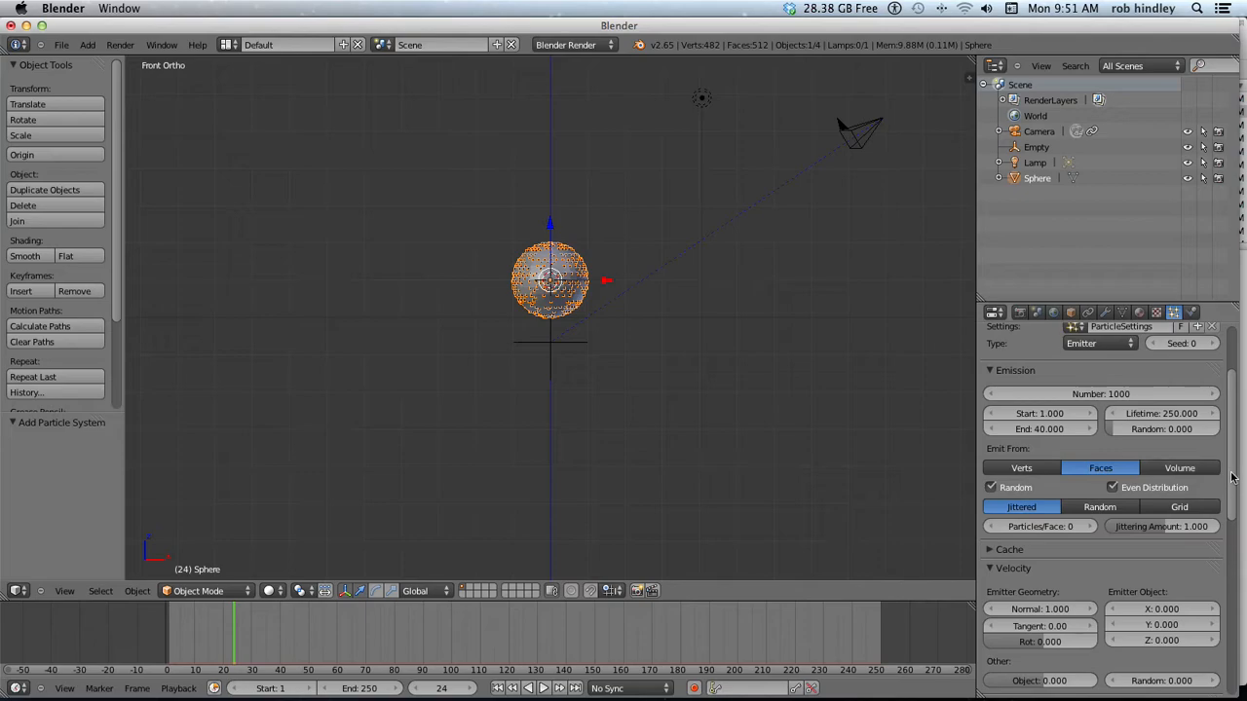
pyautogui.scroll(-3)
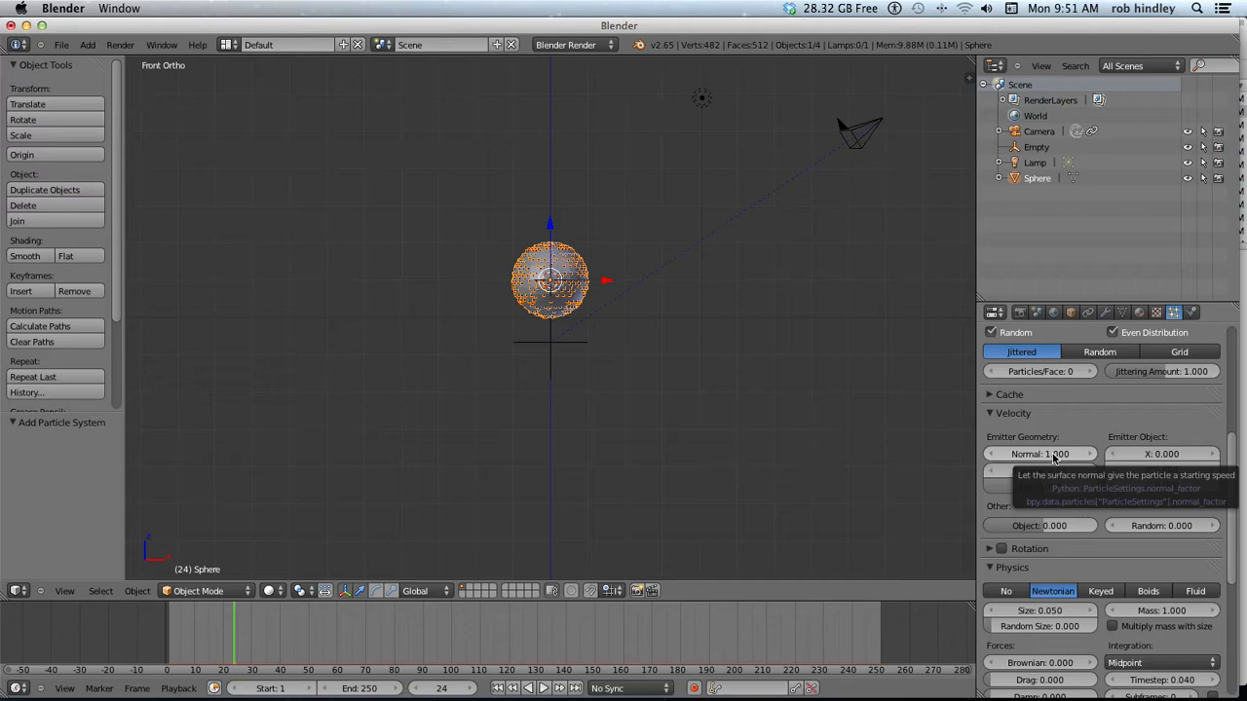
# - Set normal velocity to 7 and enable rotation with angular velocity 7
pyautogui.click(1038, 454)
pyautogui.write('7')
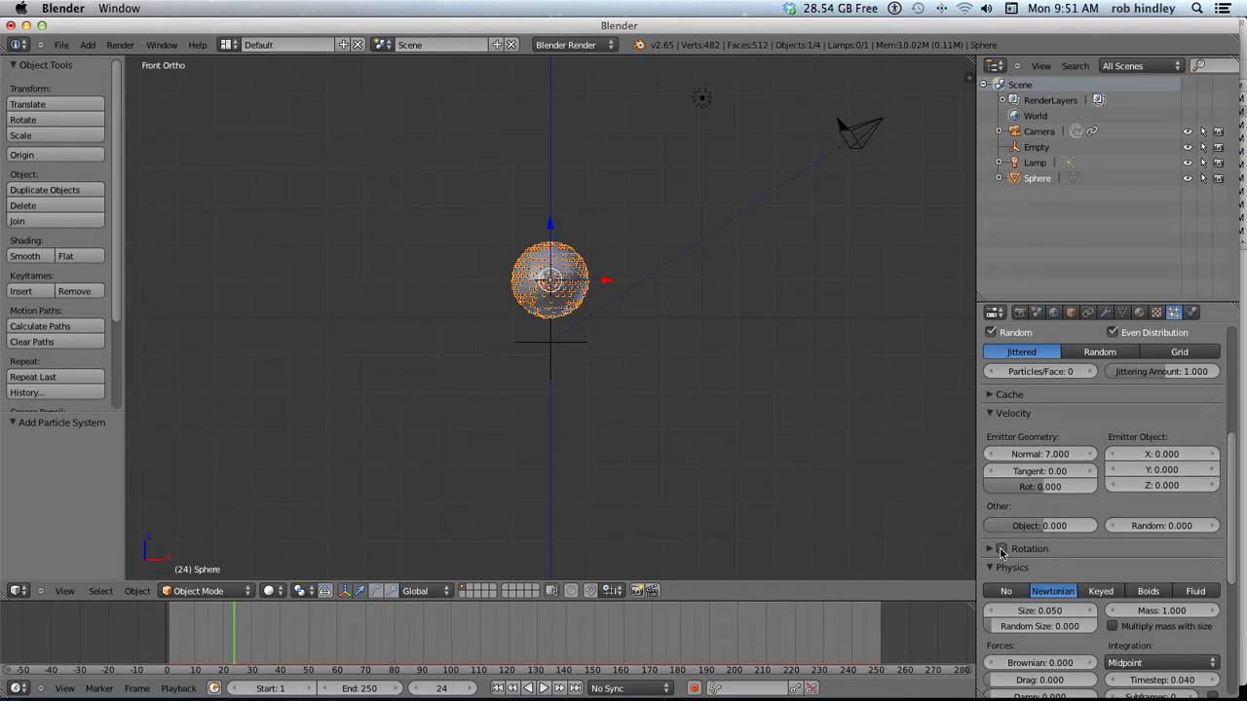
pyautogui.click(1001, 548)
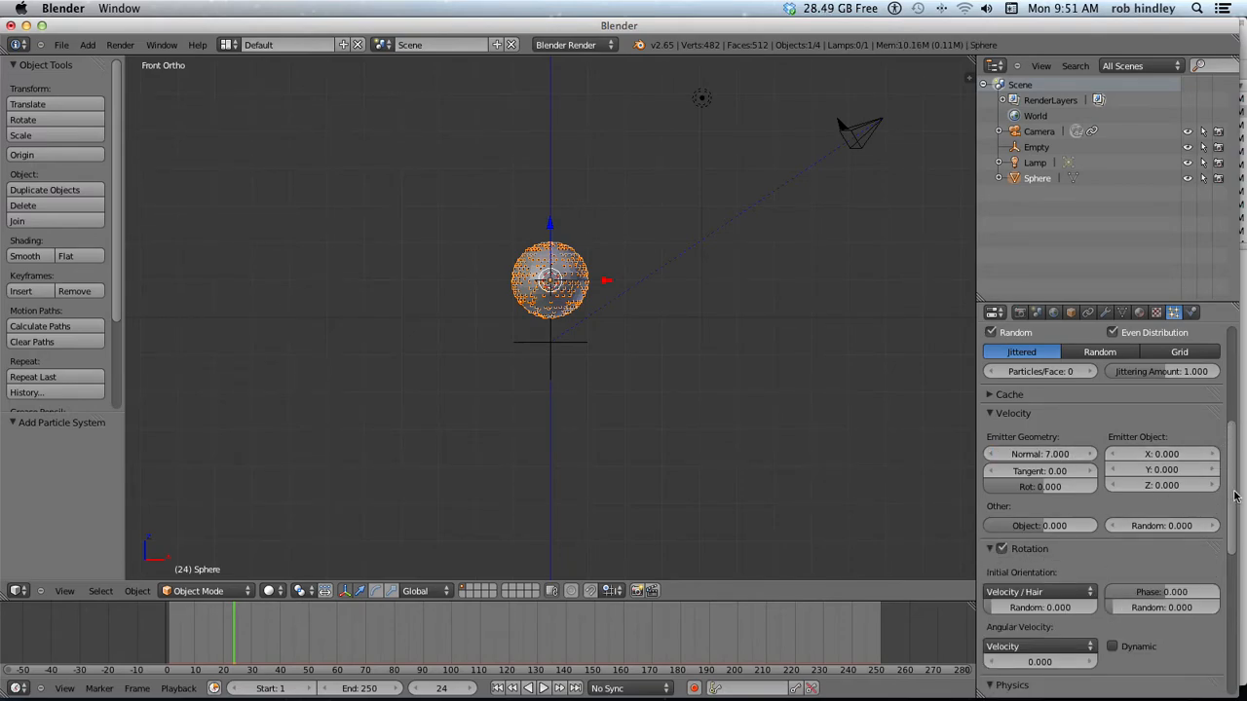
pyautogui.scroll(-3)
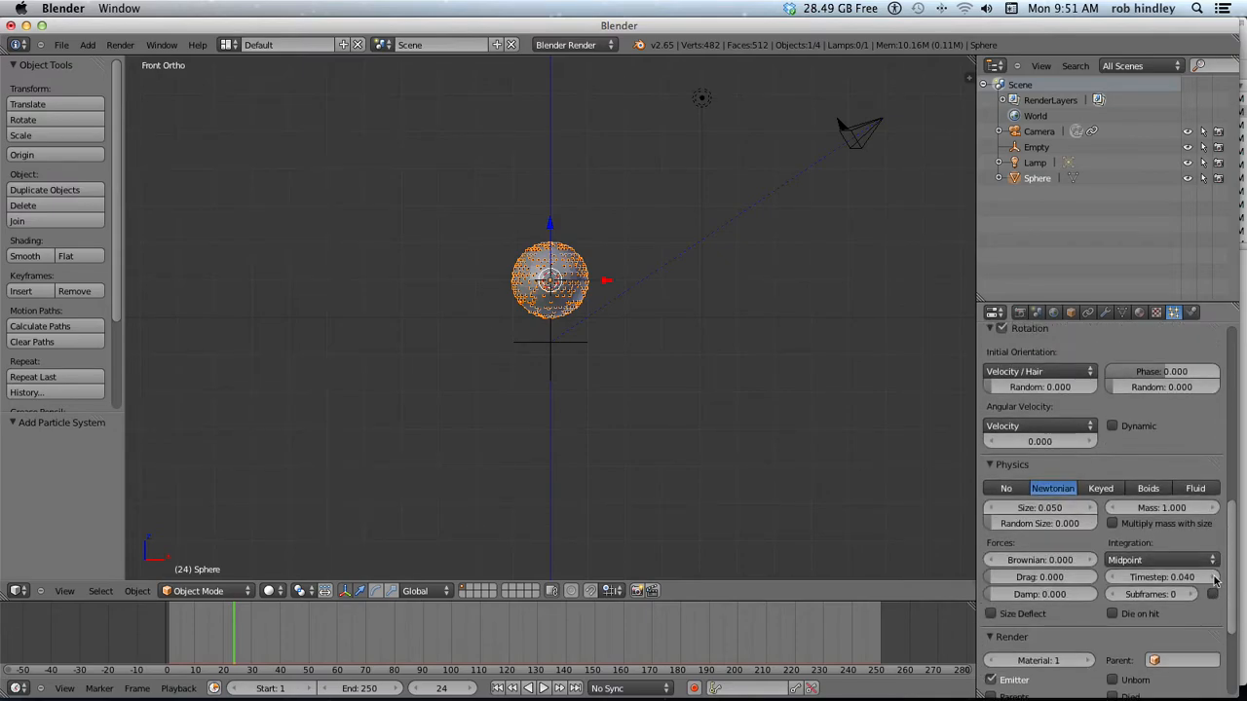
pyautogui.click(1040, 441)
pyautogui.write('7.000')
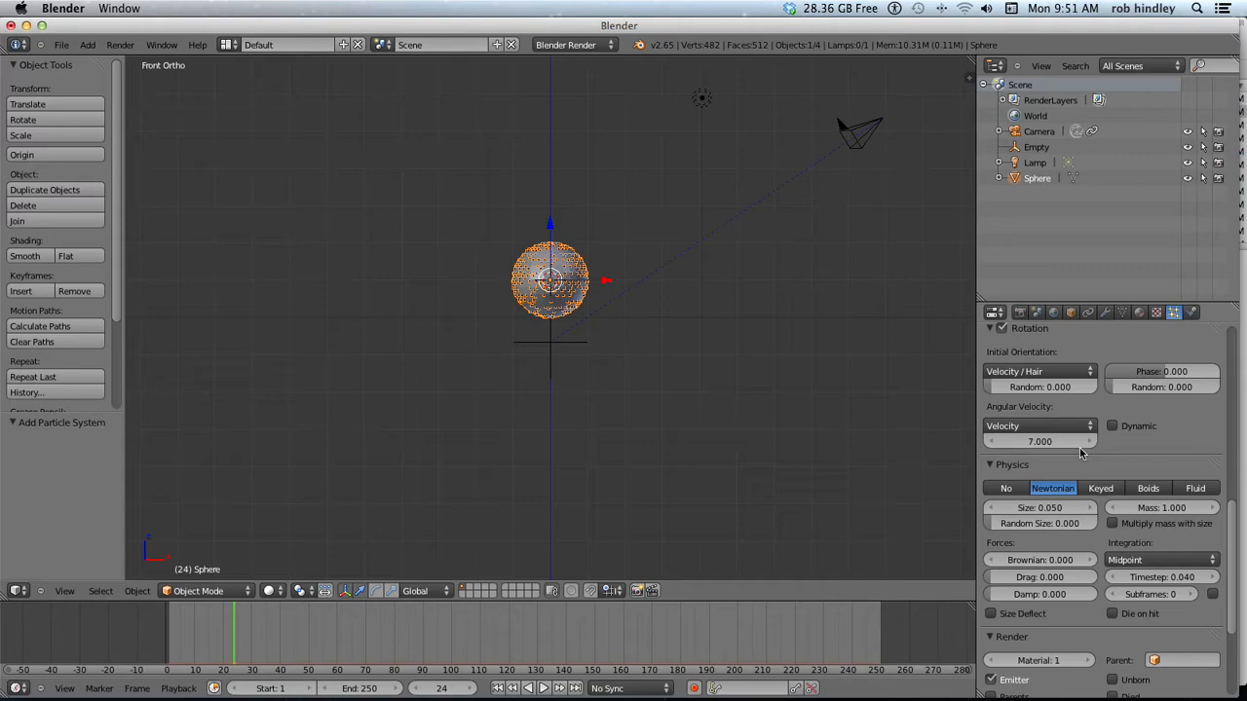
pyautogui.scroll(-3)
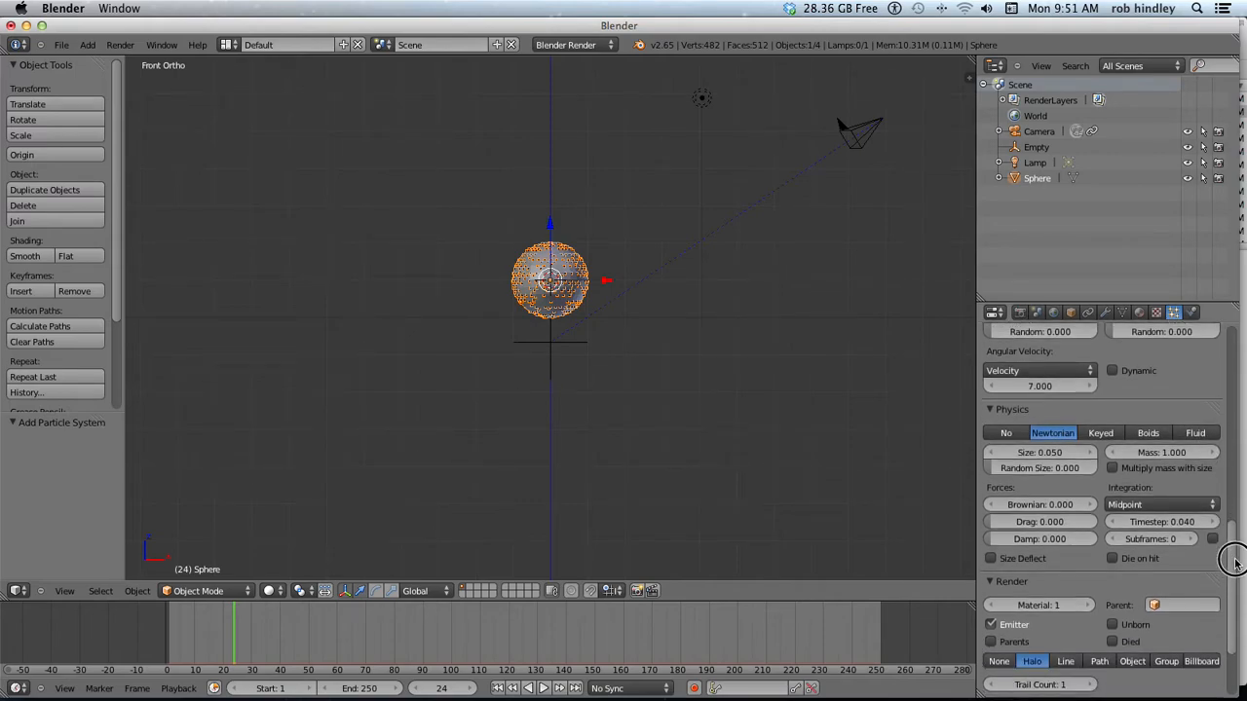
pyautogui.scroll(-3)
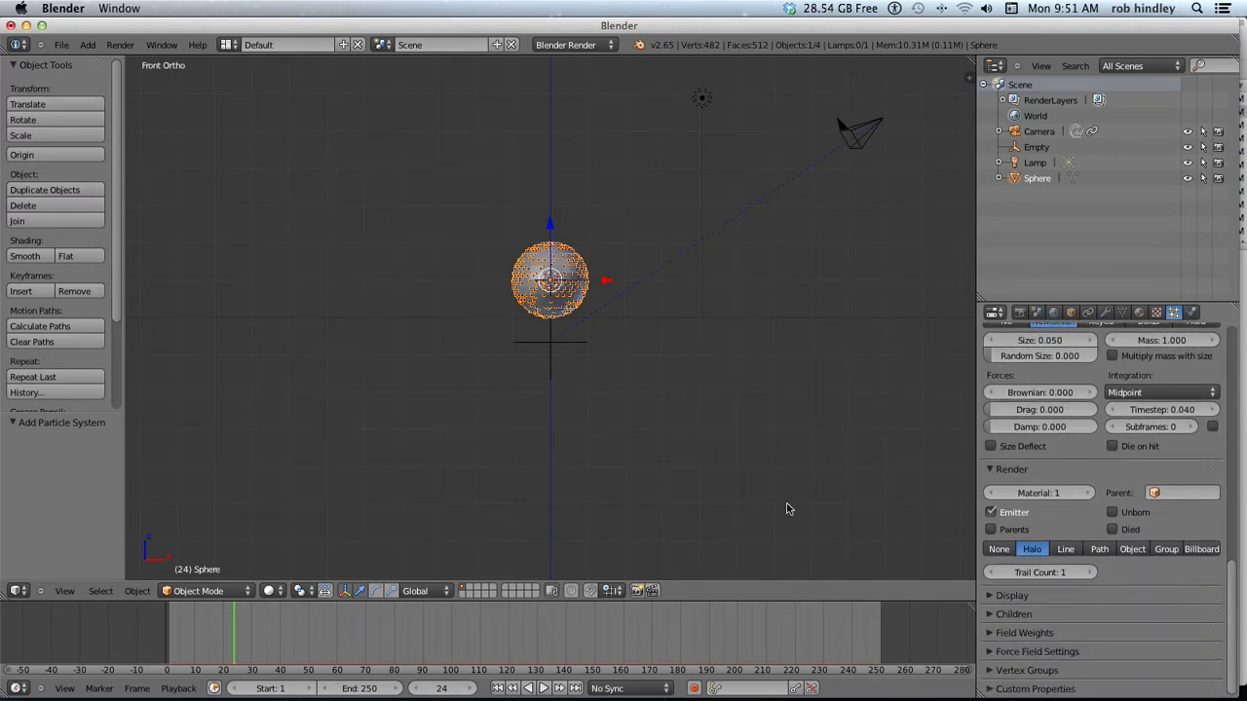
pyautogui.moveTo(623, 480)
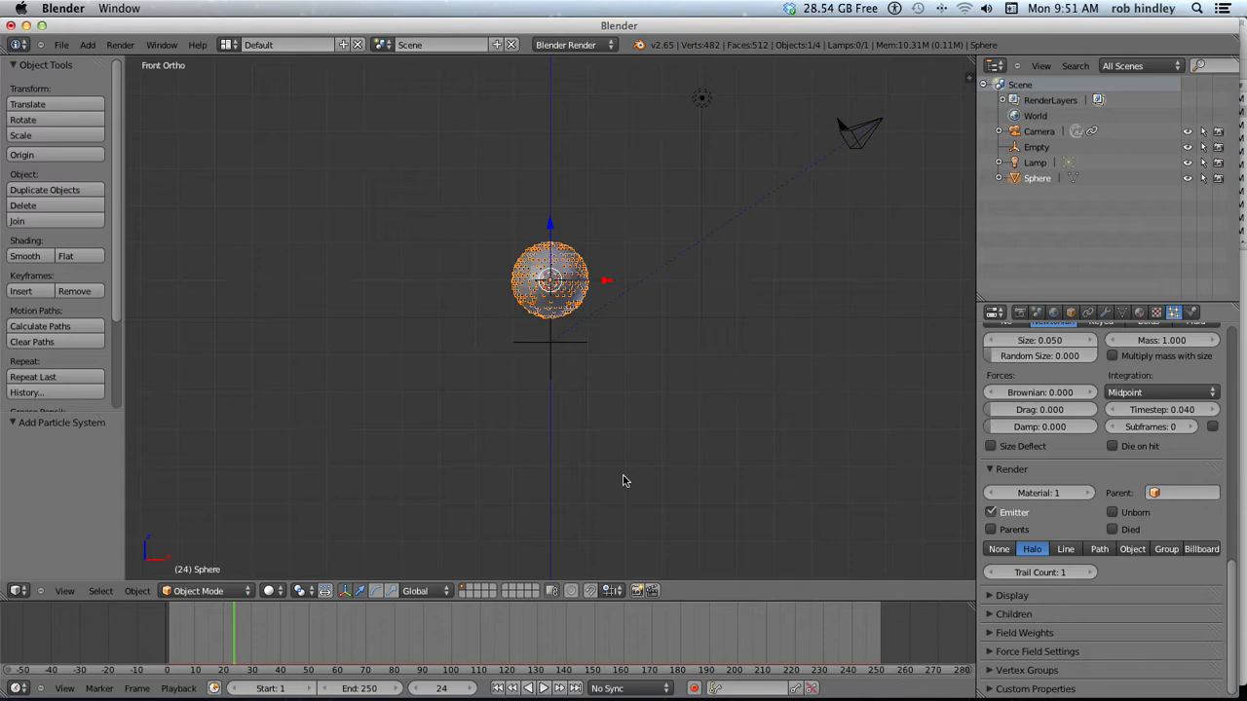
pyautogui.moveTo(508, 474)
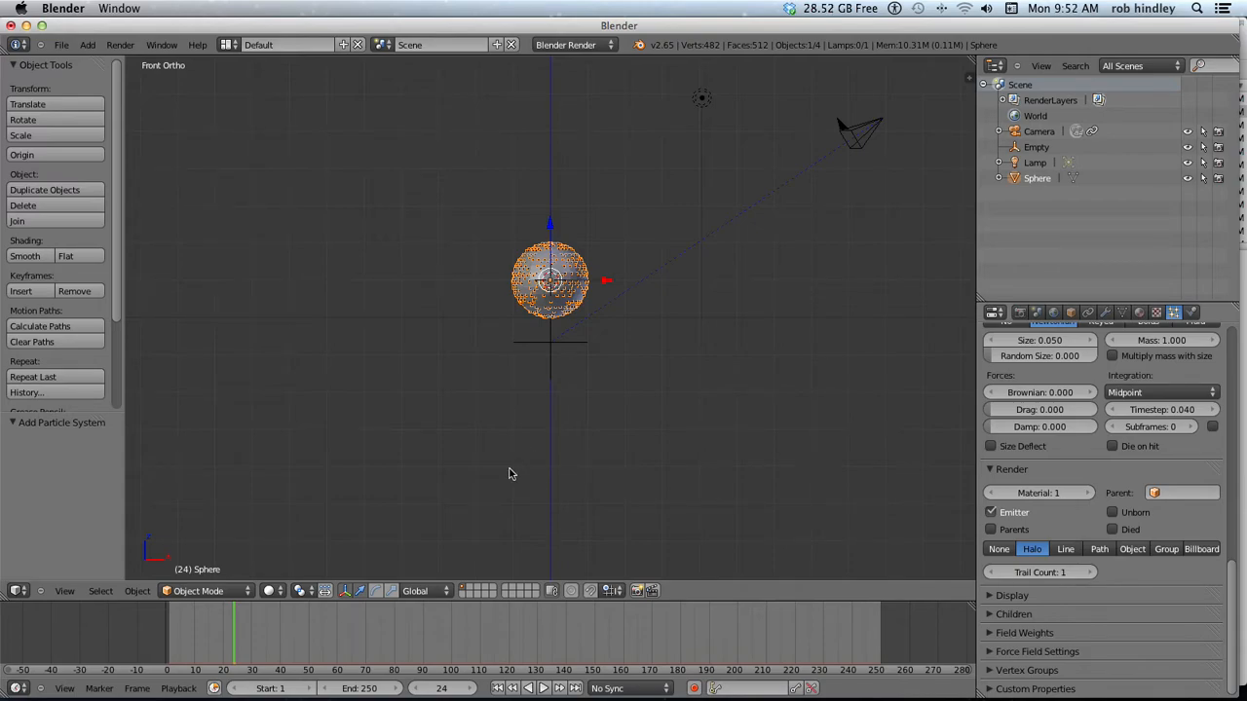
pyautogui.moveTo(430, 412)
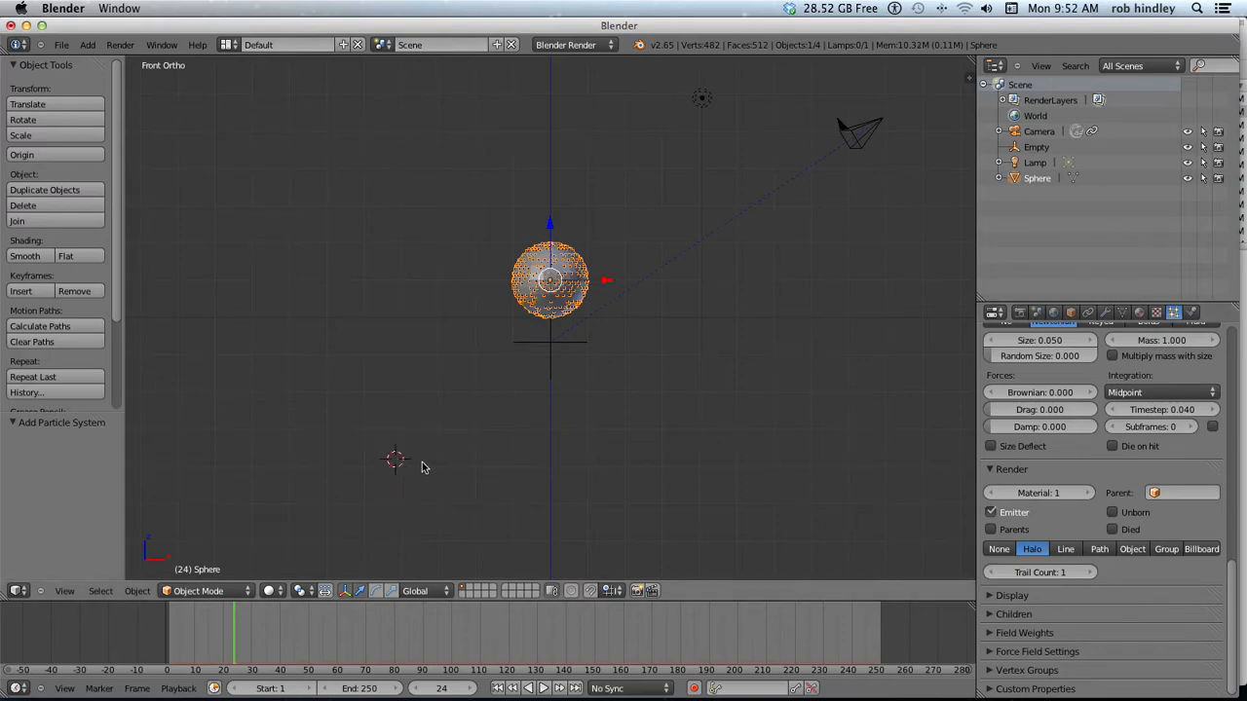
pyautogui.moveTo(427, 468)
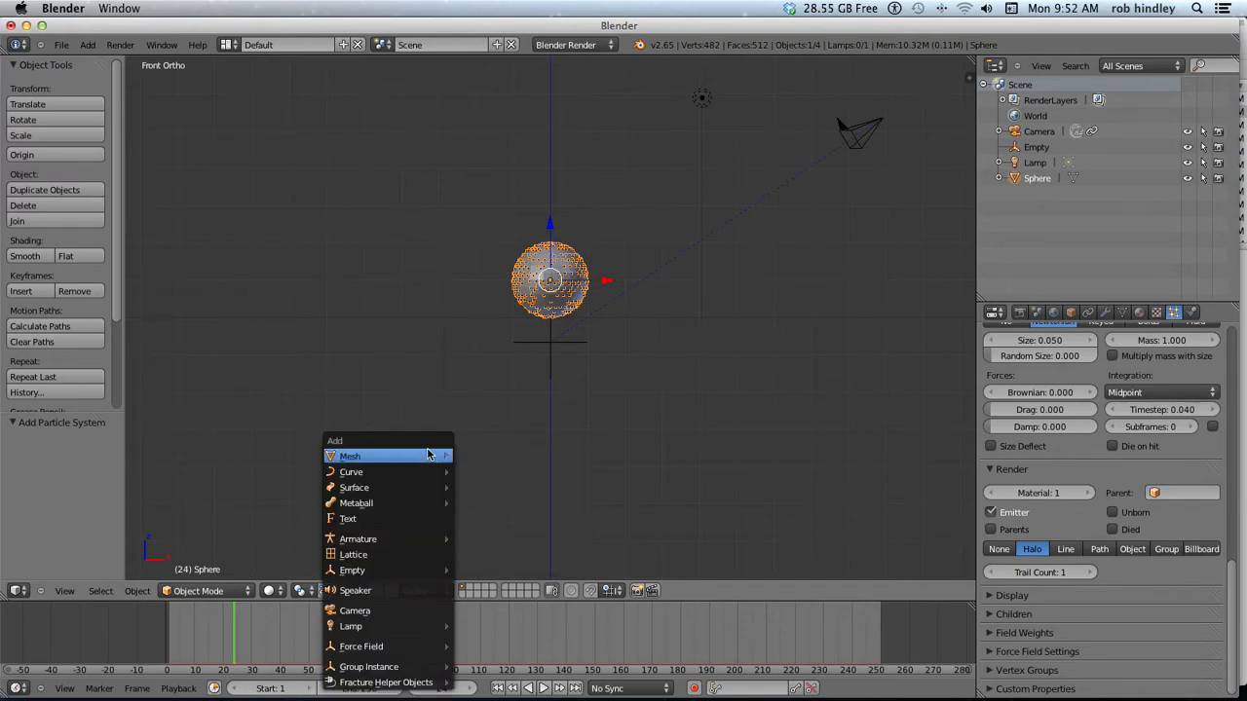
# - Add a cube below-left of the sphere with a new blue diffuse material
pyautogui.click(348, 456)
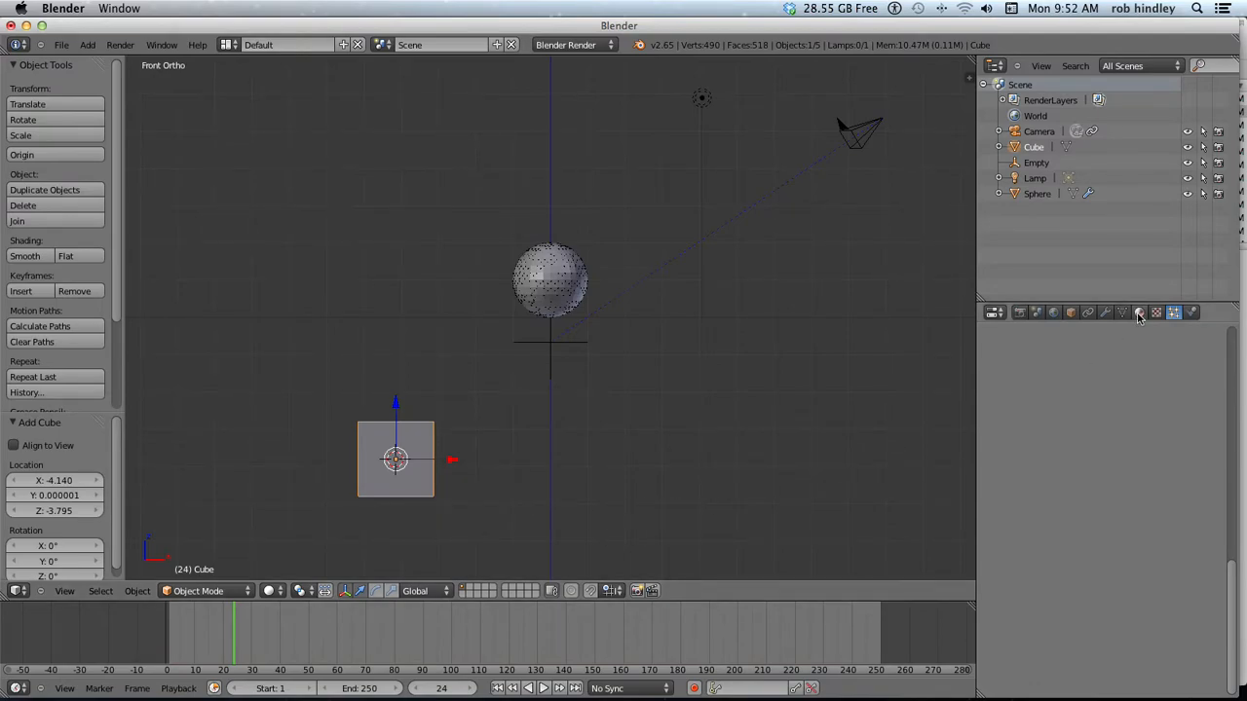
pyautogui.click(1139, 311)
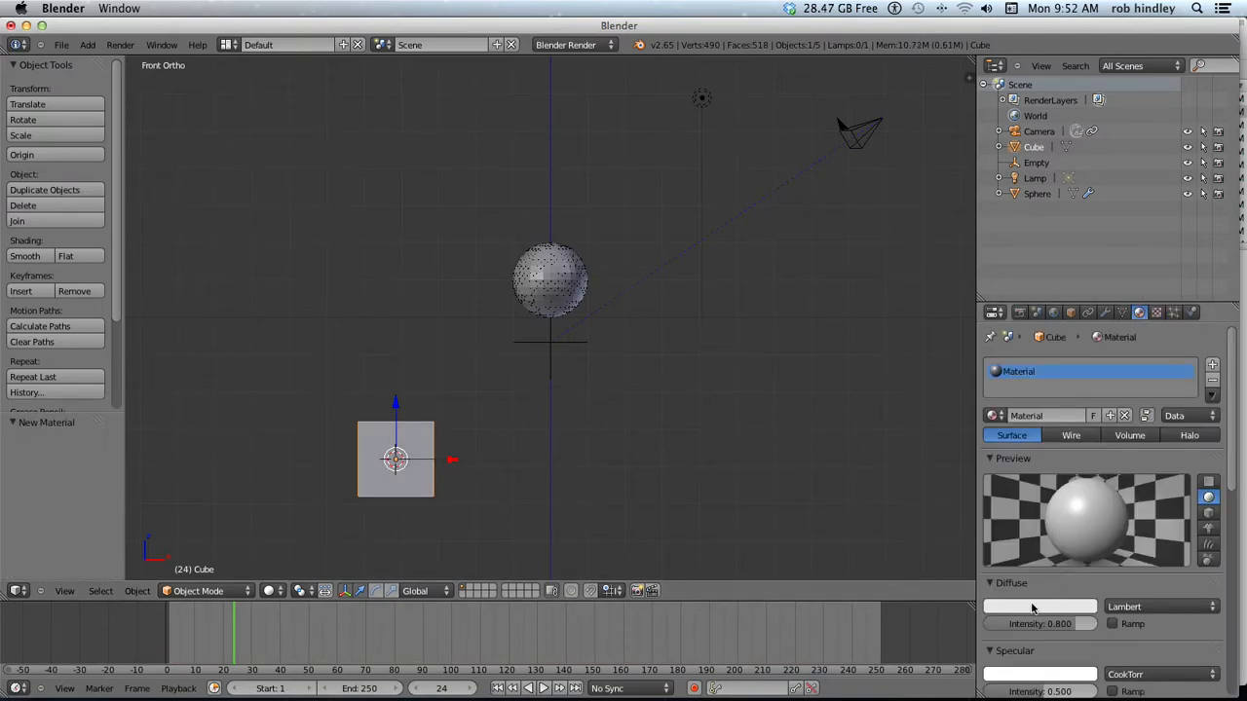
pyautogui.click(1039, 607)
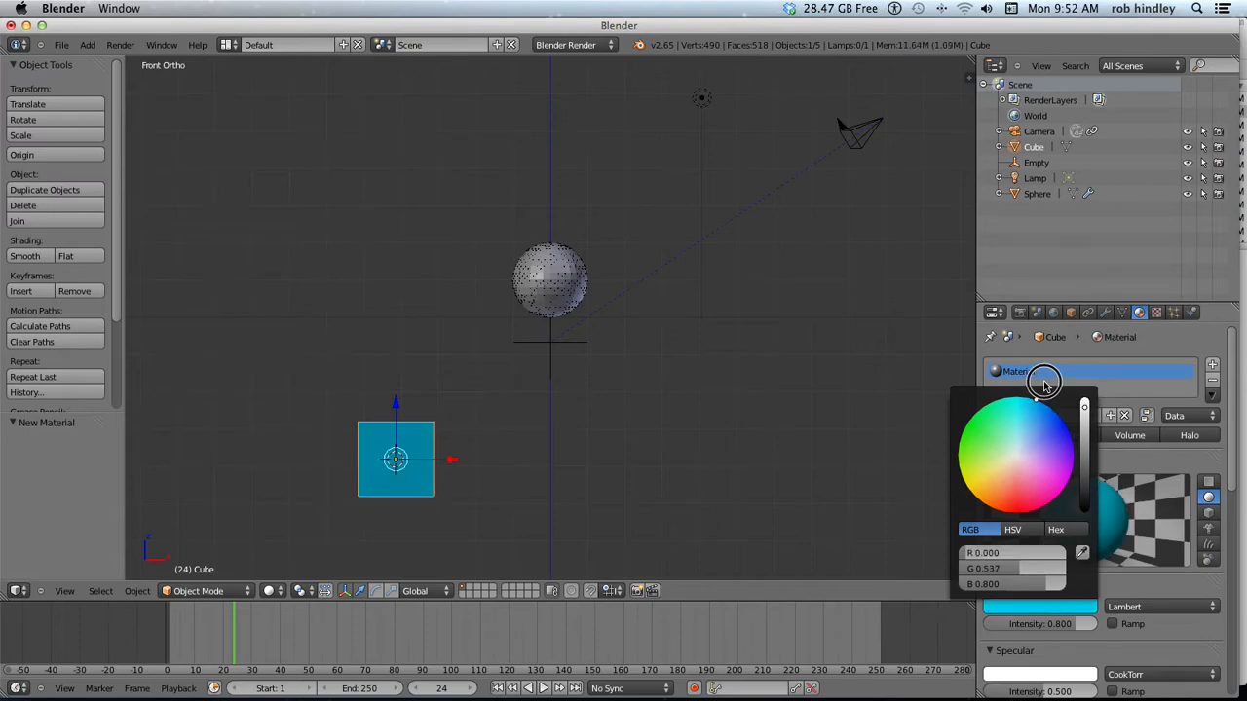
pyautogui.click(526, 448)
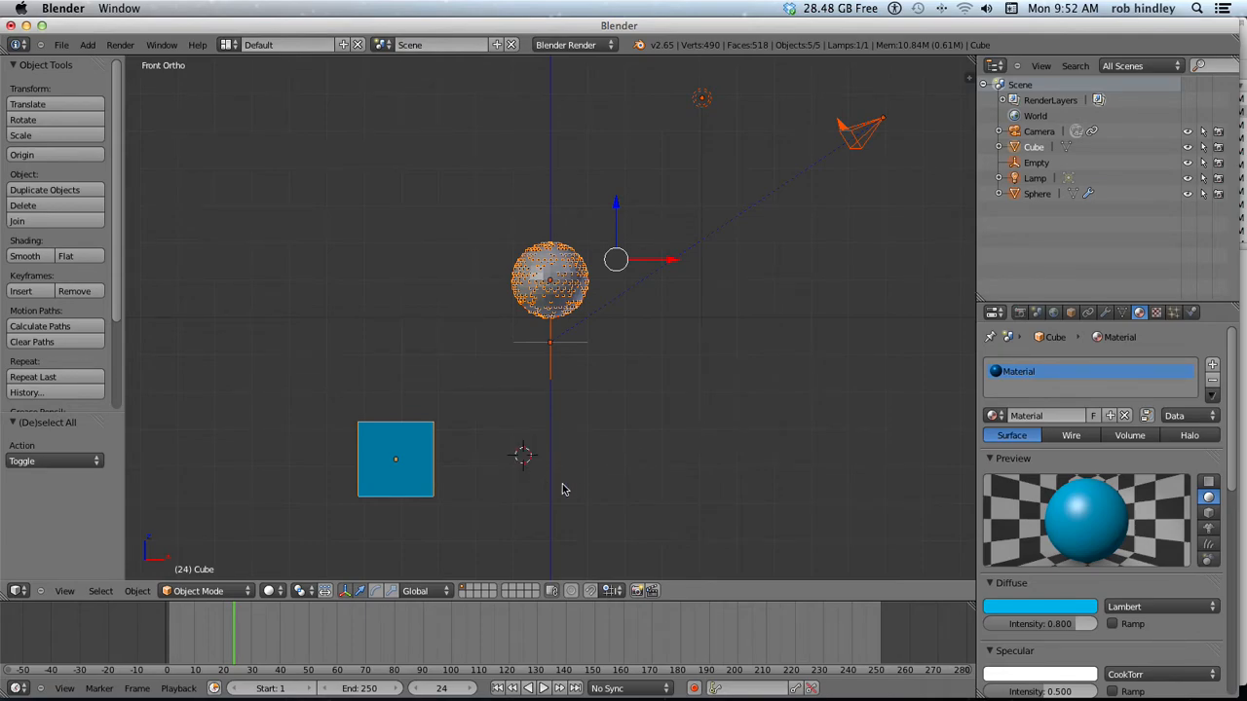
# - Add a second UV sphere beside the blue cube and give it a red material
pyautogui.press('space')
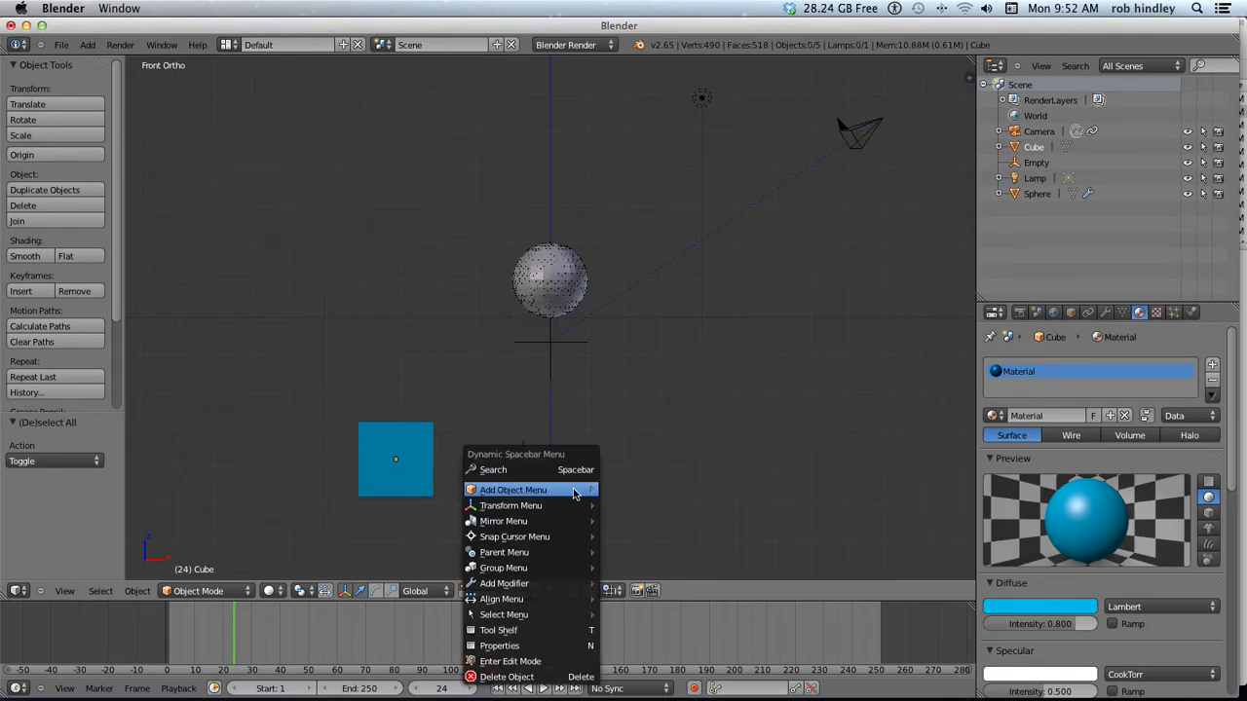
pyautogui.click(513, 490)
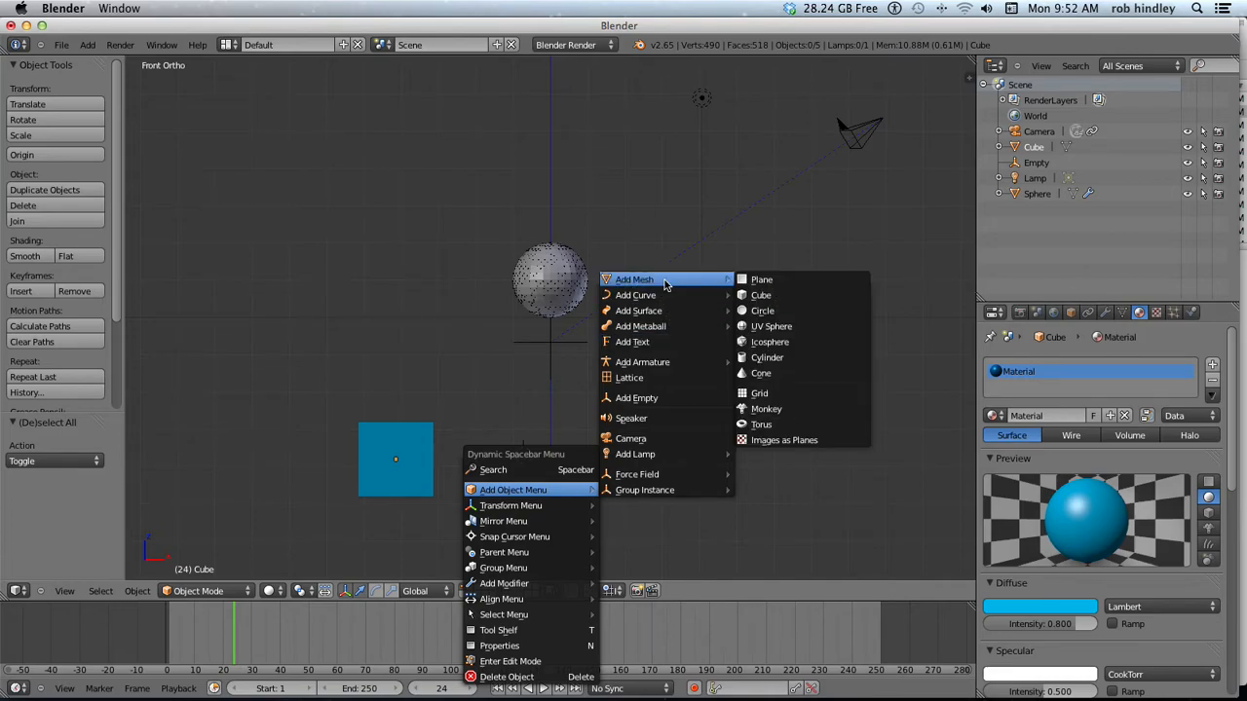
pyautogui.click(771, 327)
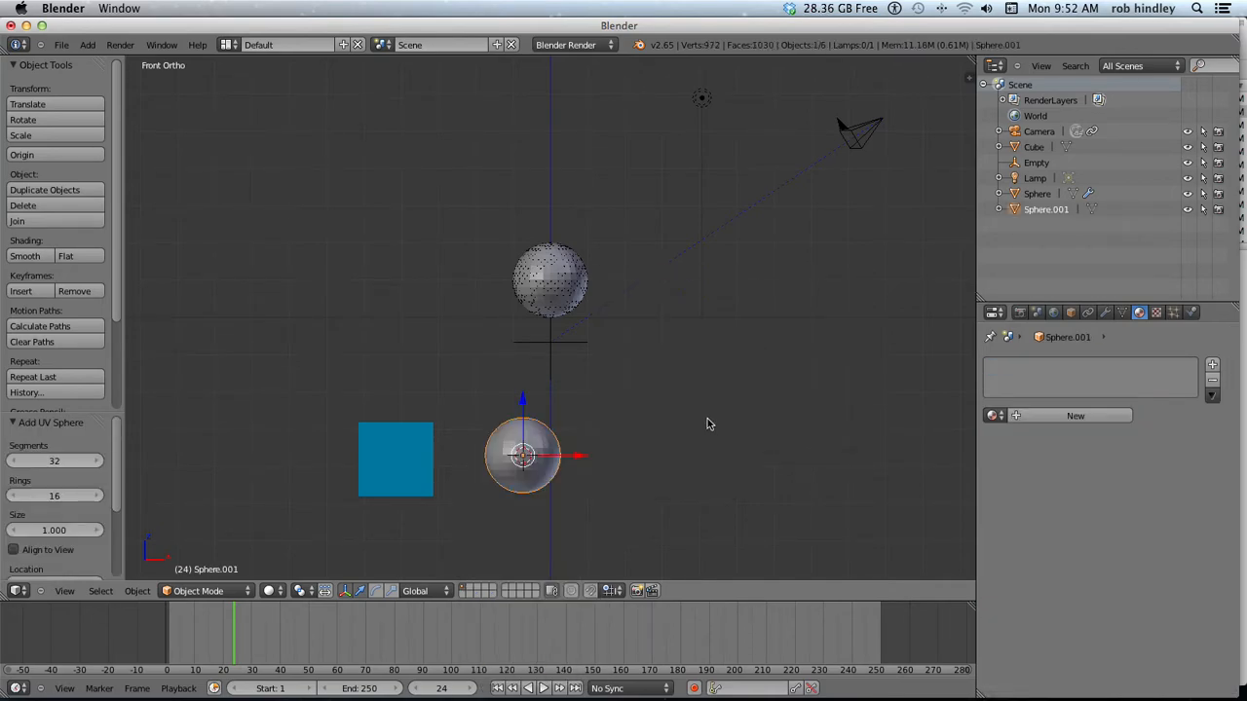
pyautogui.click(1076, 416)
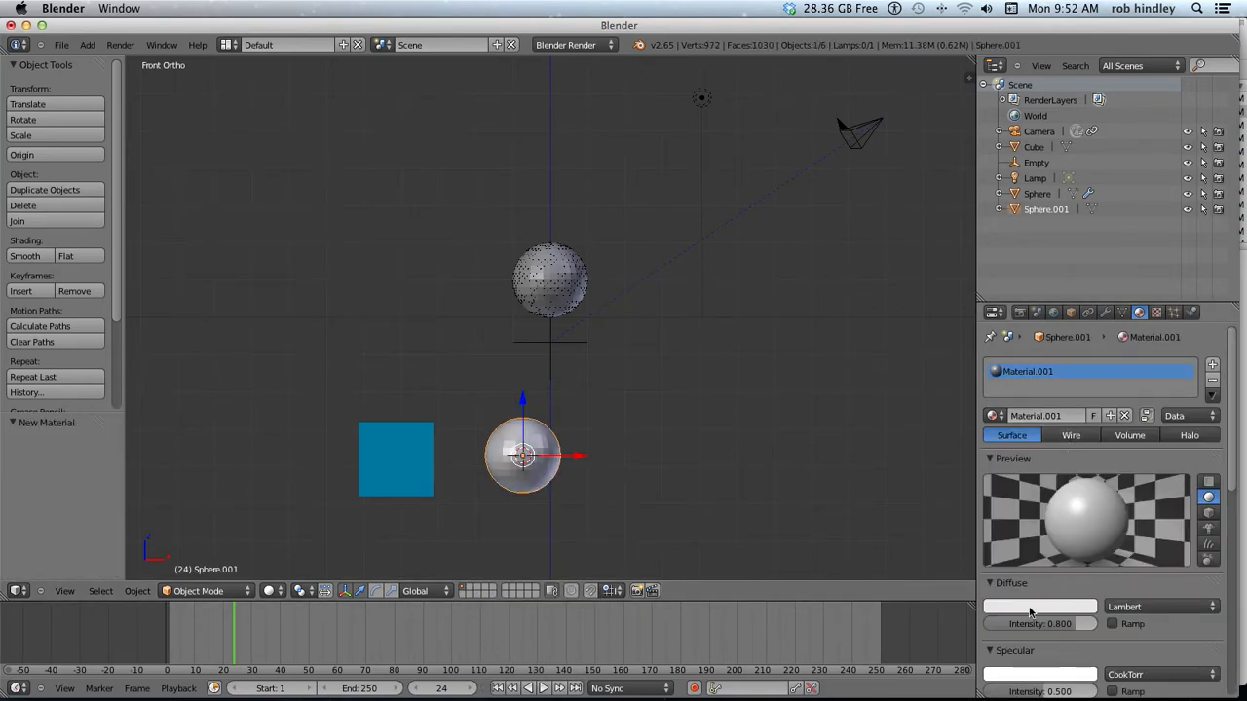
pyautogui.click(1039, 606)
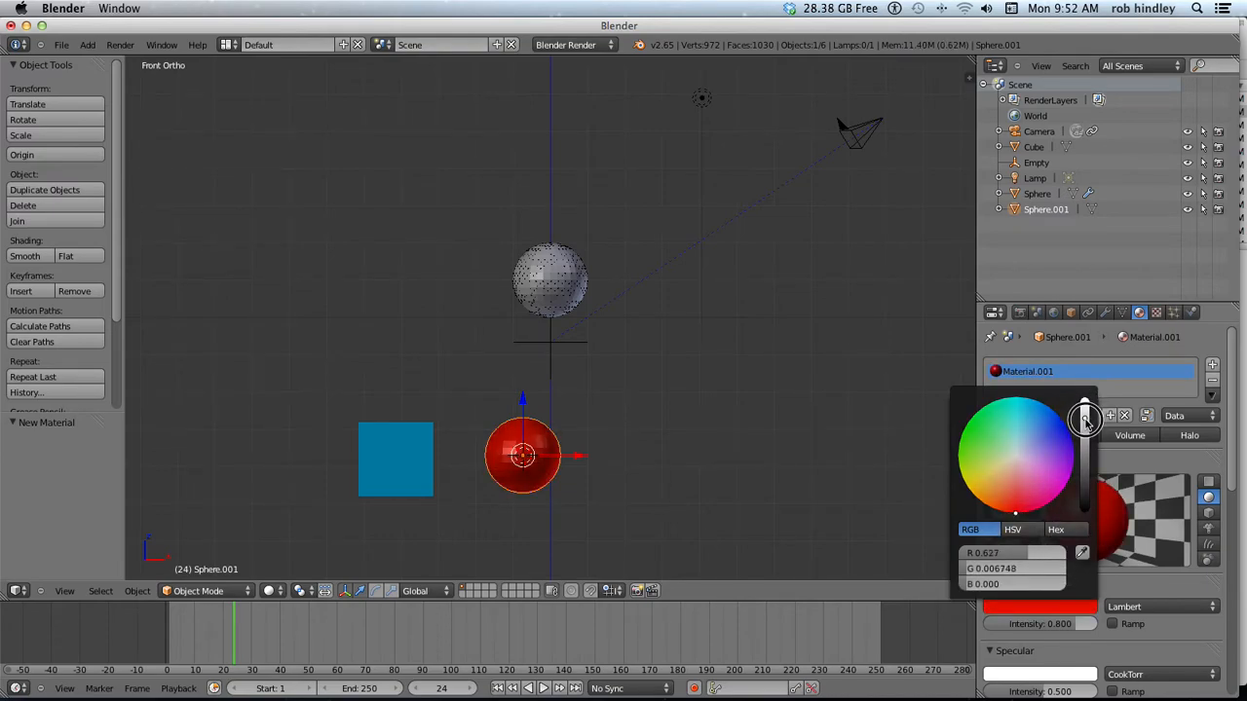
pyautogui.moveTo(1084, 421); pyautogui.dragTo(1084, 429)
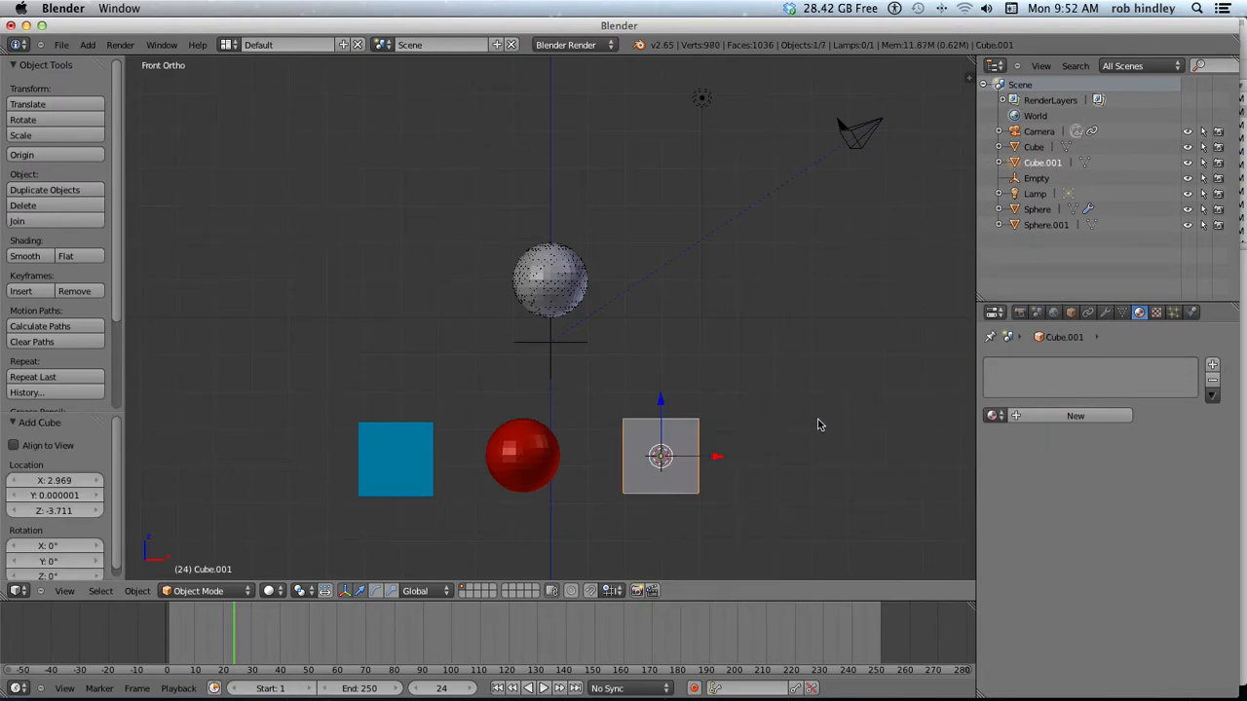
# - Give the new cube a new material with a green diffuse colour
pyautogui.click(1075, 416)
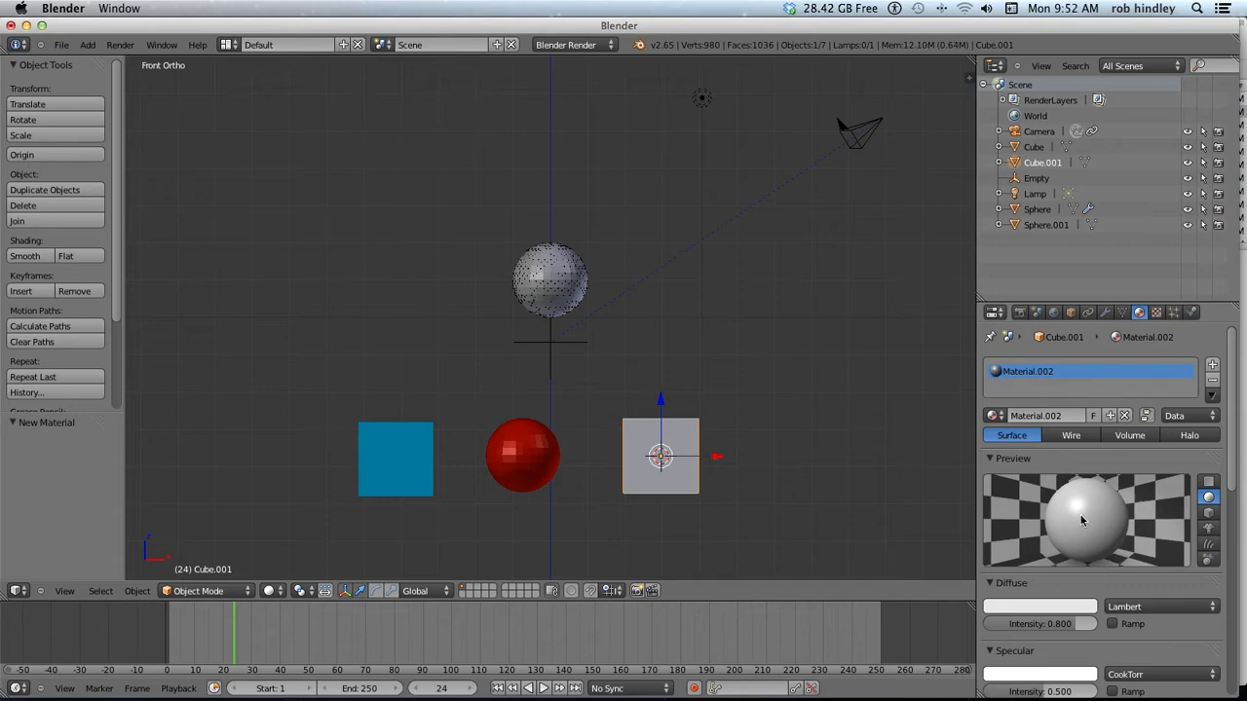
pyautogui.click(1040, 606)
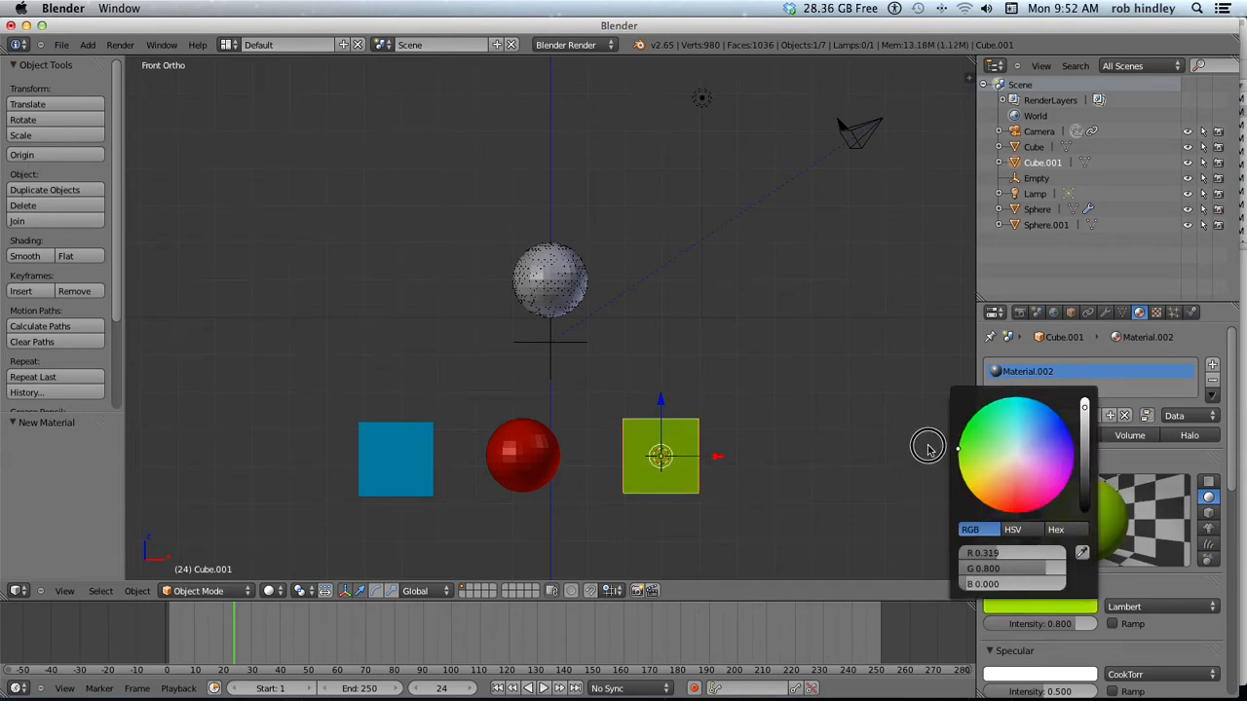
pyautogui.click(958, 449)
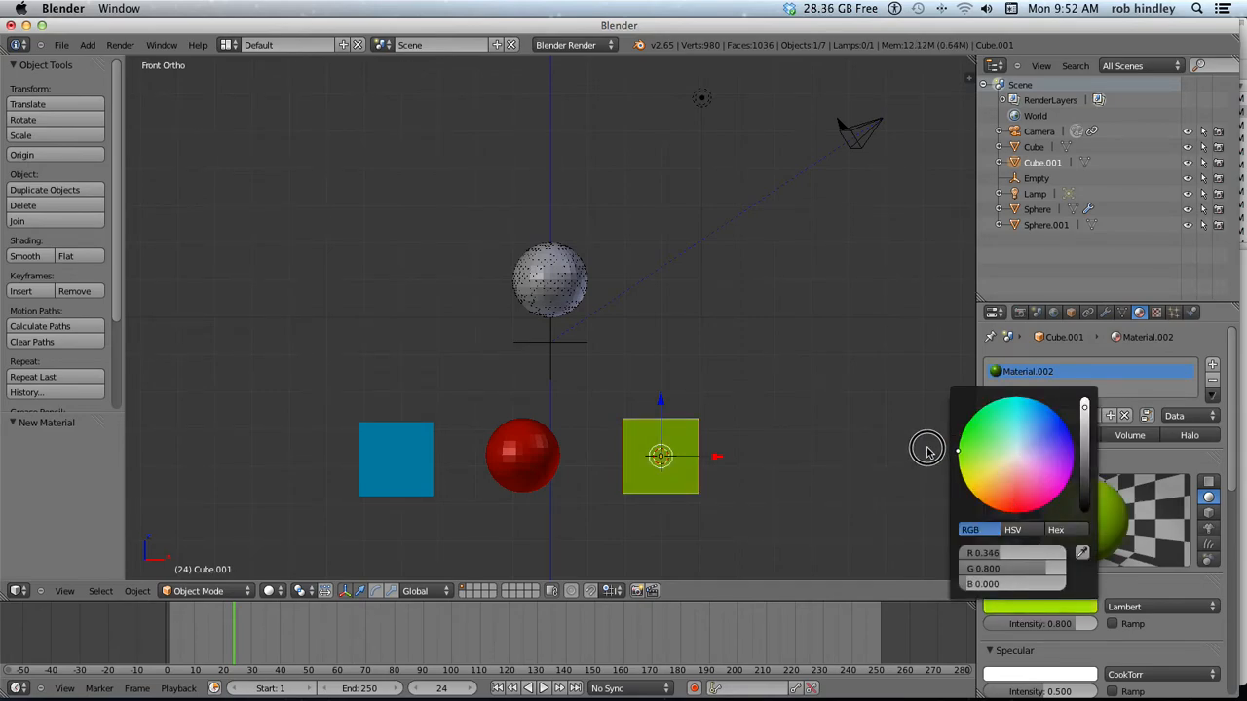
pyautogui.click(825, 478)
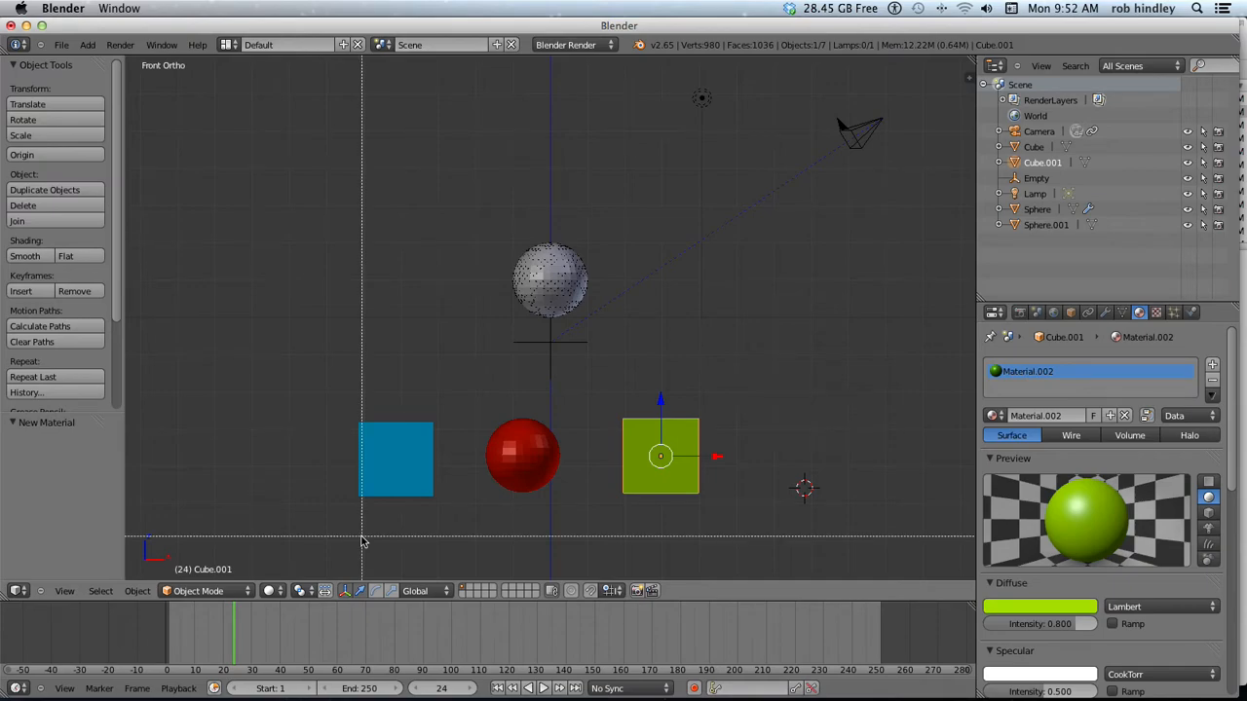
# - Box-select the blue cube, red sphere and green cube and group them together
pyautogui.moveTo(360, 541); pyautogui.dragTo(735, 397)
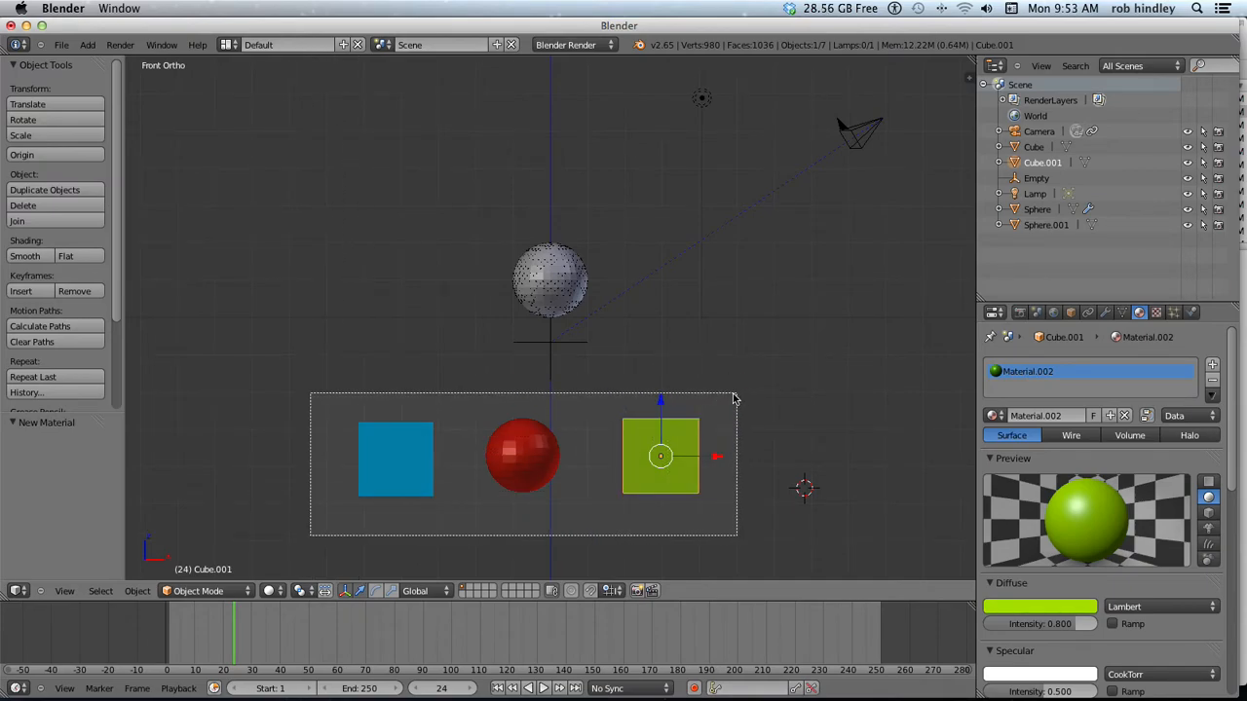
pyautogui.click(523, 455)
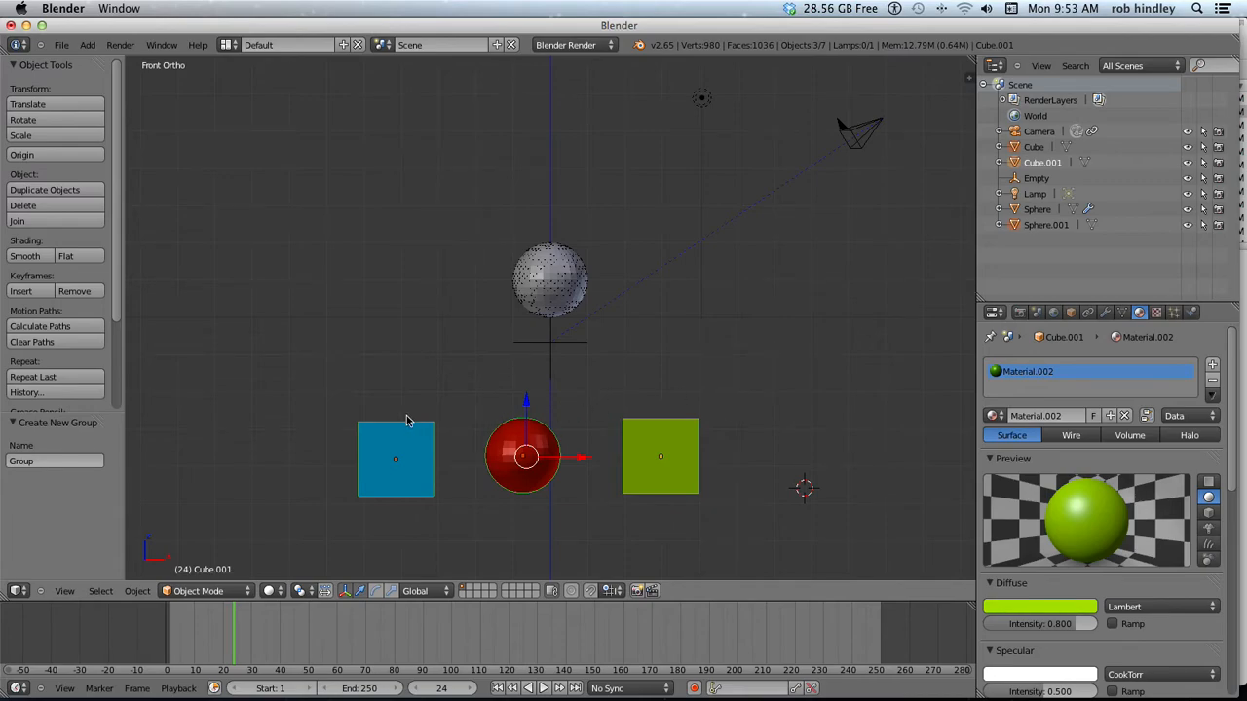
pyautogui.click(549, 280)
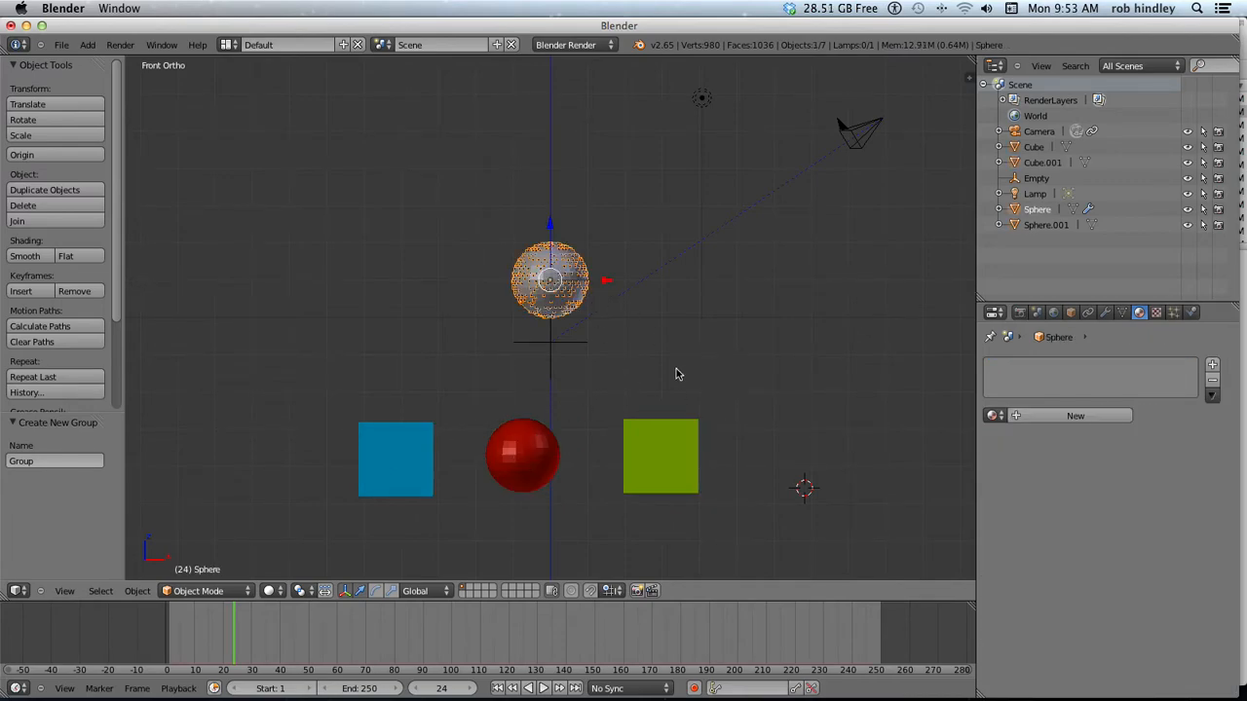
pyautogui.moveTo(1176, 312)
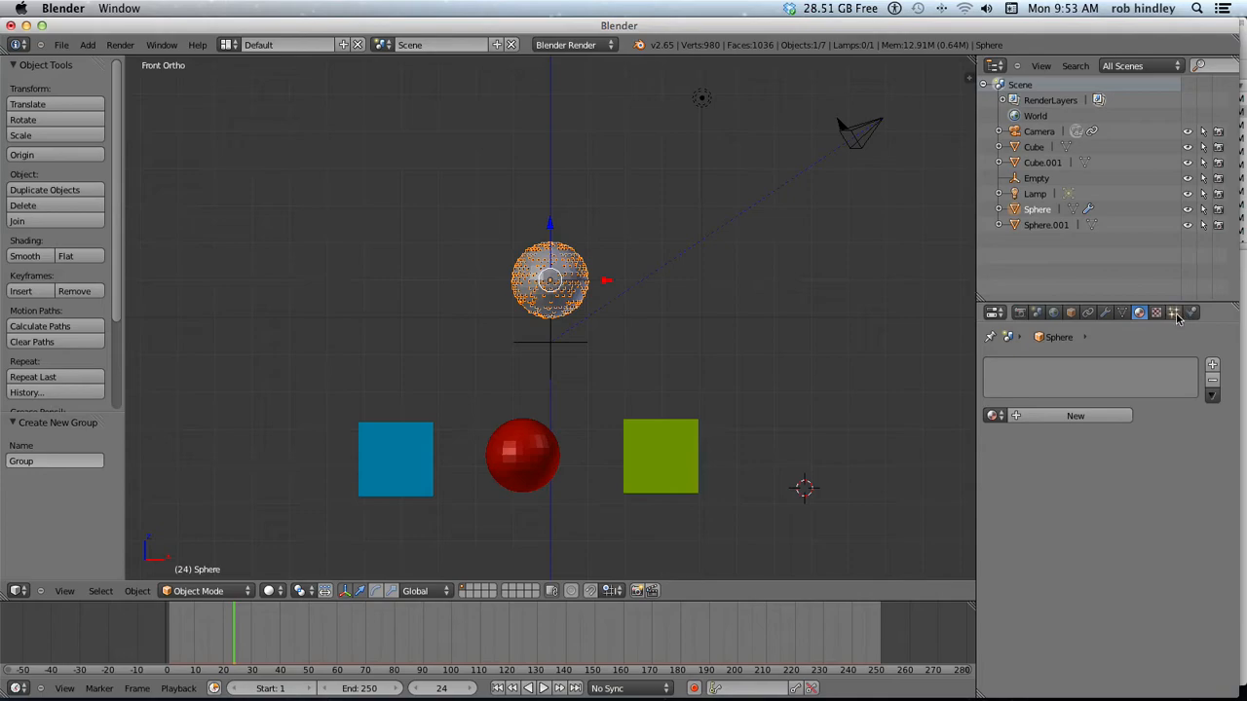
# - Set the emitter's particle Render to Group, using the three-object Group as Dupli Group
pyautogui.click(1174, 311)
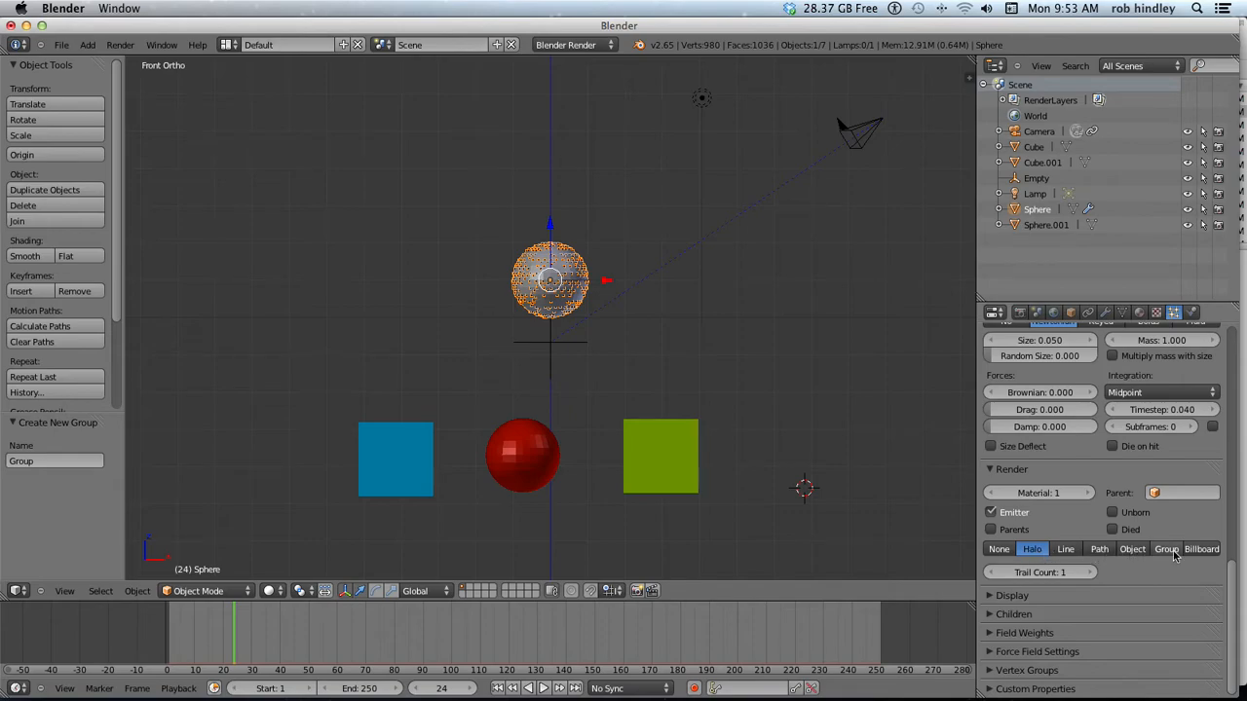
pyautogui.click(1166, 548)
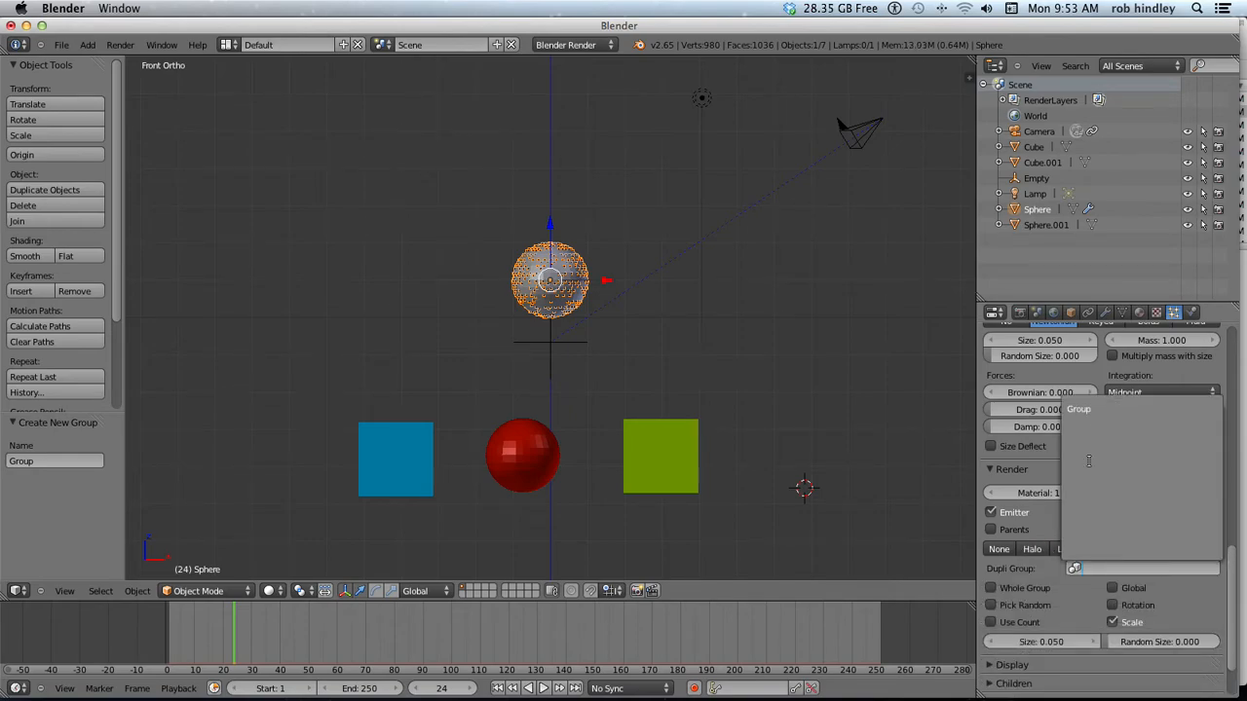
pyautogui.click(1166, 549)
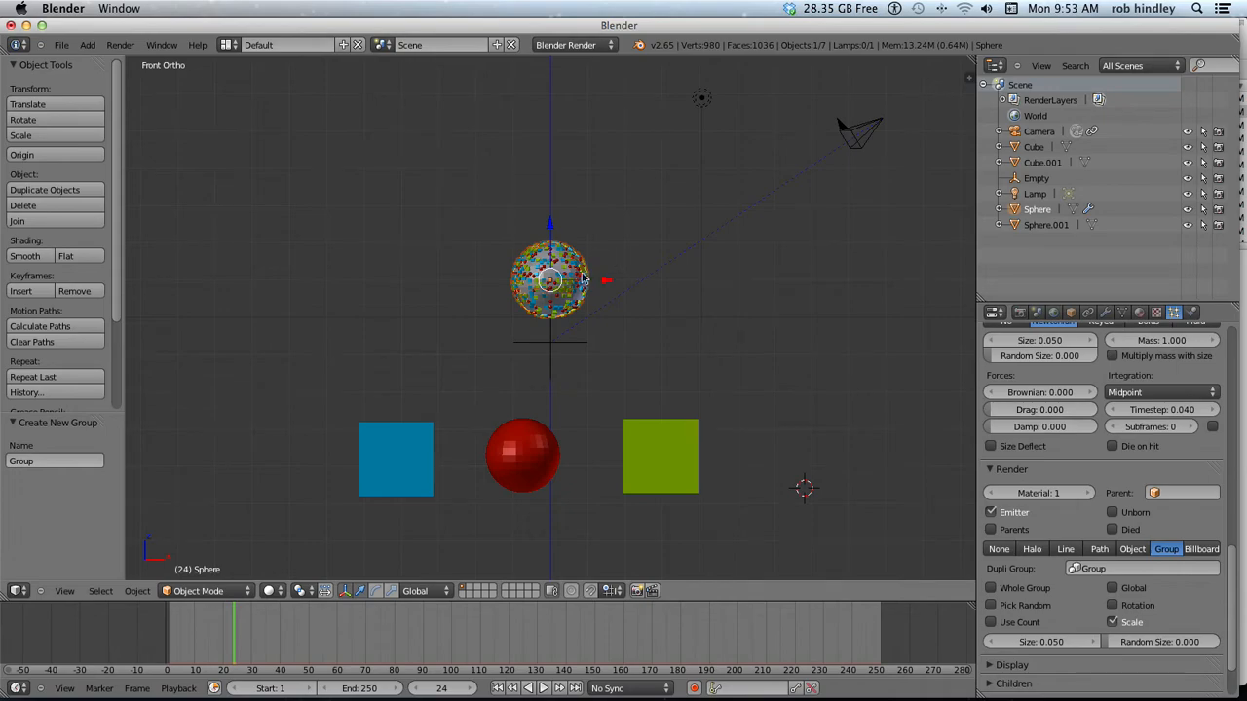
pyautogui.moveTo(640, 371)
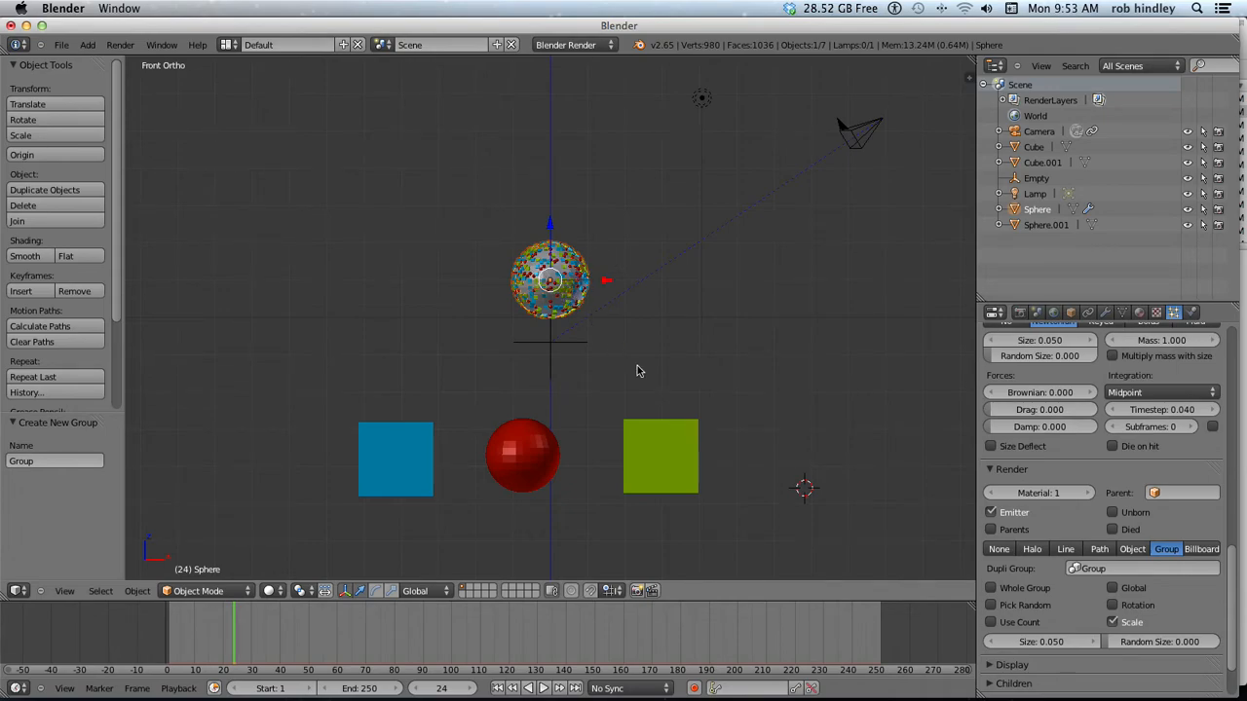
pyautogui.moveTo(979, 502)
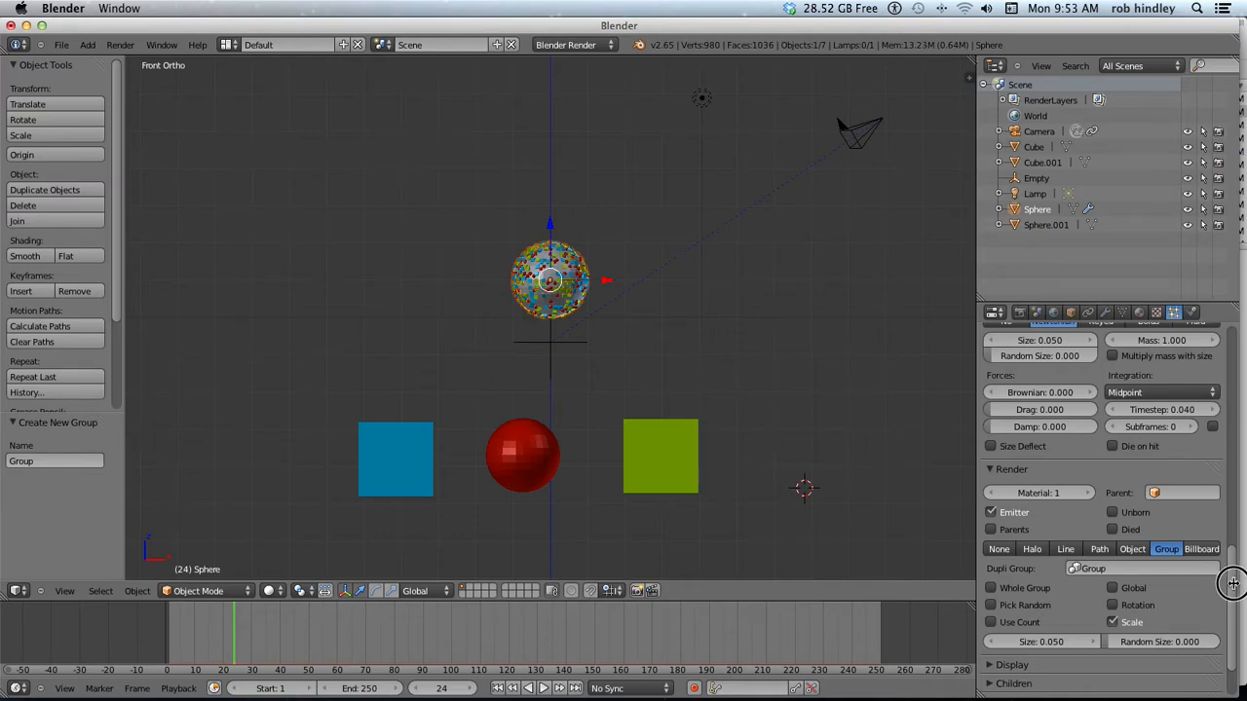
pyautogui.scroll(-3)
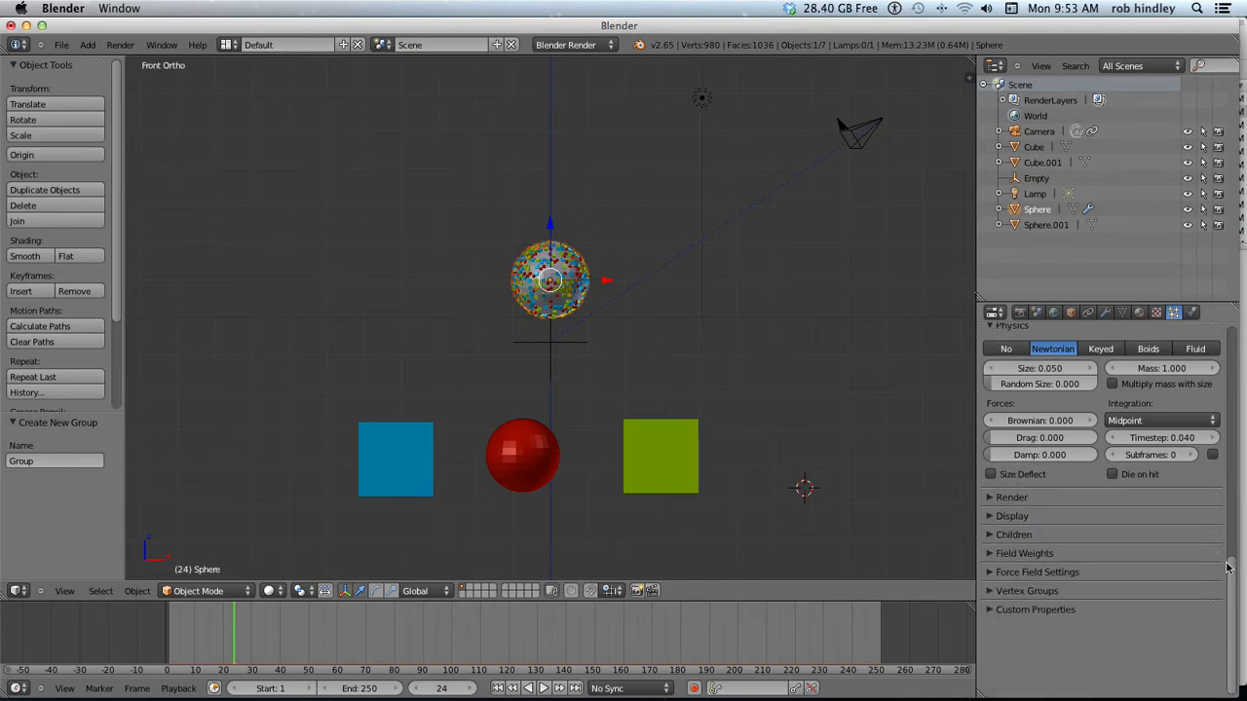
pyautogui.scroll(-3)
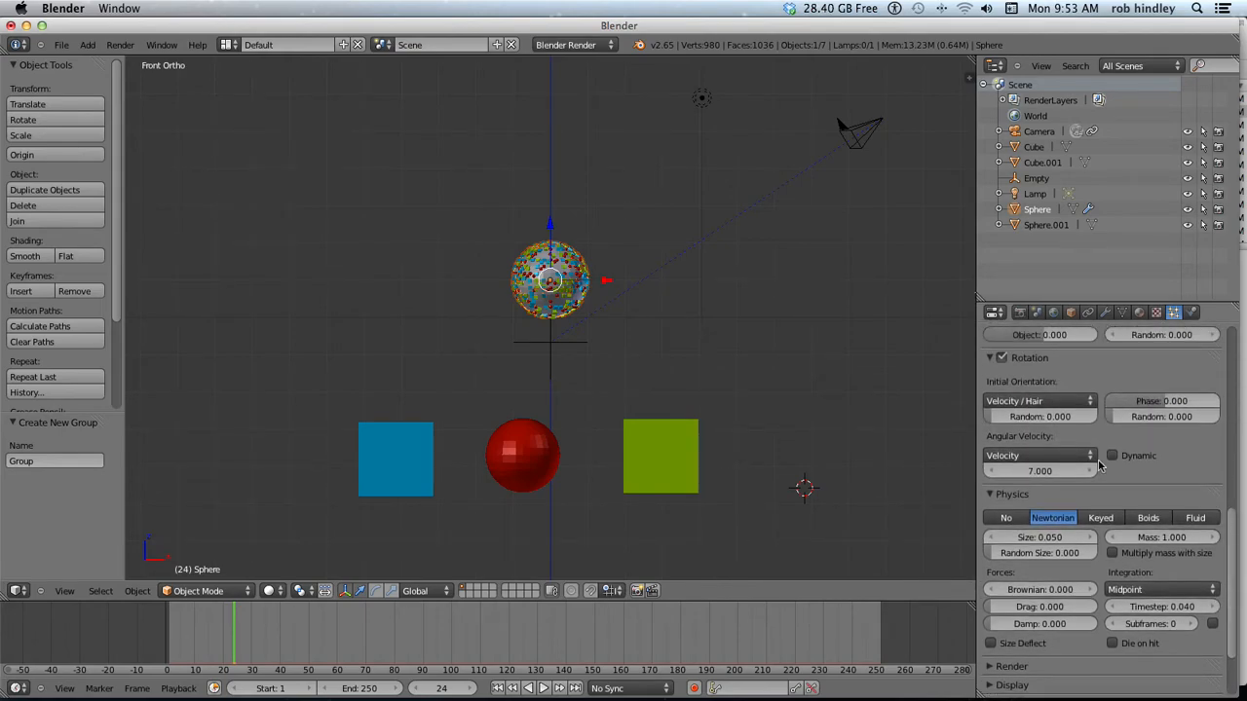
# - Keyframe timestep 0.040 at frame 40 and 0.002 at frame 60, and zero gravity weight
pyautogui.click(989, 358)
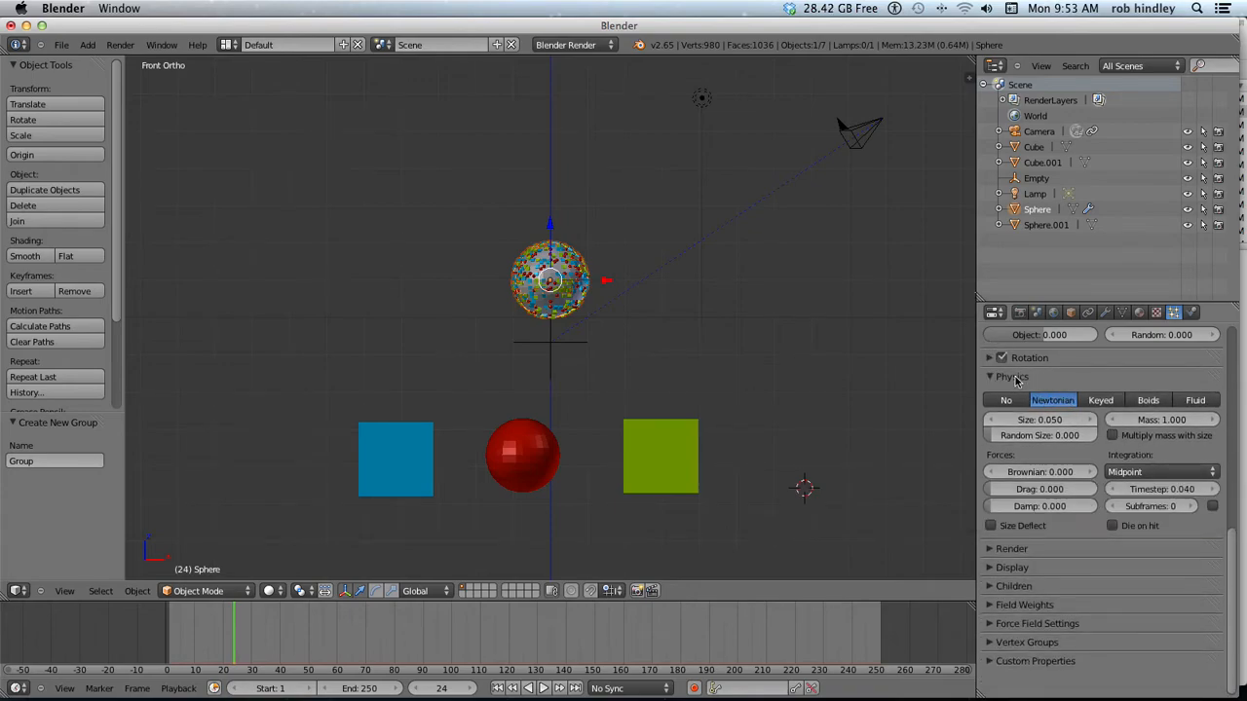
pyautogui.moveTo(1029, 383)
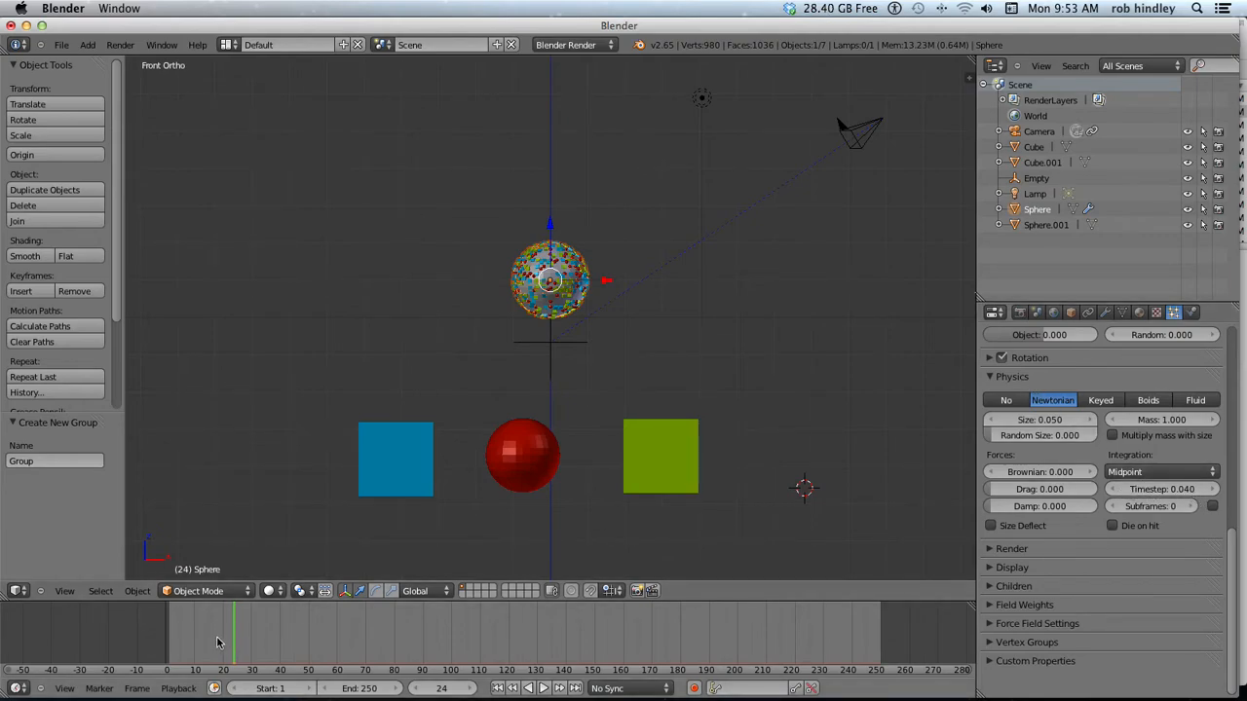
pyautogui.moveTo(233, 638); pyautogui.dragTo(285, 638)
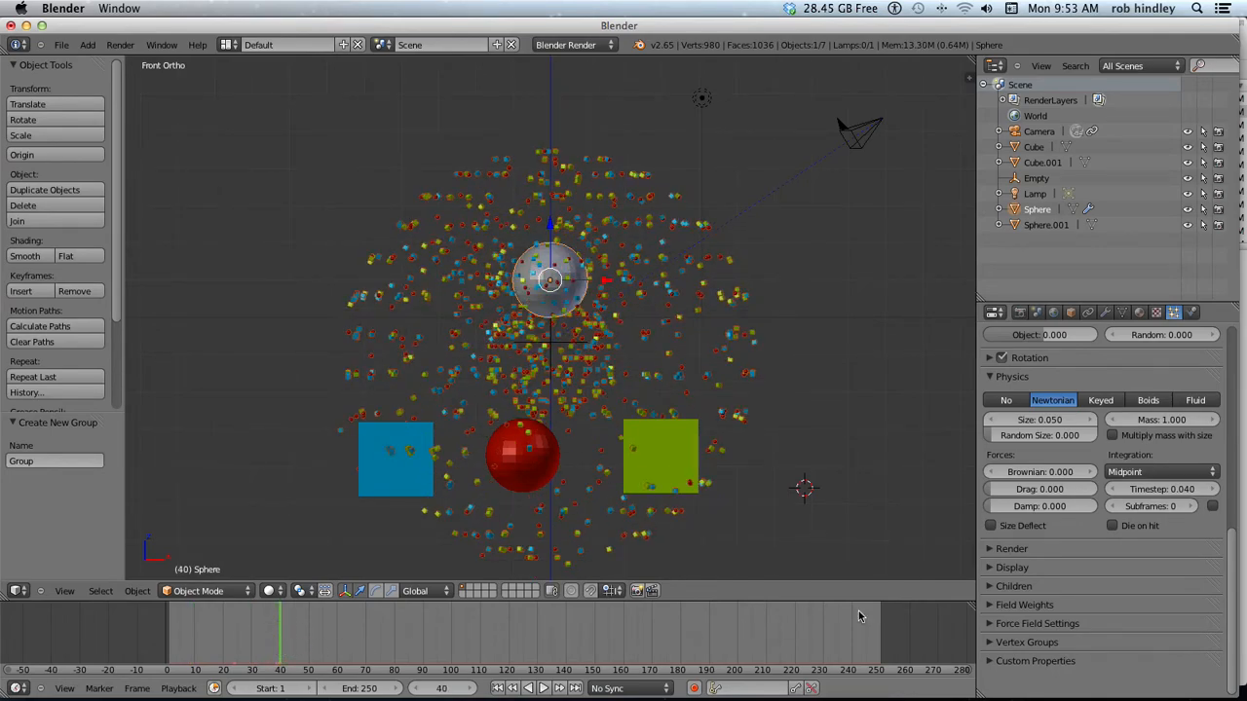
pyautogui.moveTo(1160, 489)
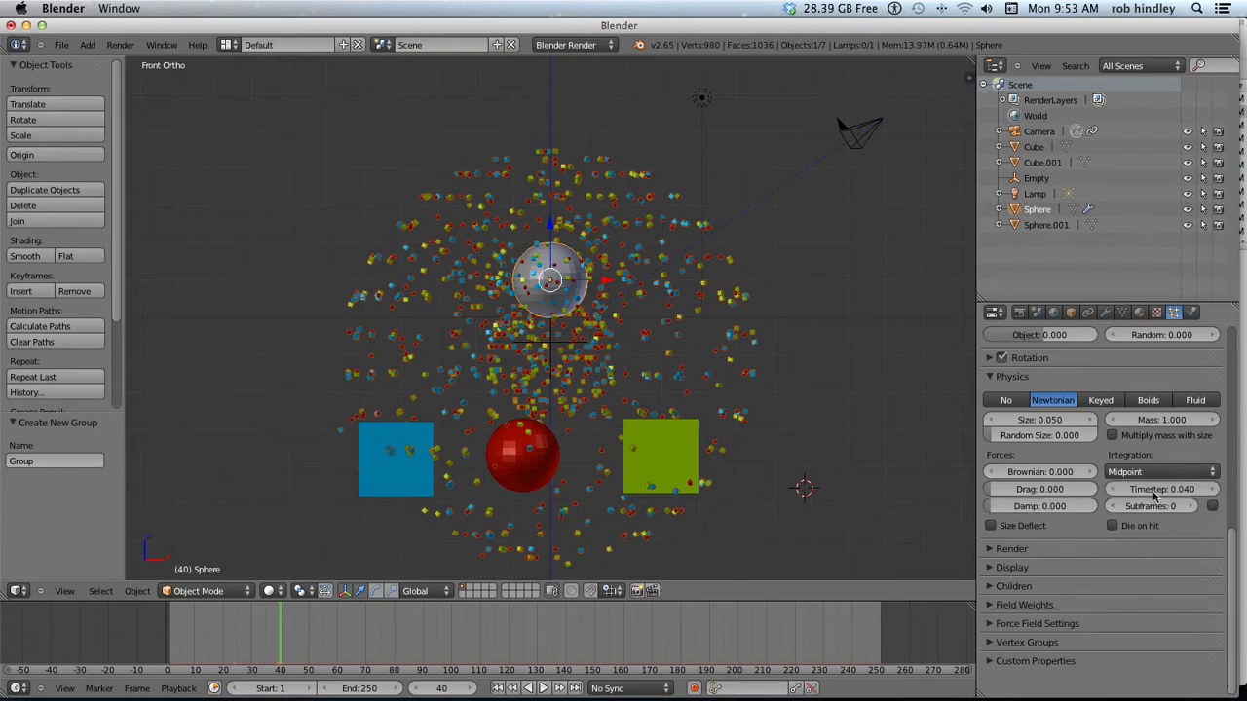
pyautogui.moveTo(1159, 489)
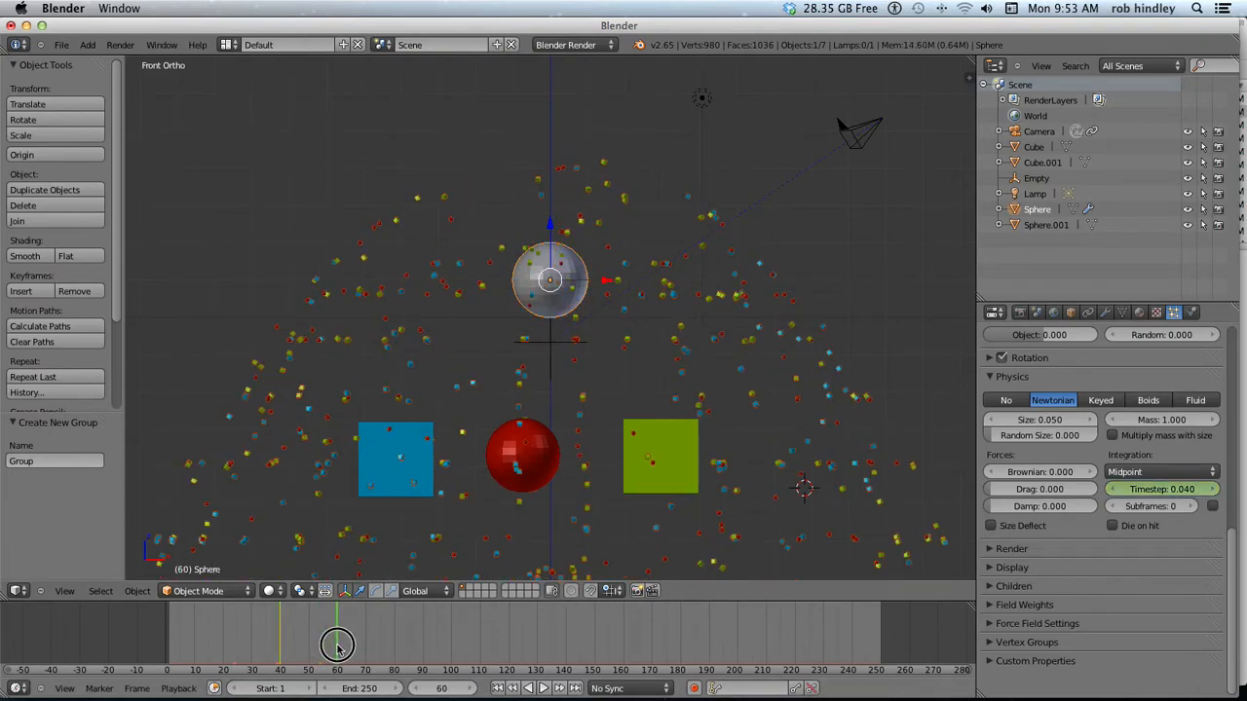
pyautogui.click(1159, 489)
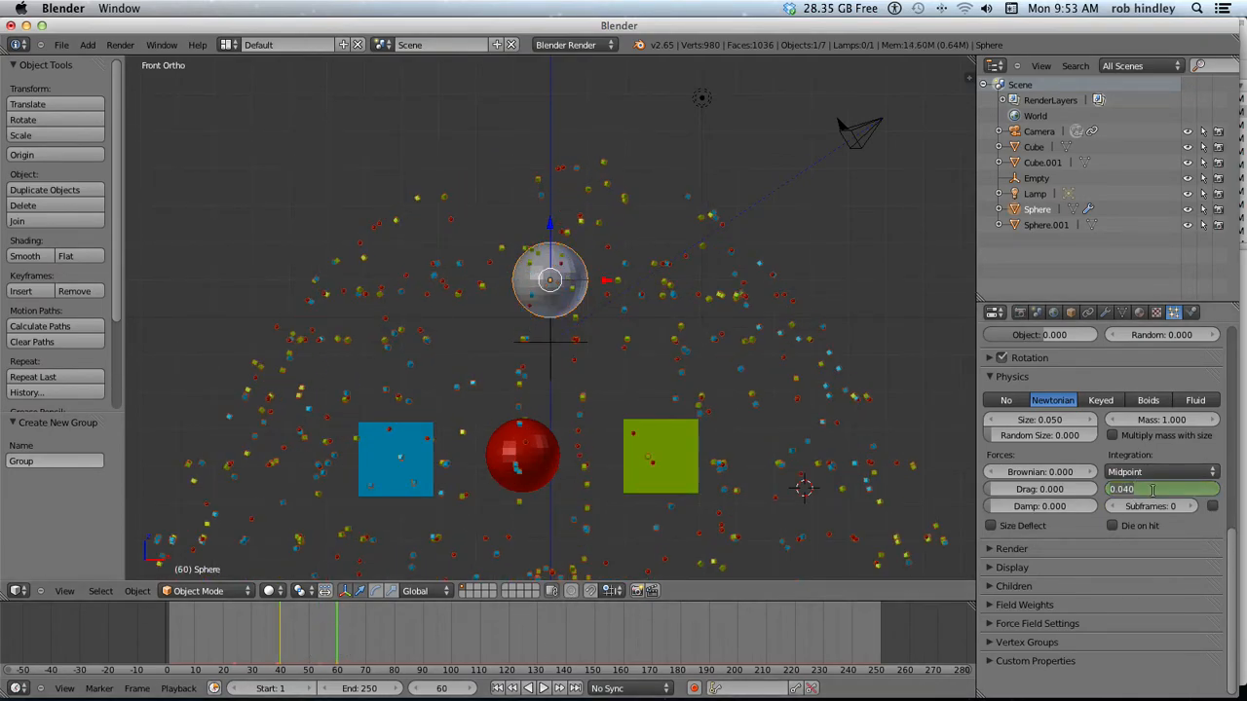
pyautogui.tripleClick(1161, 489)
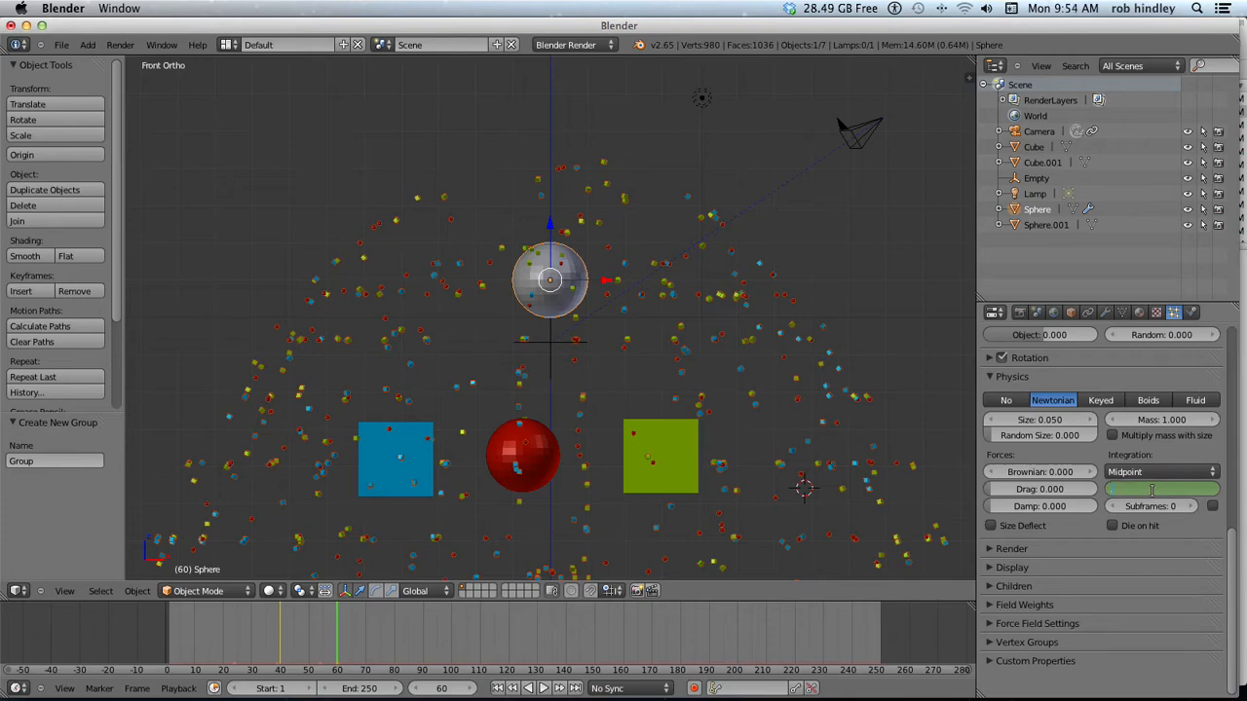
pyautogui.click(1162, 489)
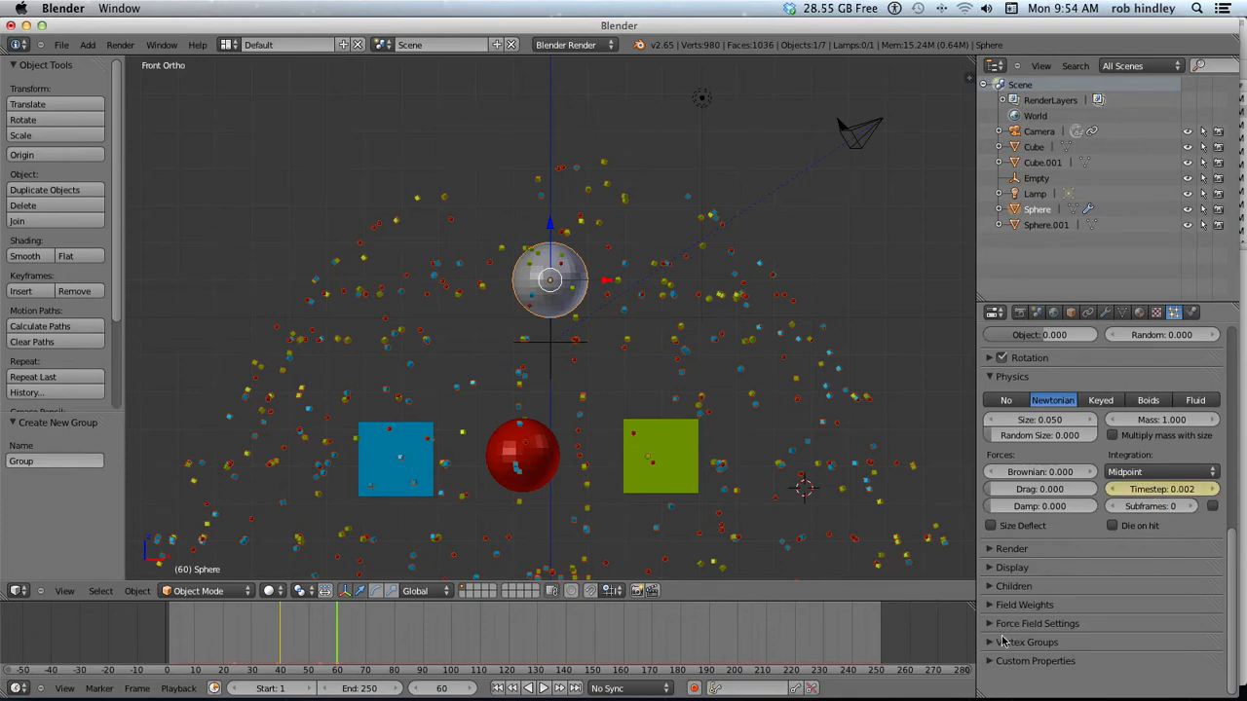
pyautogui.click(1025, 604)
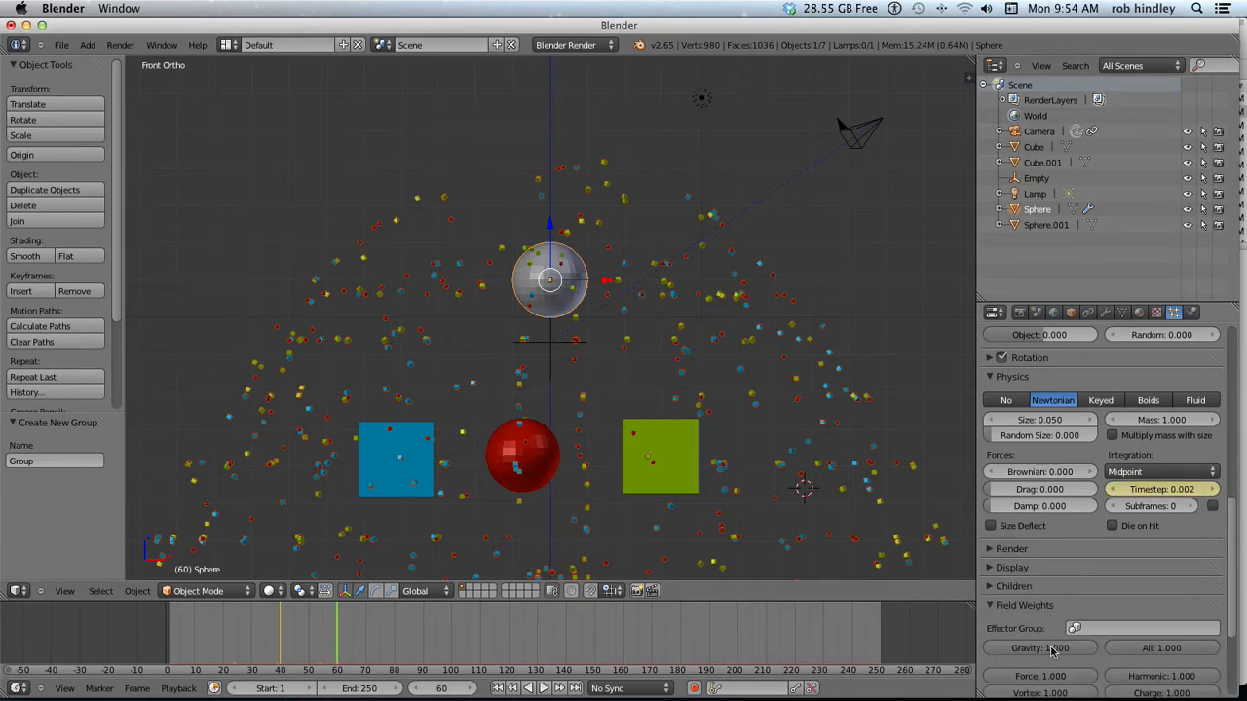
pyautogui.click(1039, 648)
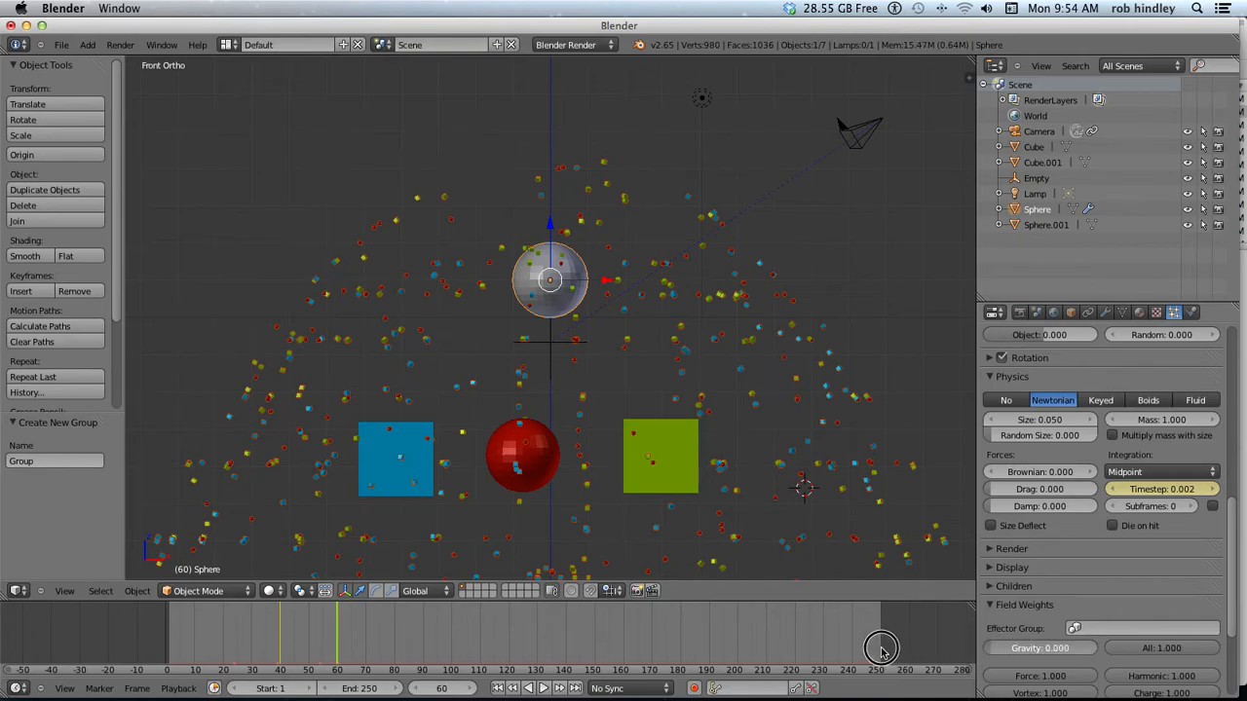
pyautogui.moveTo(441, 617)
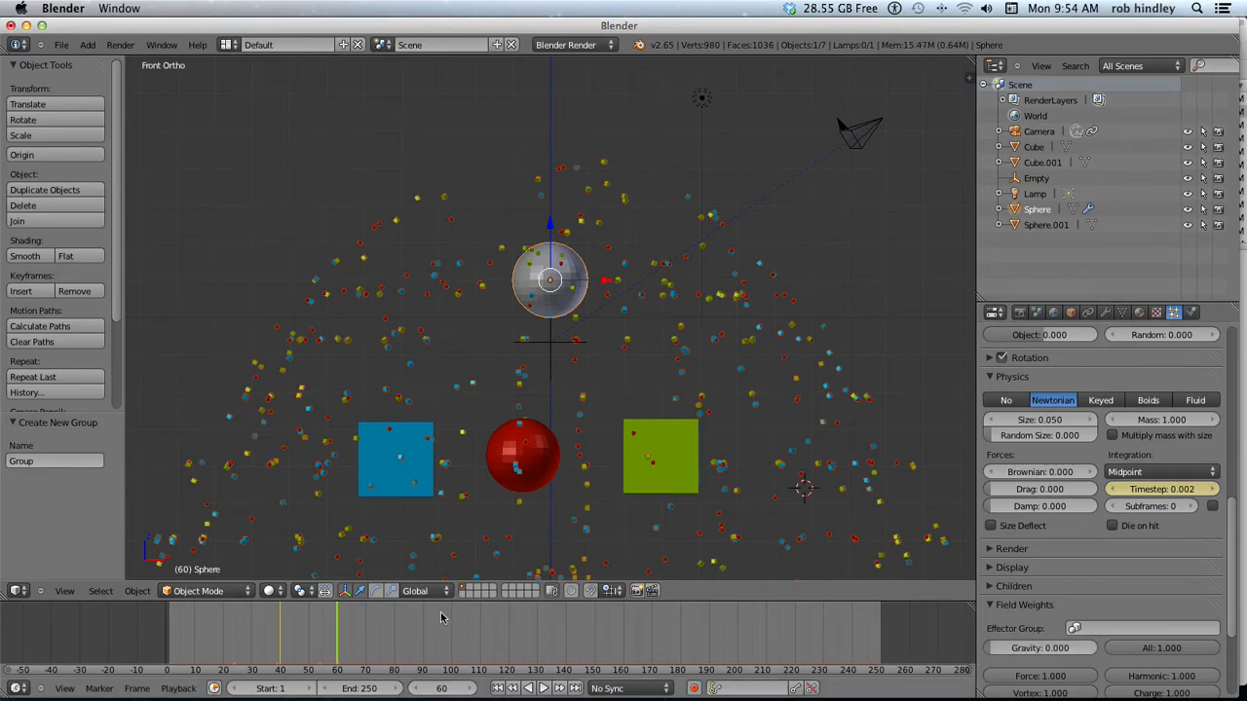
# - Scrub frames 42 to 160 to preview the particles slowing and hanging frozen
pyautogui.moveTo(336, 633); pyautogui.dragTo(301, 633)
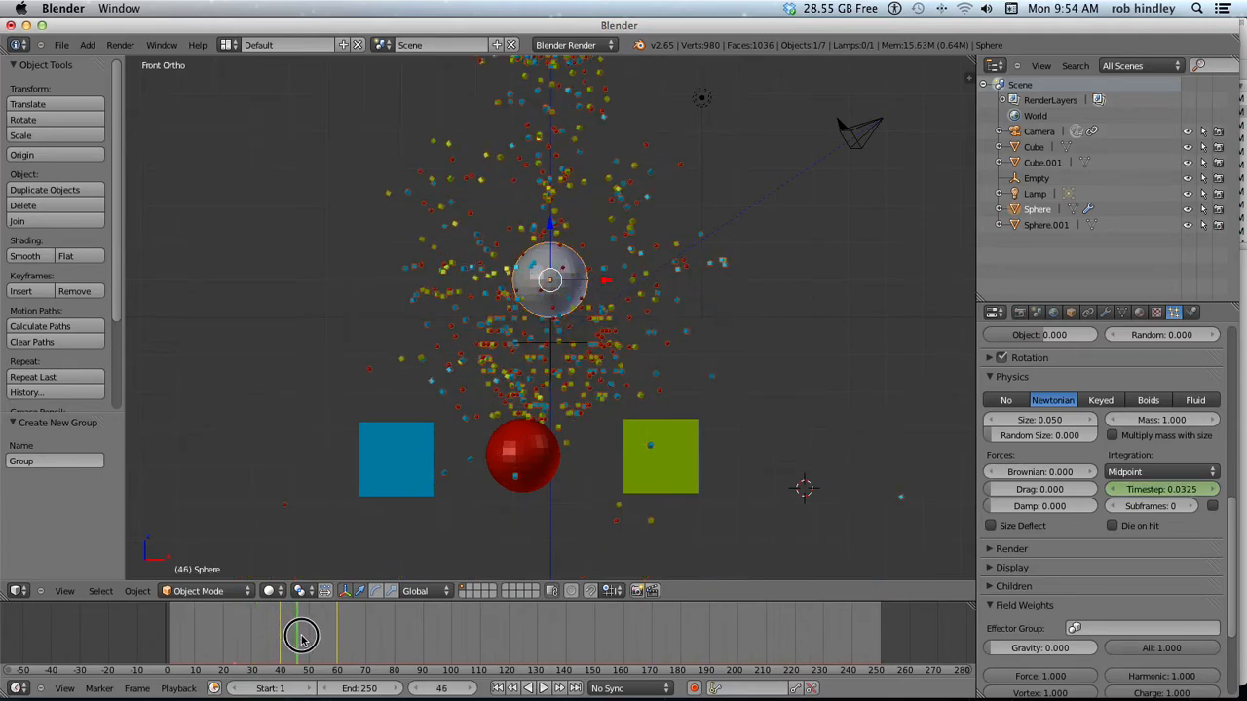
pyautogui.moveTo(302, 635); pyautogui.dragTo(251, 635)
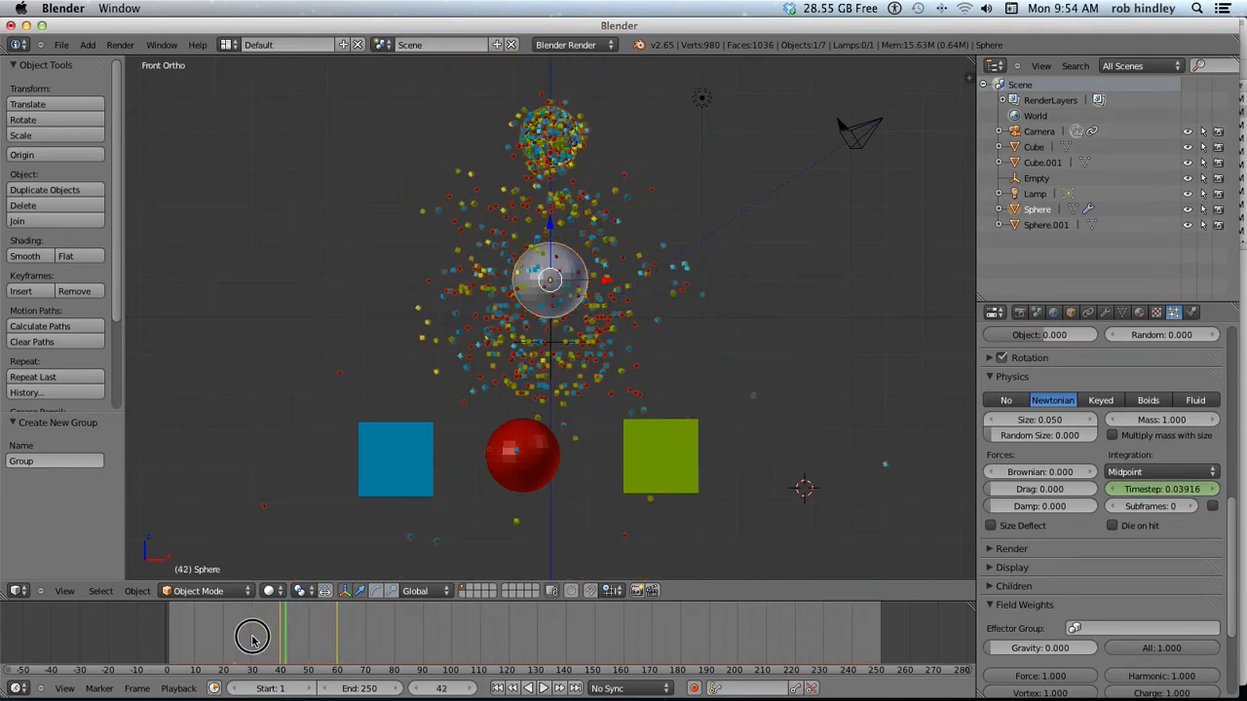
pyautogui.moveTo(251, 638); pyautogui.dragTo(326, 638)
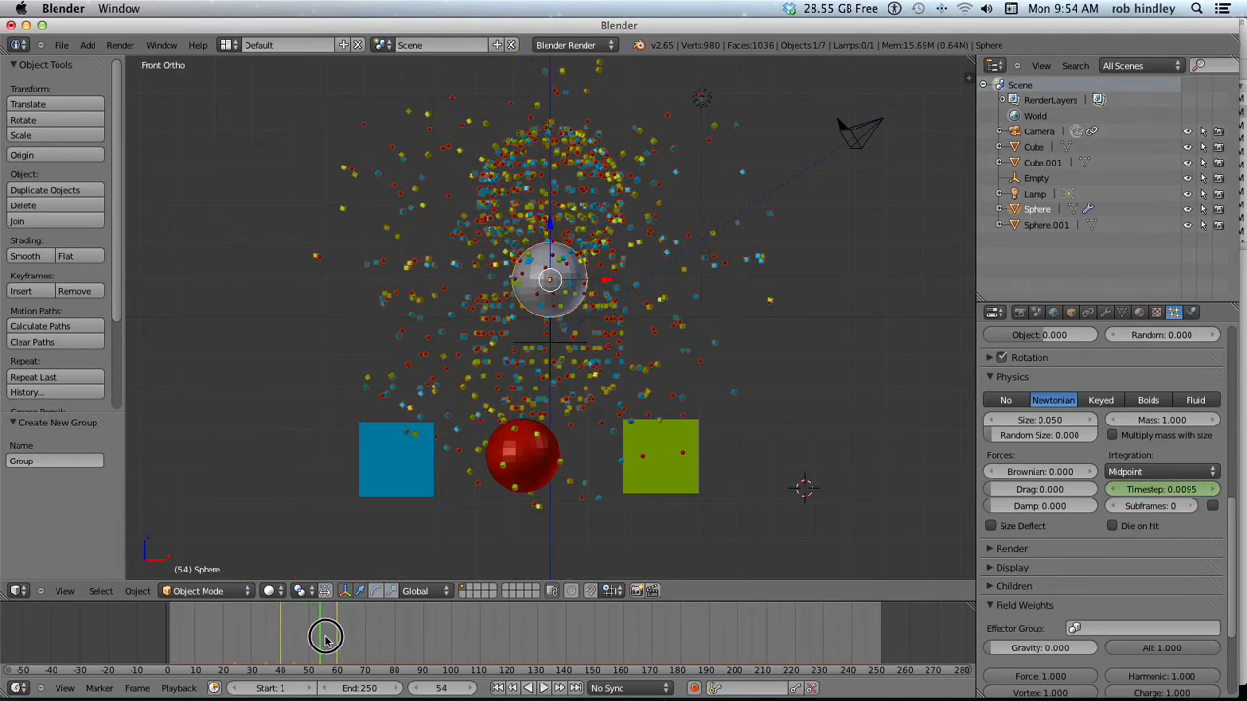
pyautogui.moveTo(327, 636); pyautogui.dragTo(349, 640)
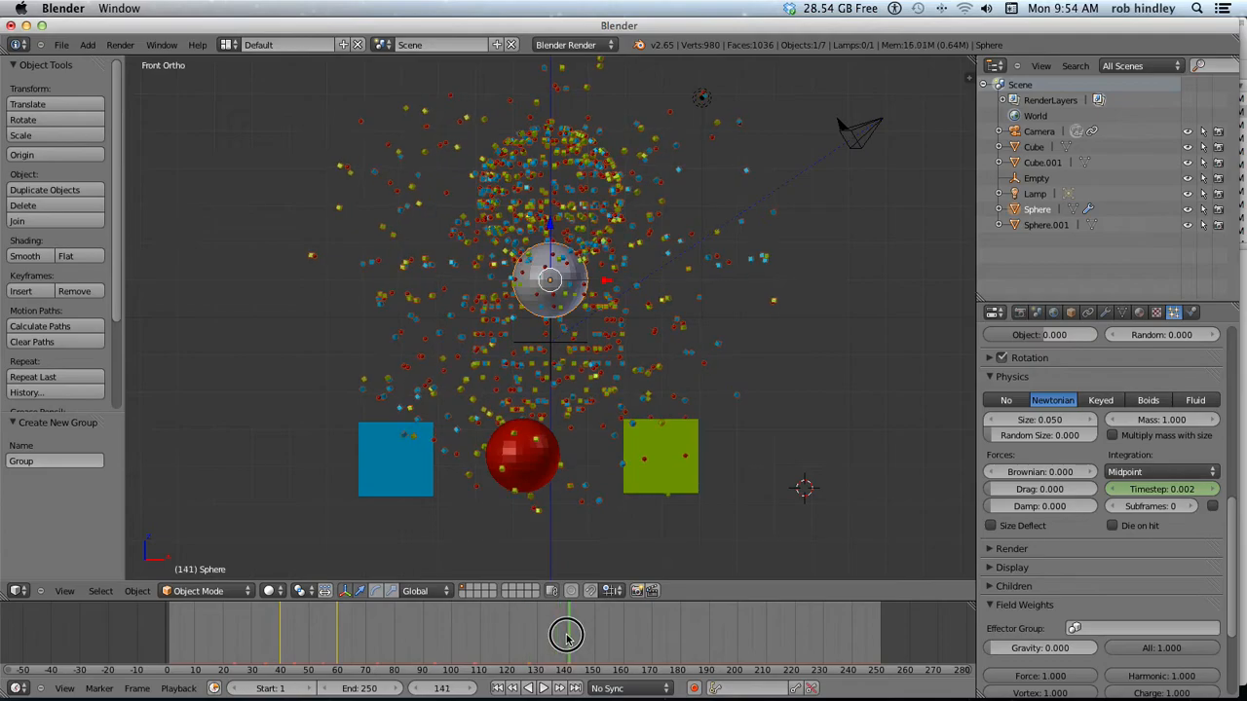
pyautogui.moveTo(566, 634); pyautogui.dragTo(563, 634)
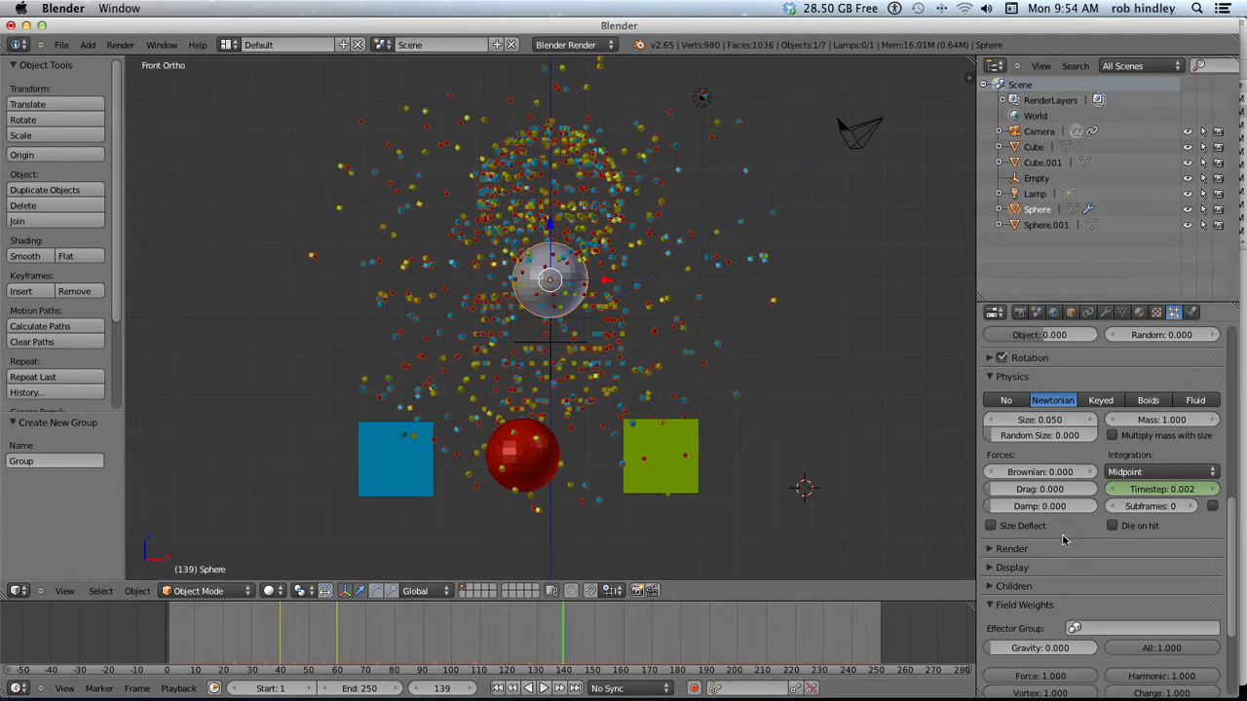
pyautogui.moveTo(1162, 489)
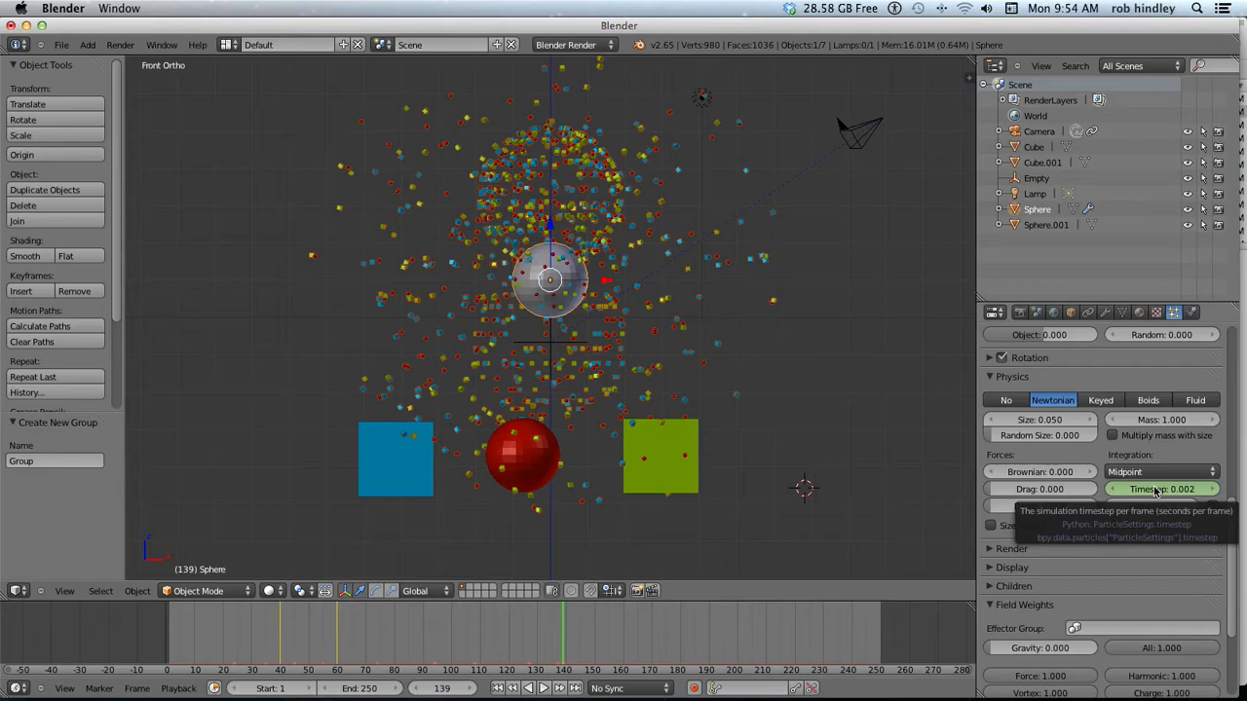
pyautogui.moveTo(624, 641)
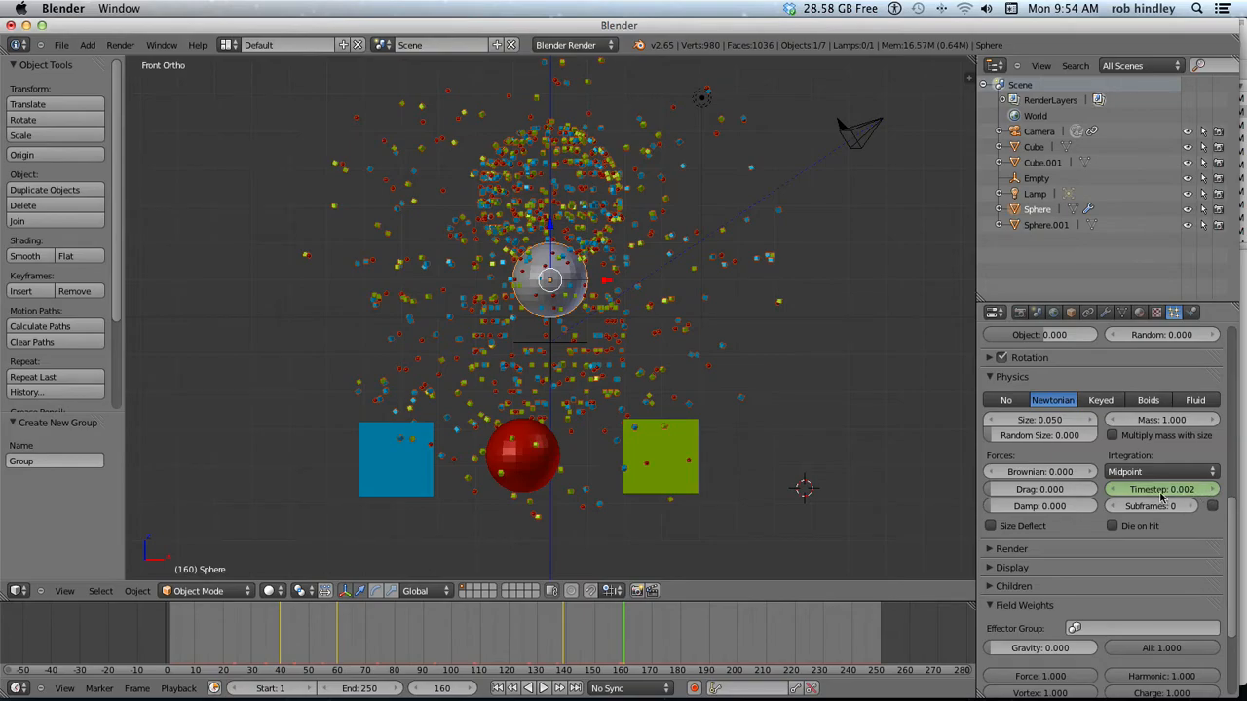
pyautogui.click(1159, 489)
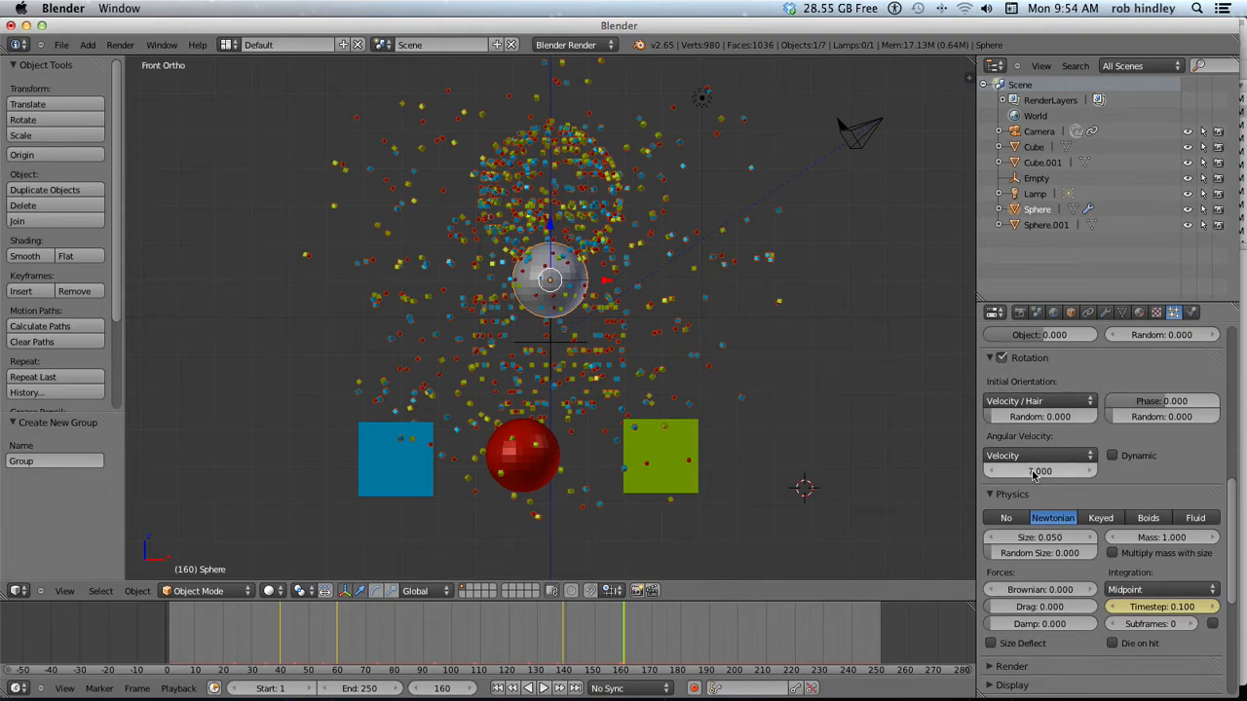
pyautogui.moveTo(1040, 471)
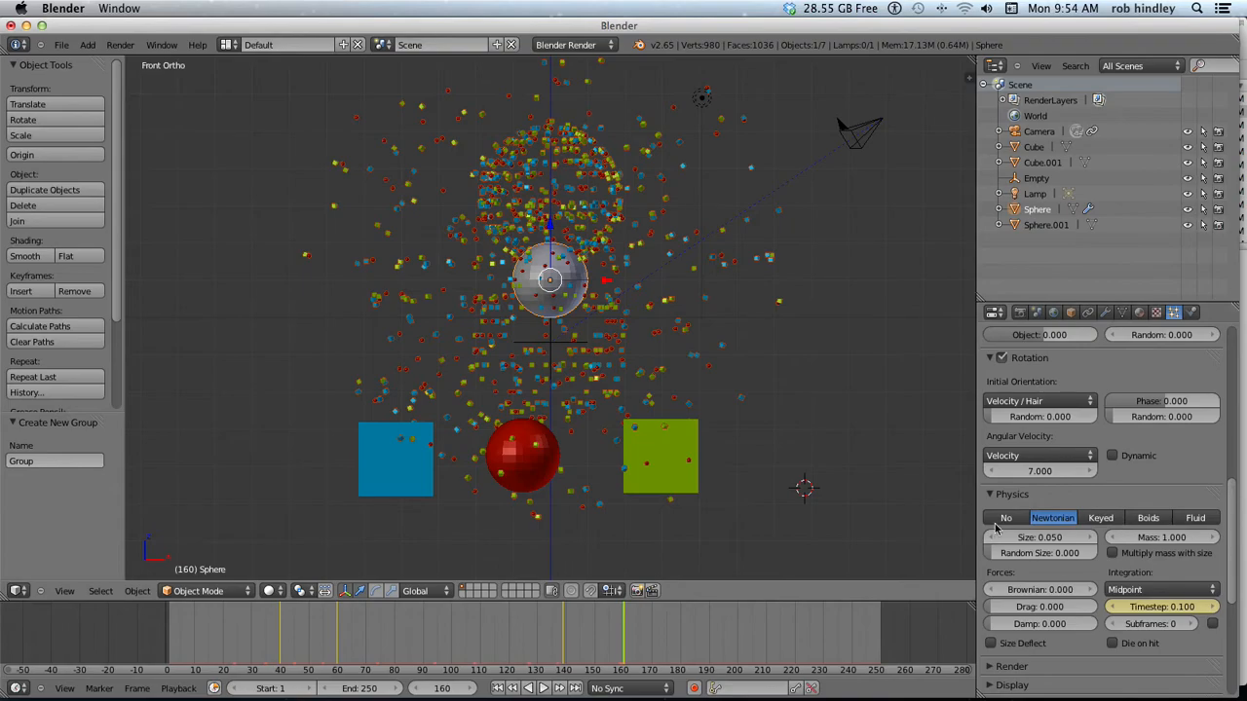
# - Compare frame 139 with frame 160, where timestep 0.100 lets the particles resume
pyautogui.click(567, 633)
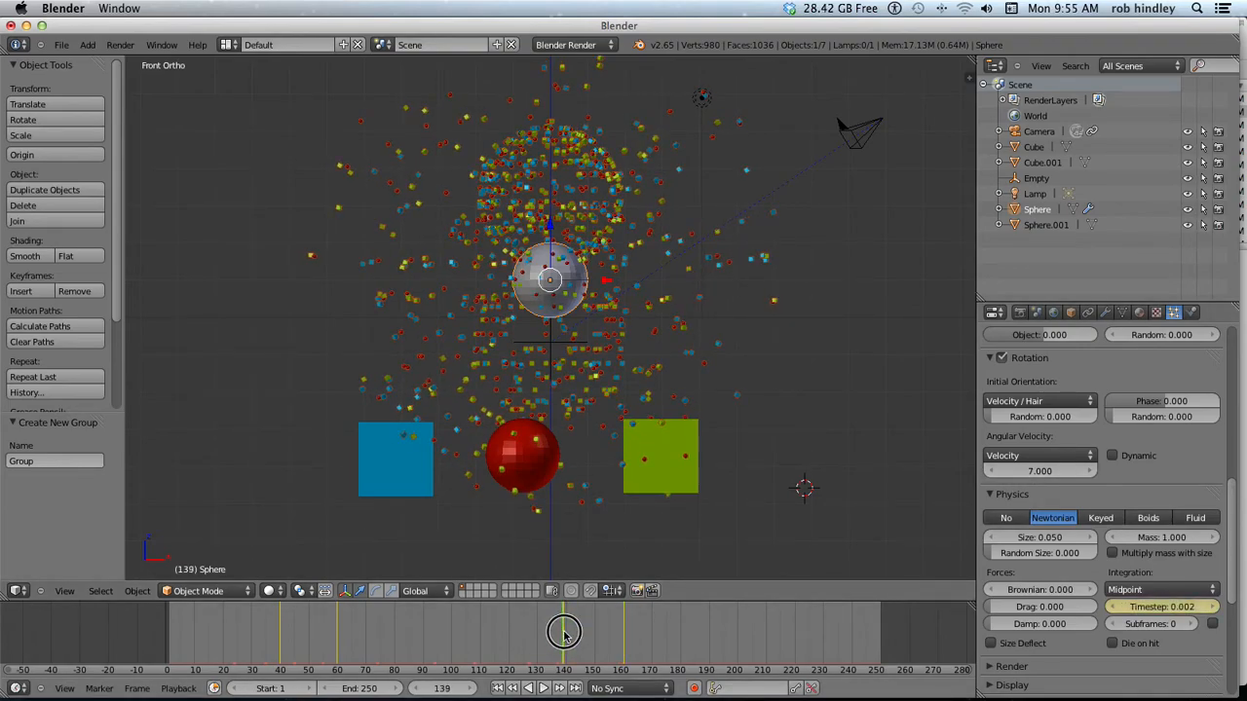
pyautogui.moveTo(1038, 470)
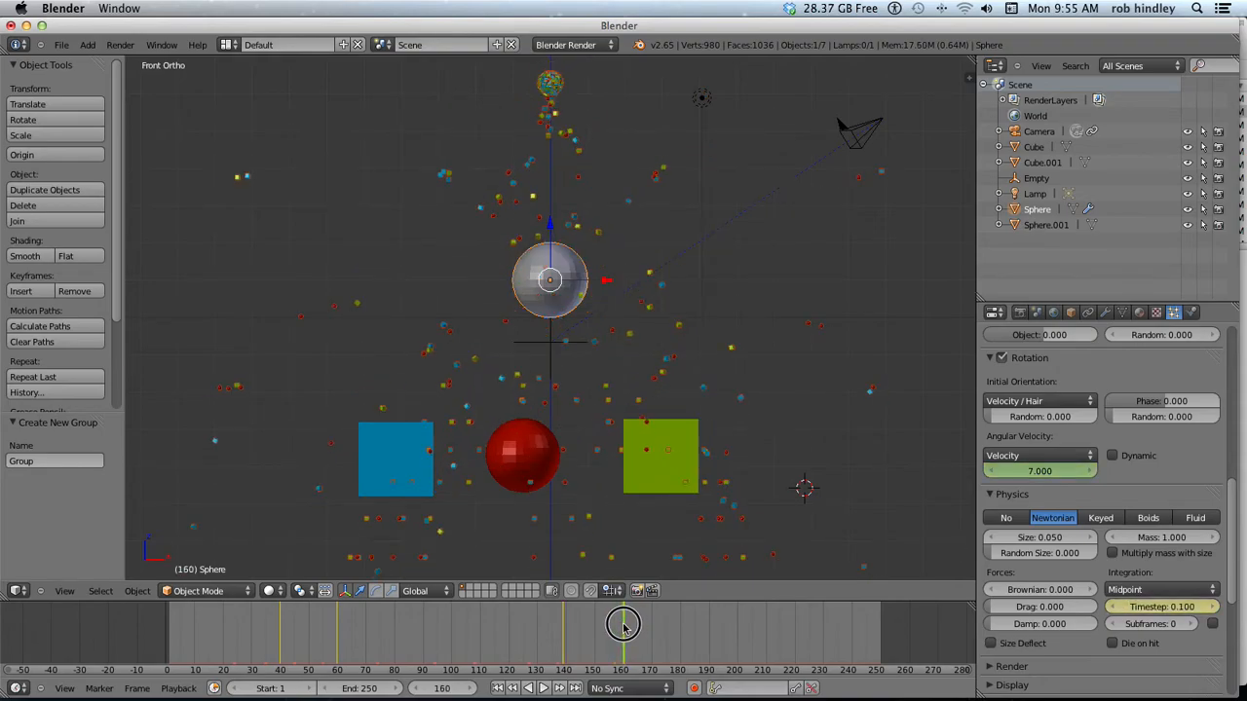
pyautogui.click(1039, 471)
pyautogui.write('2.000')
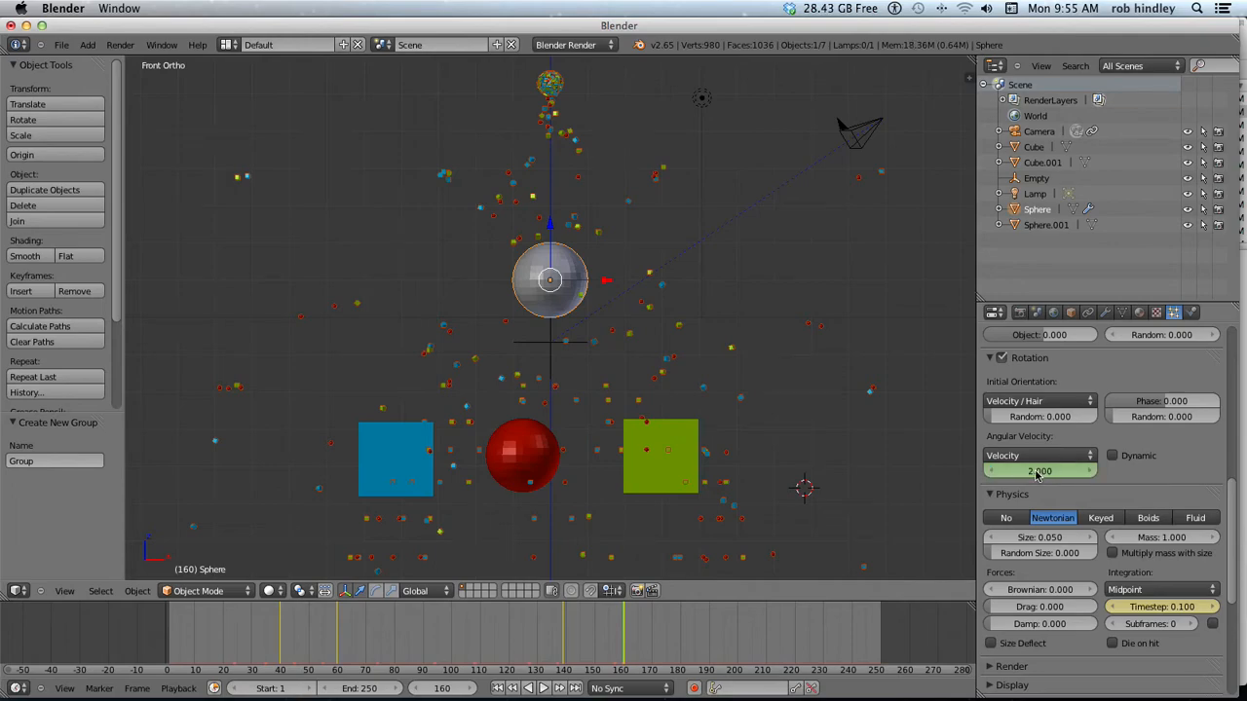
pyautogui.moveTo(1039, 471)
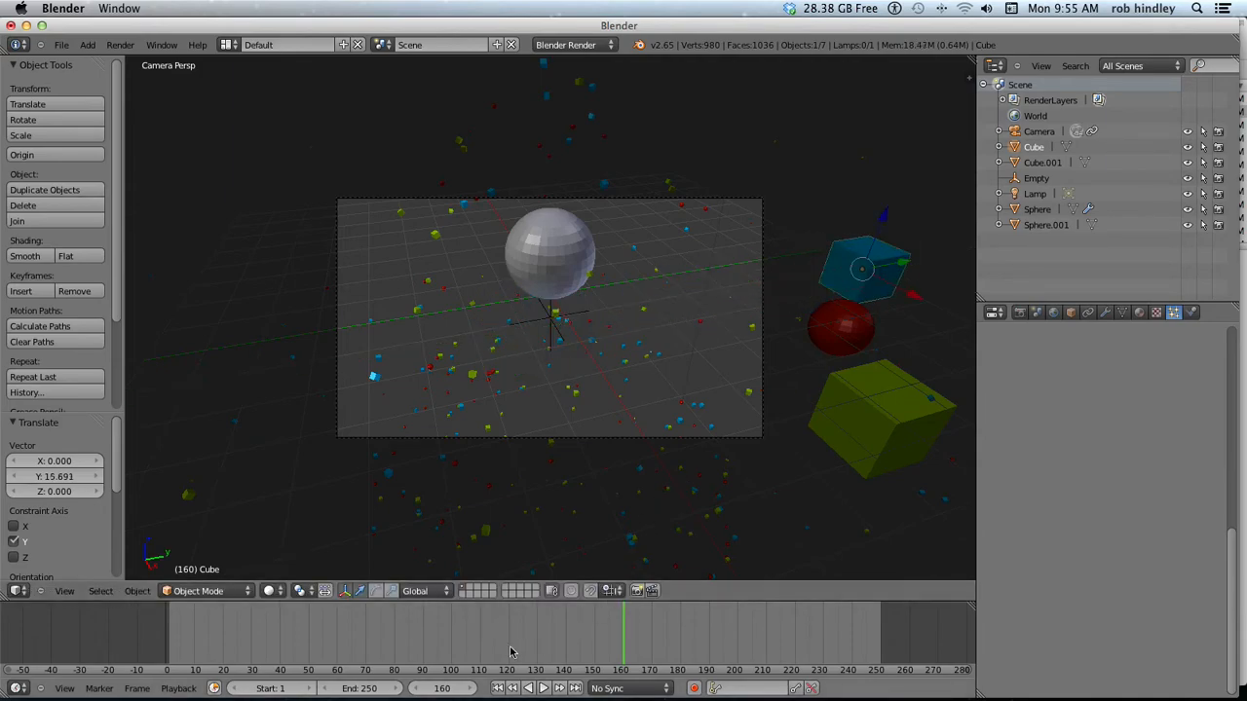
# - Play the camera-view animation, stop at frame 109, and select the emitter sphere
pyautogui.click(496, 688)
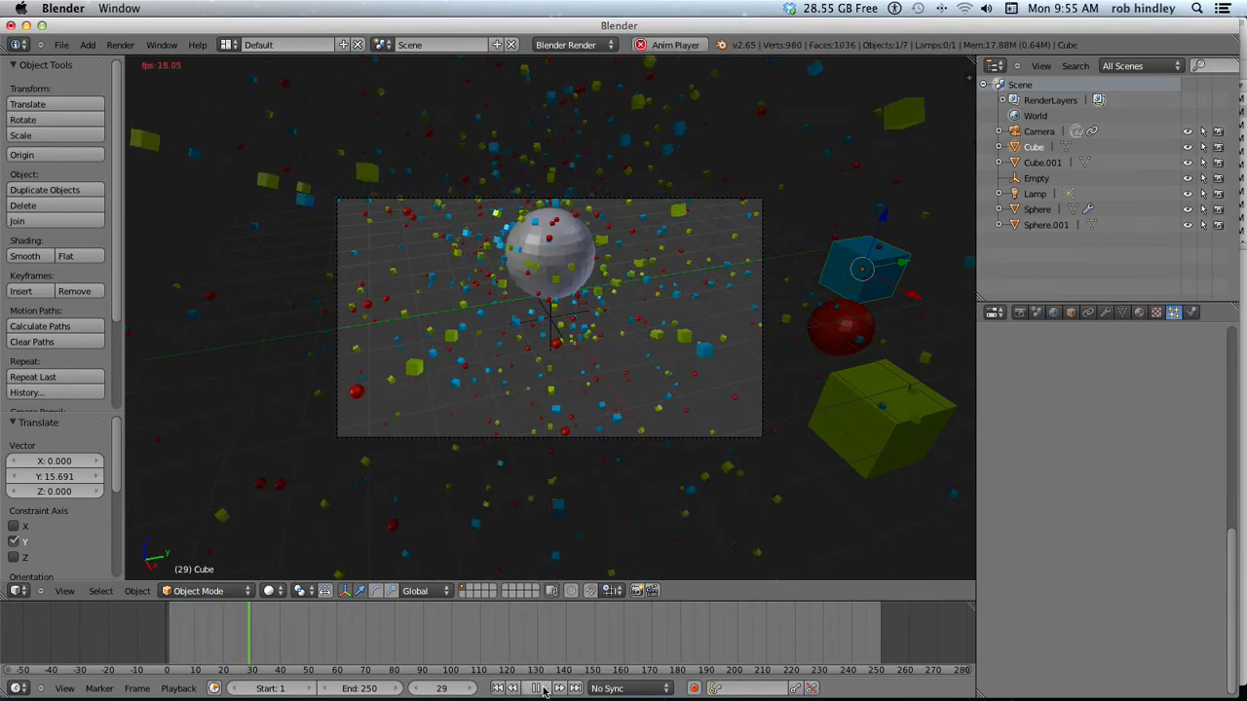
pyautogui.click(534, 688)
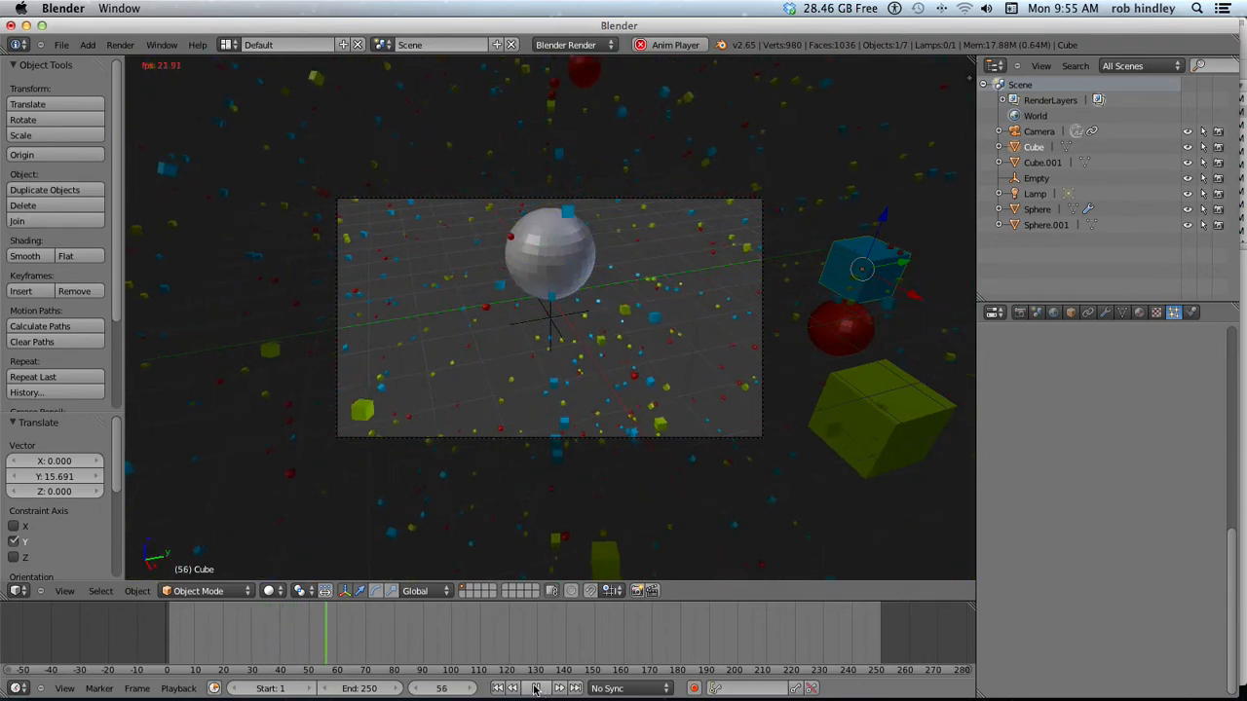
pyautogui.moveTo(534, 689)
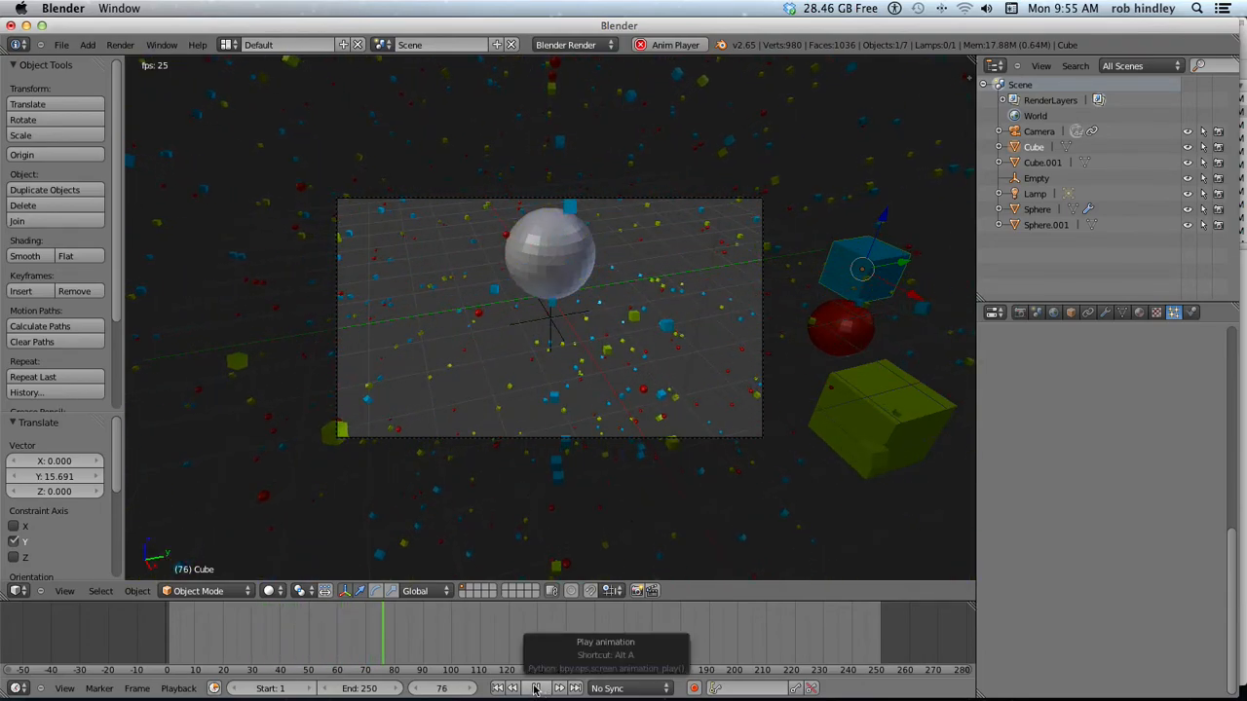
pyautogui.click(532, 689)
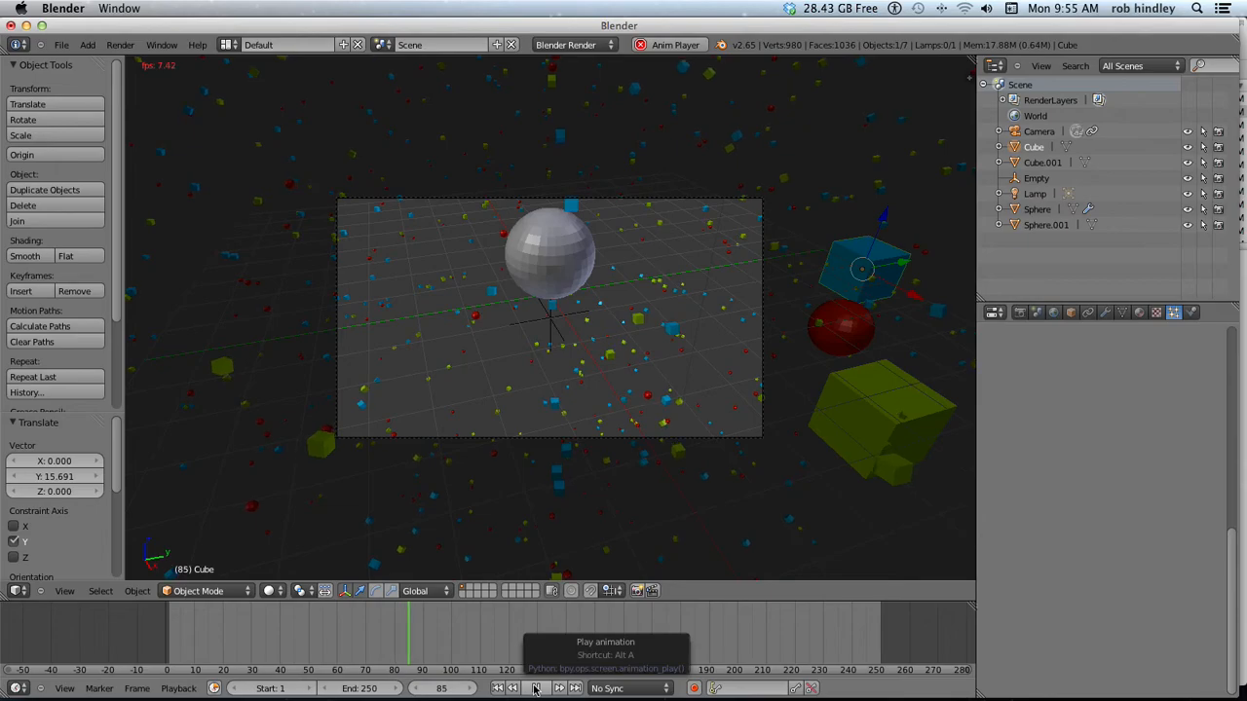
pyautogui.click(534, 689)
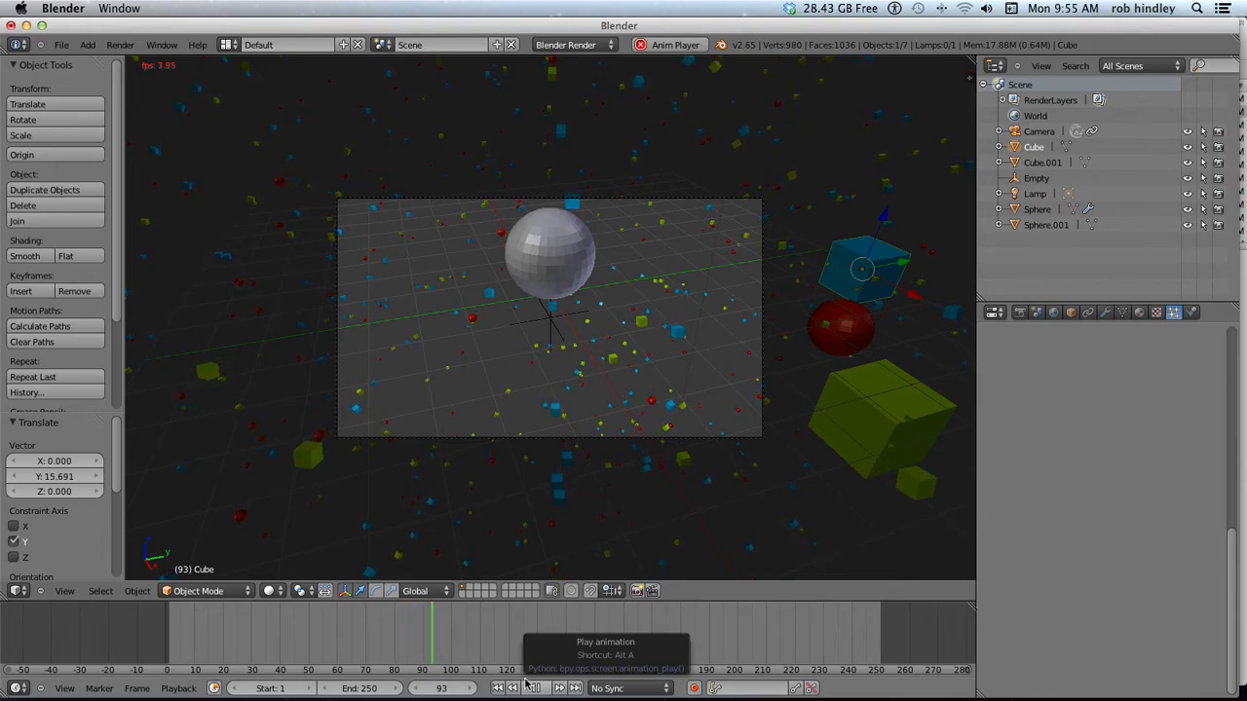
pyautogui.click(533, 687)
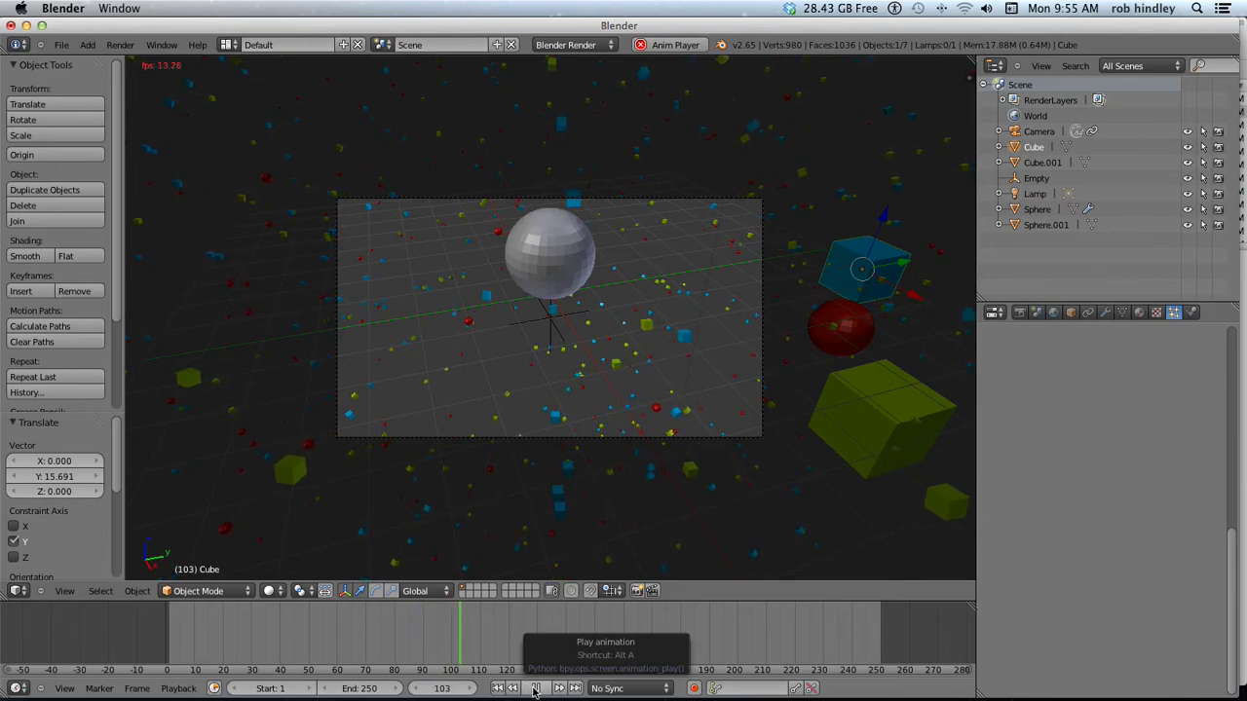
pyautogui.click(534, 689)
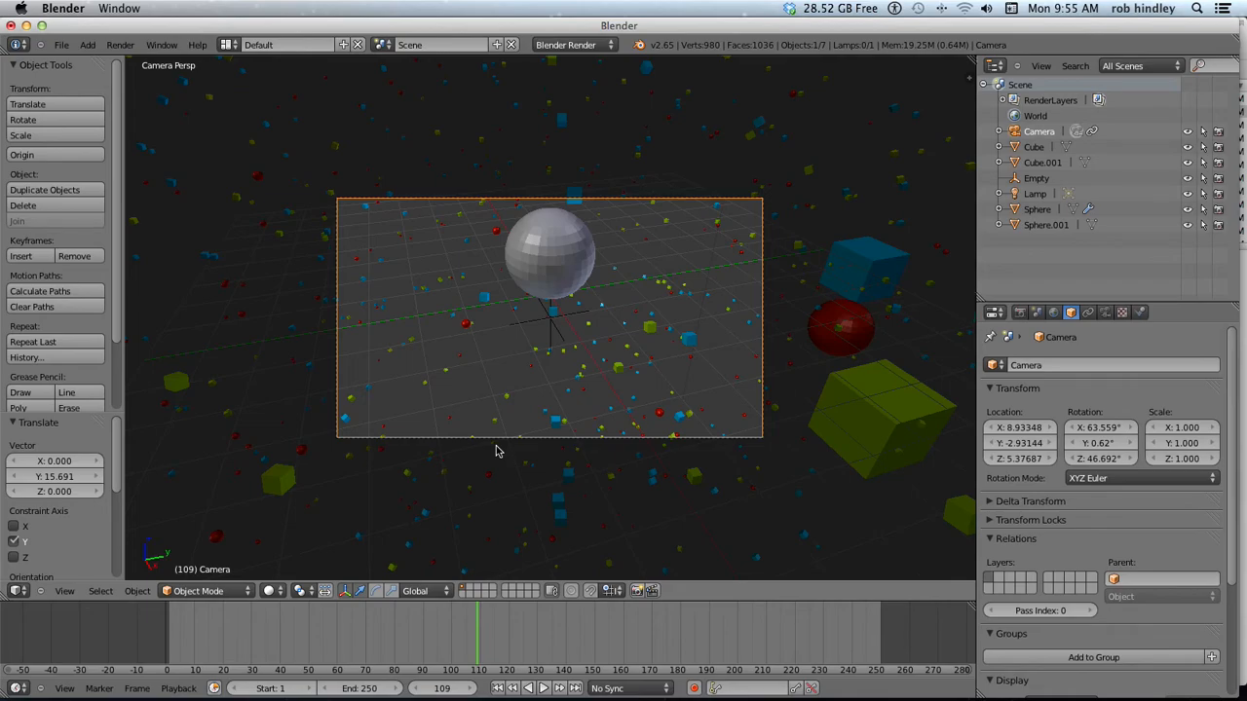
pyautogui.moveTo(602, 416)
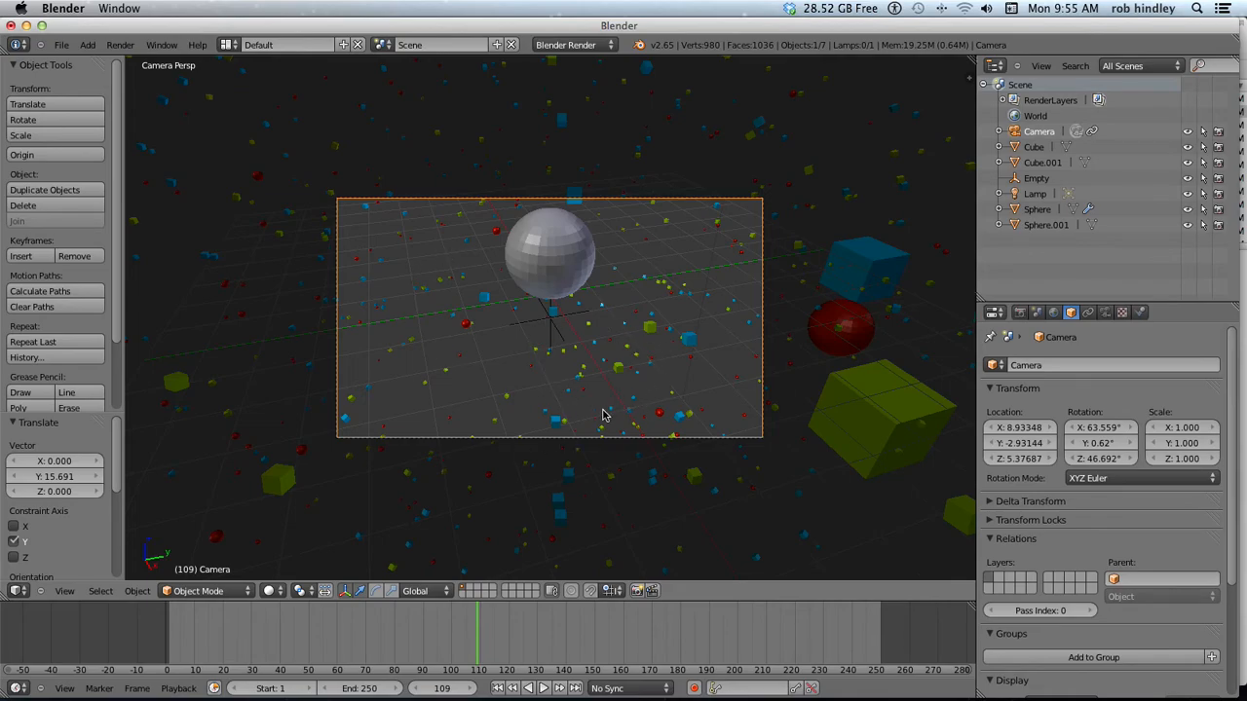
pyautogui.moveTo(607, 434)
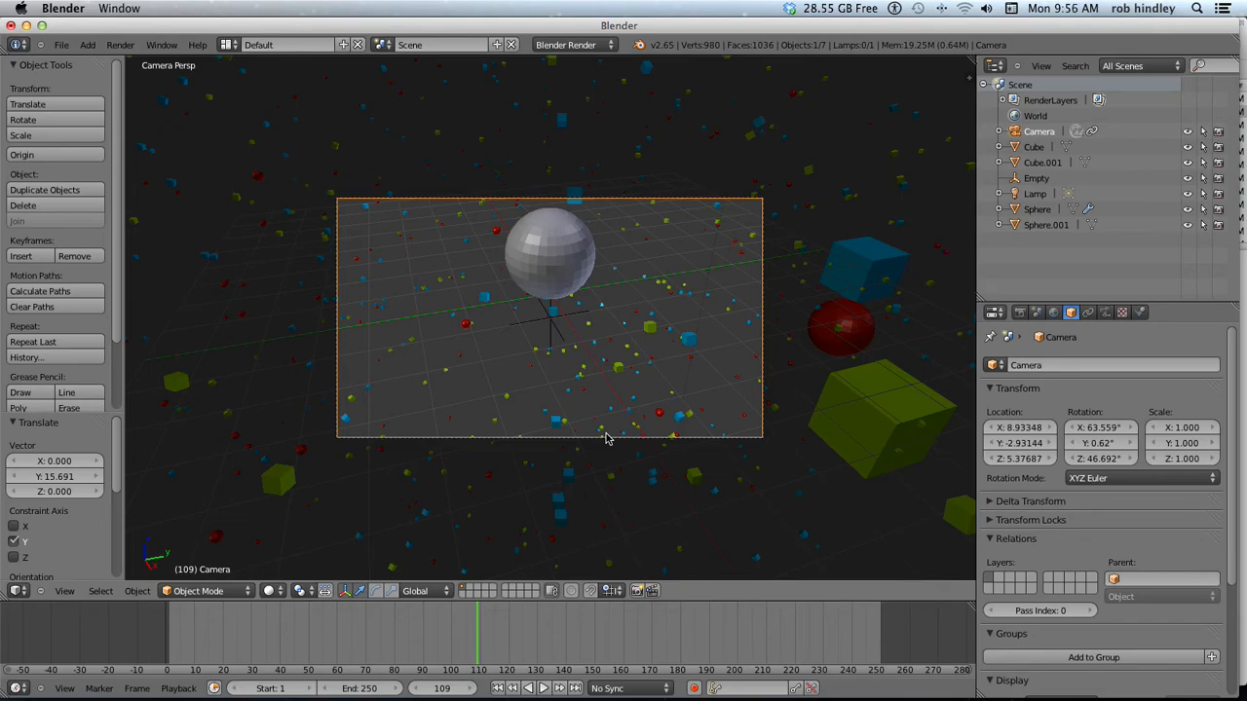
pyautogui.moveTo(549, 274)
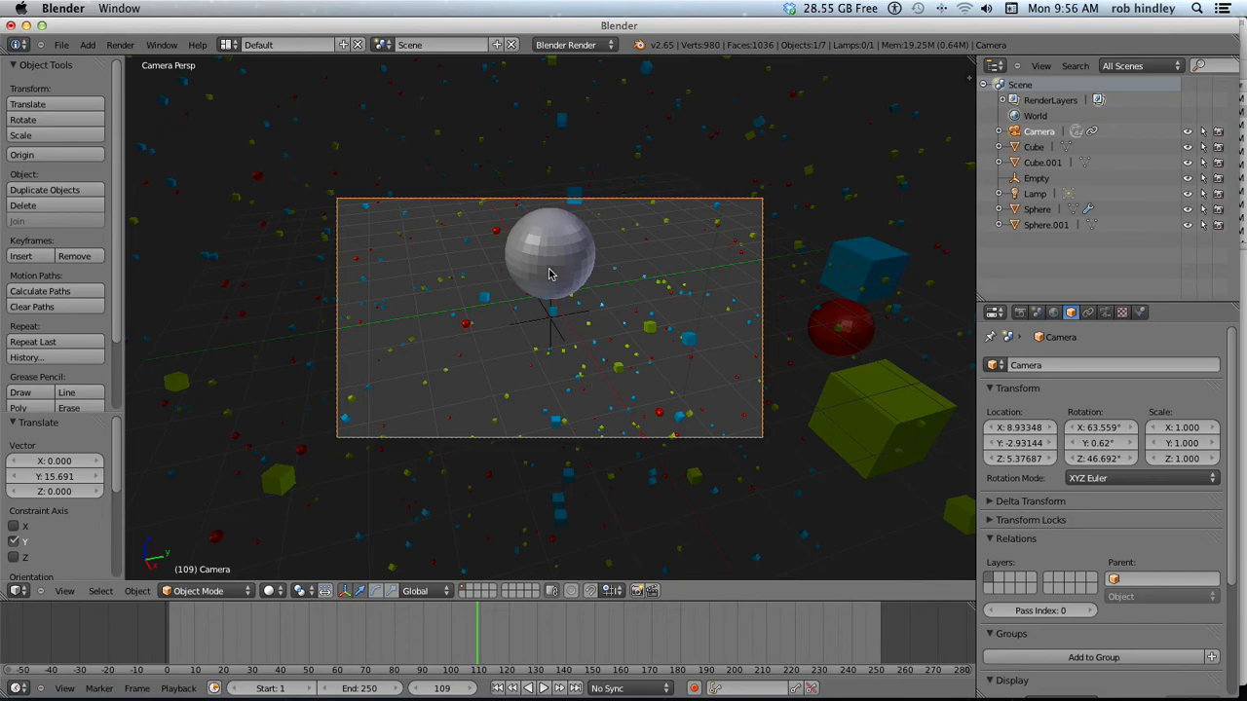
pyautogui.click(549, 254)
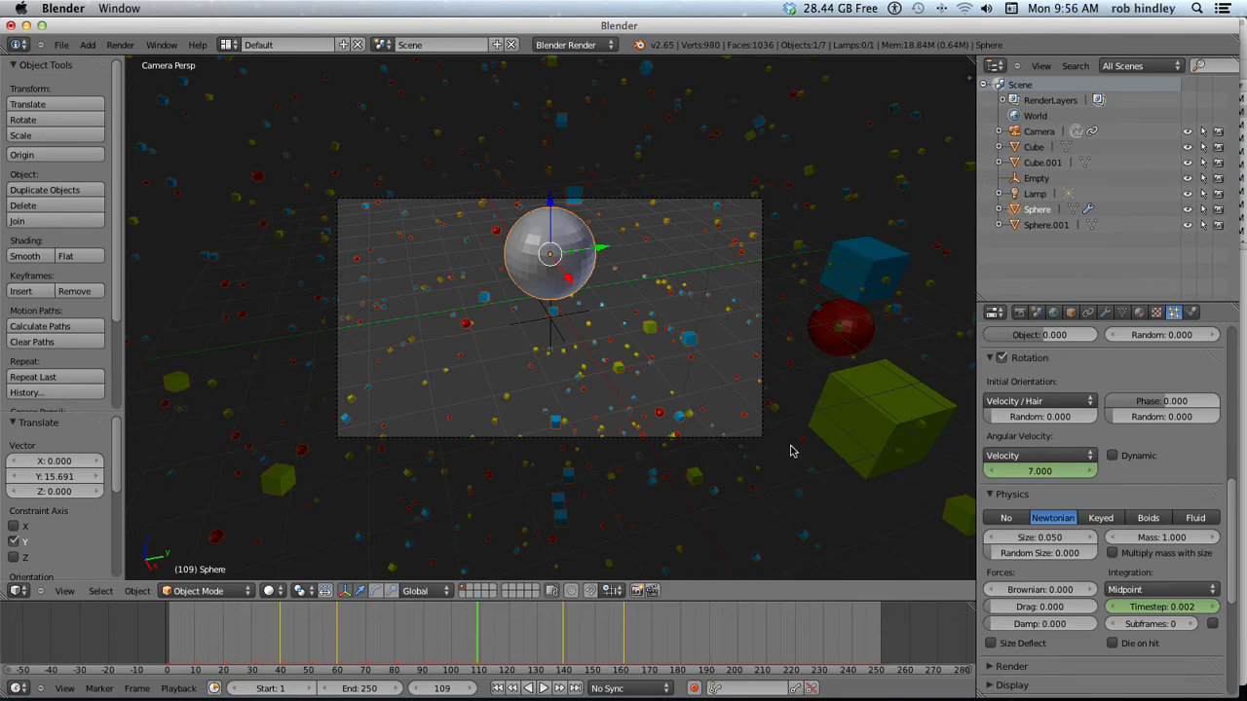
# - Scale the emitter sphere to 0.001 on X, Y and Z, then scrub to the early burst frames
pyautogui.press('n')
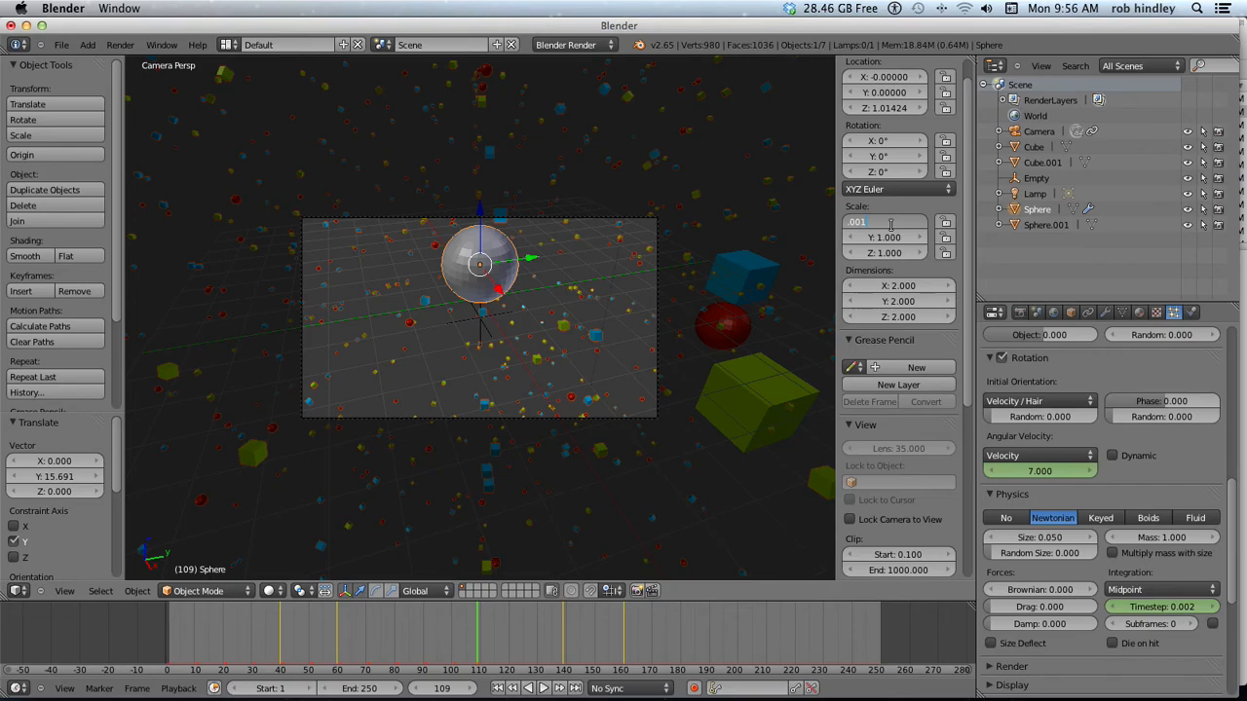
pyautogui.click(881, 221)
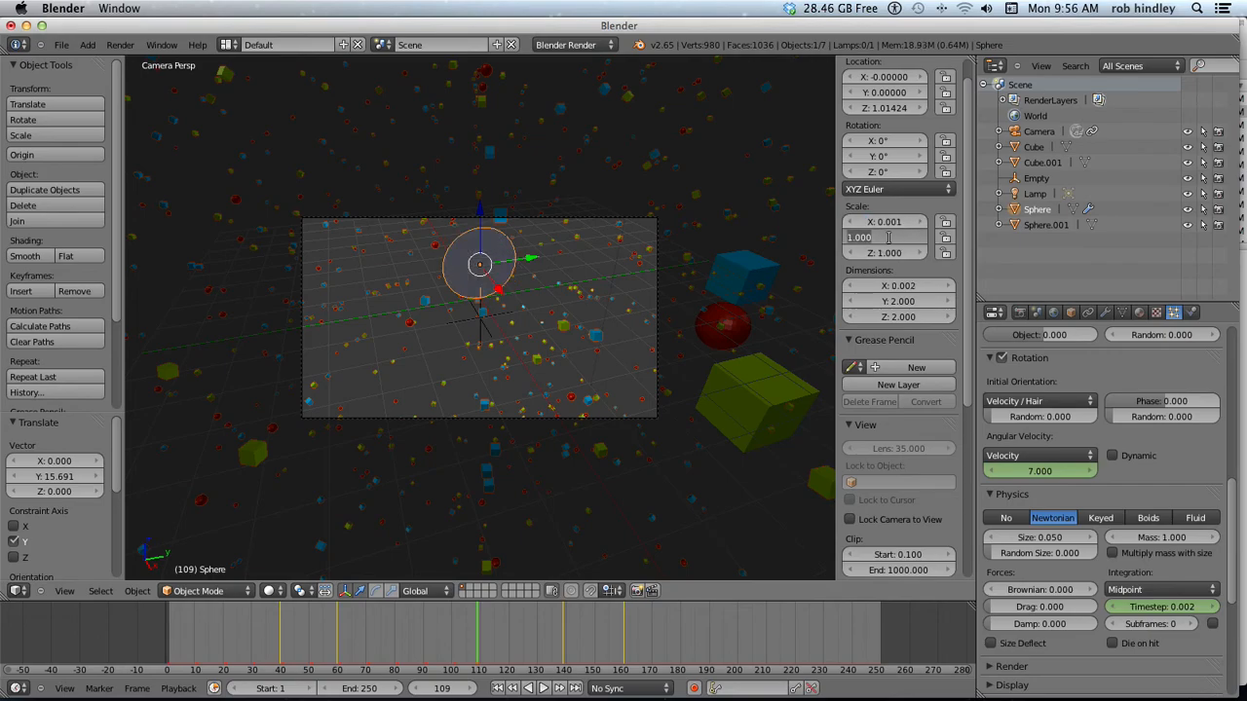
pyautogui.click(883, 237)
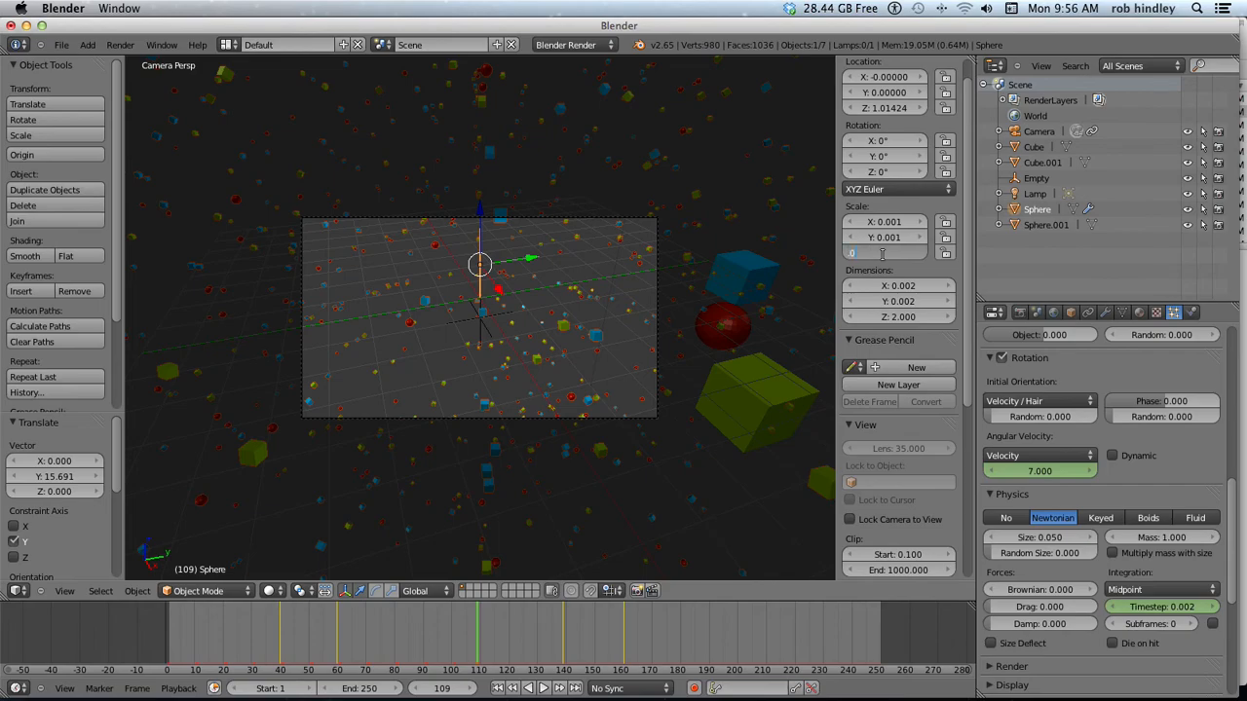
pyautogui.click(885, 252)
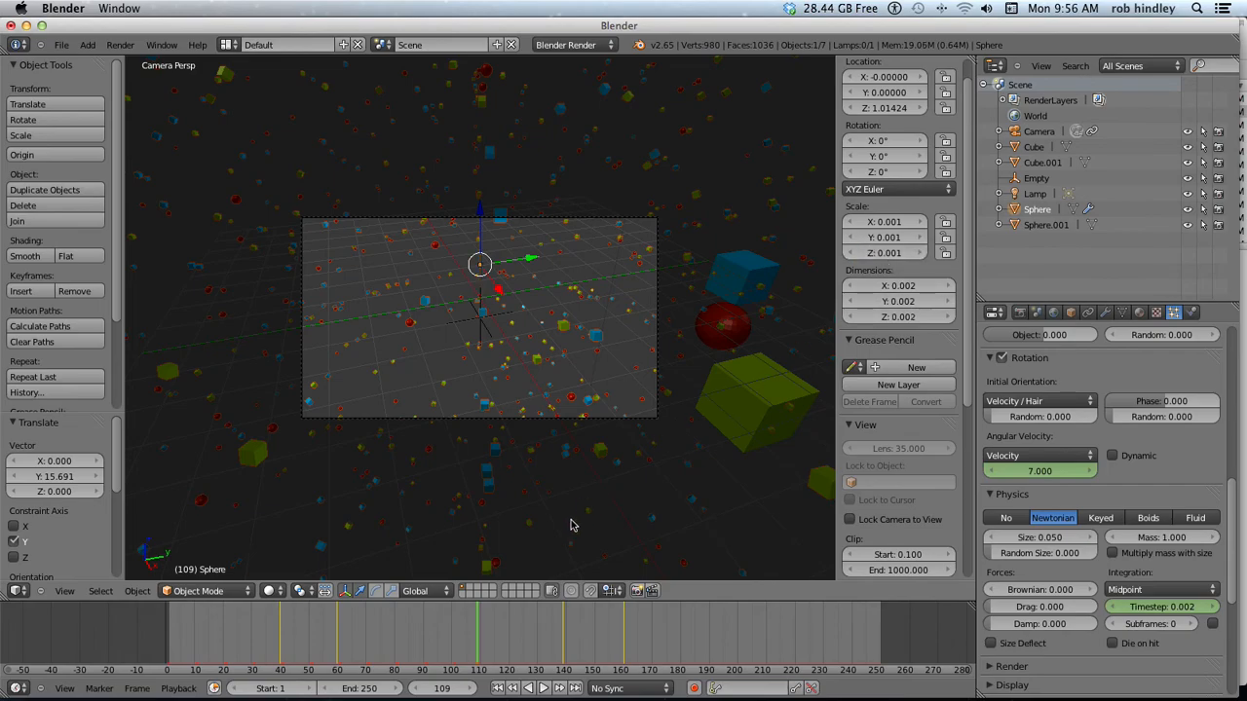
pyautogui.click(149, 640)
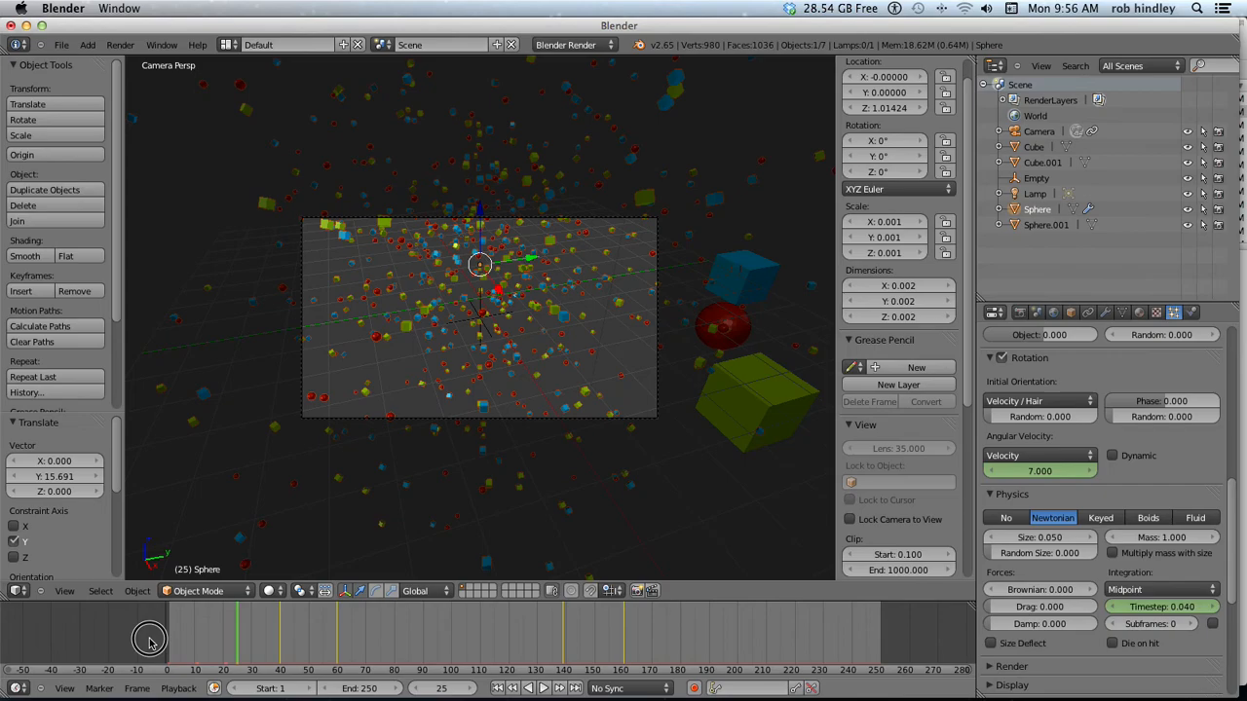
pyautogui.moveTo(149, 638); pyautogui.dragTo(249, 638)
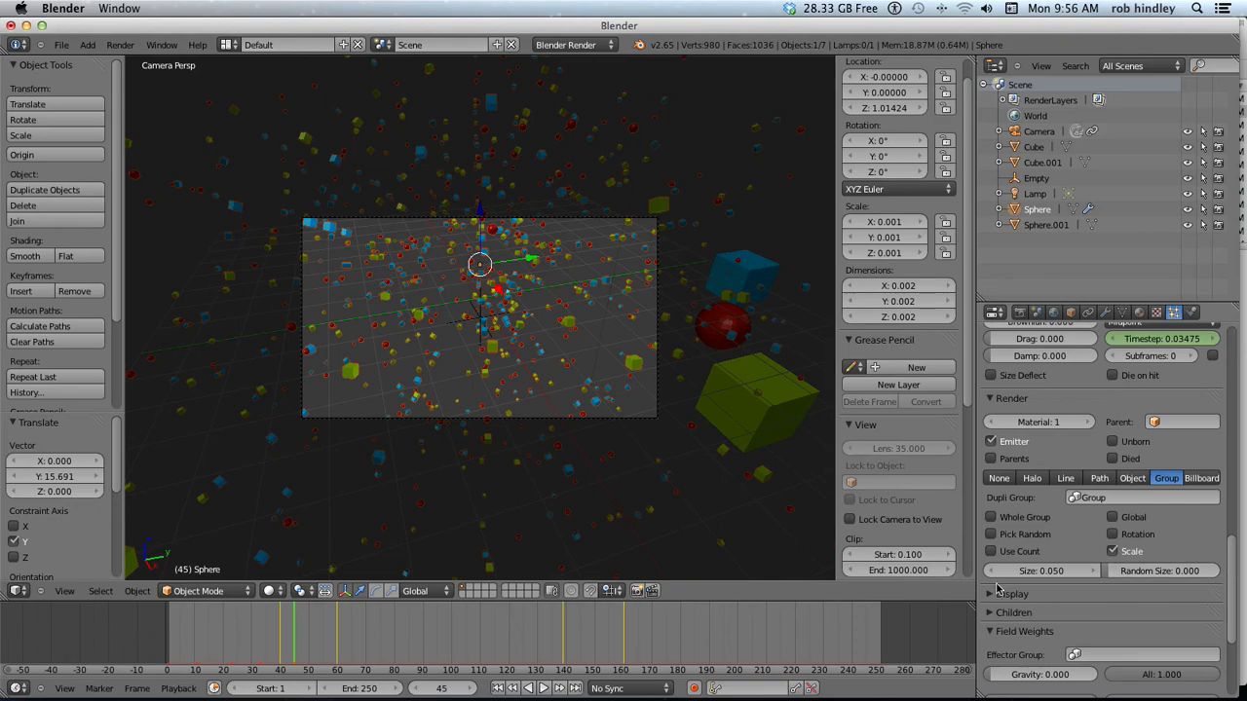
pyautogui.moveTo(992, 442)
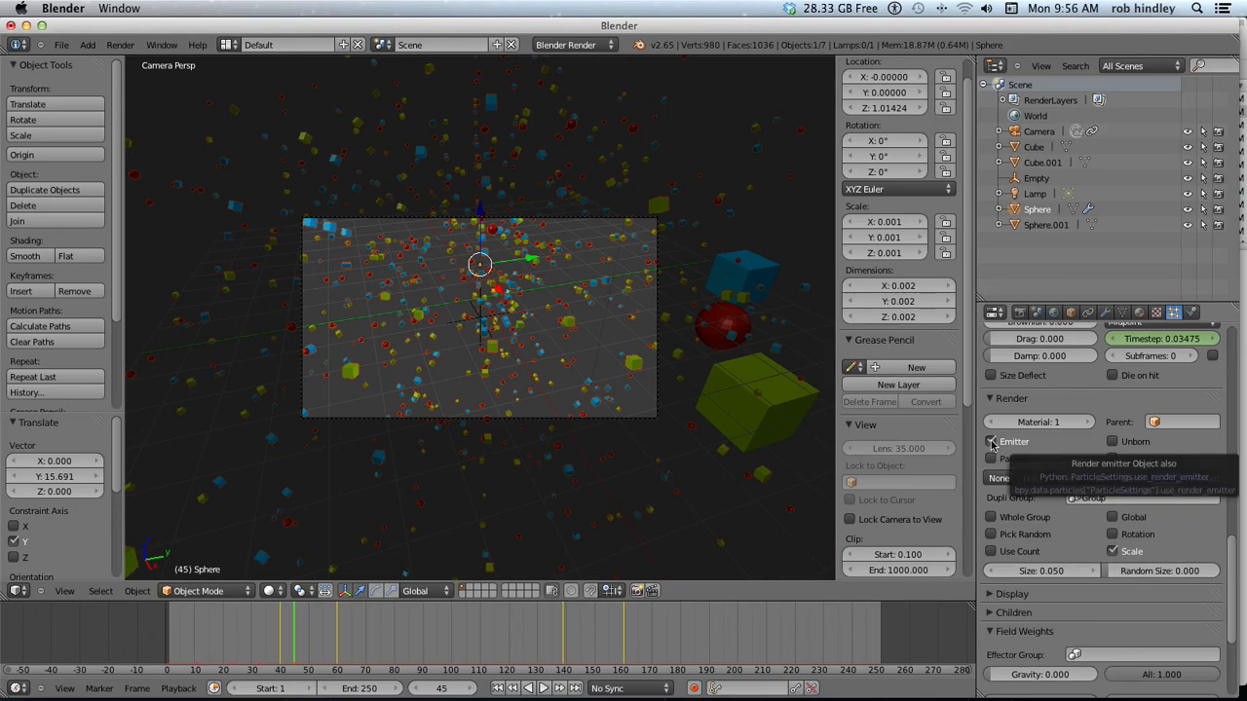
# - Uncheck Emitter in the particle Render panel and scrub the burst from frame 43 to 136
pyautogui.click(992, 441)
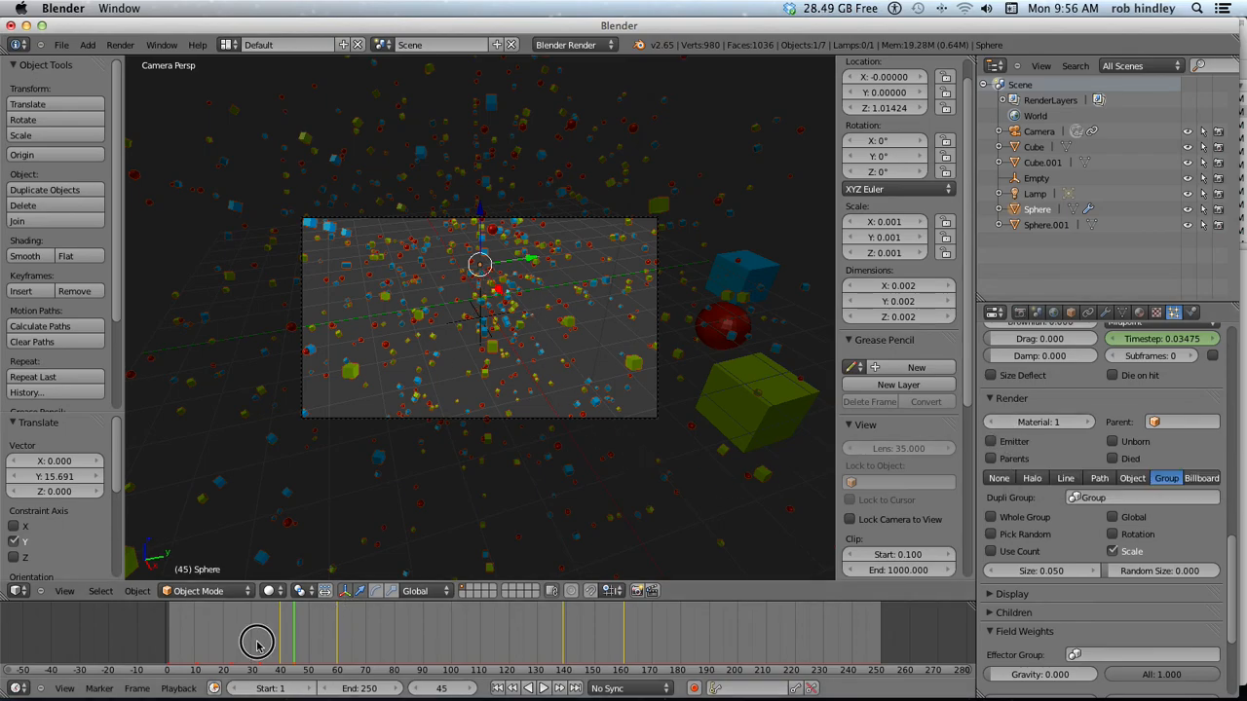
pyautogui.moveTo(256, 643); pyautogui.dragTo(294, 640)
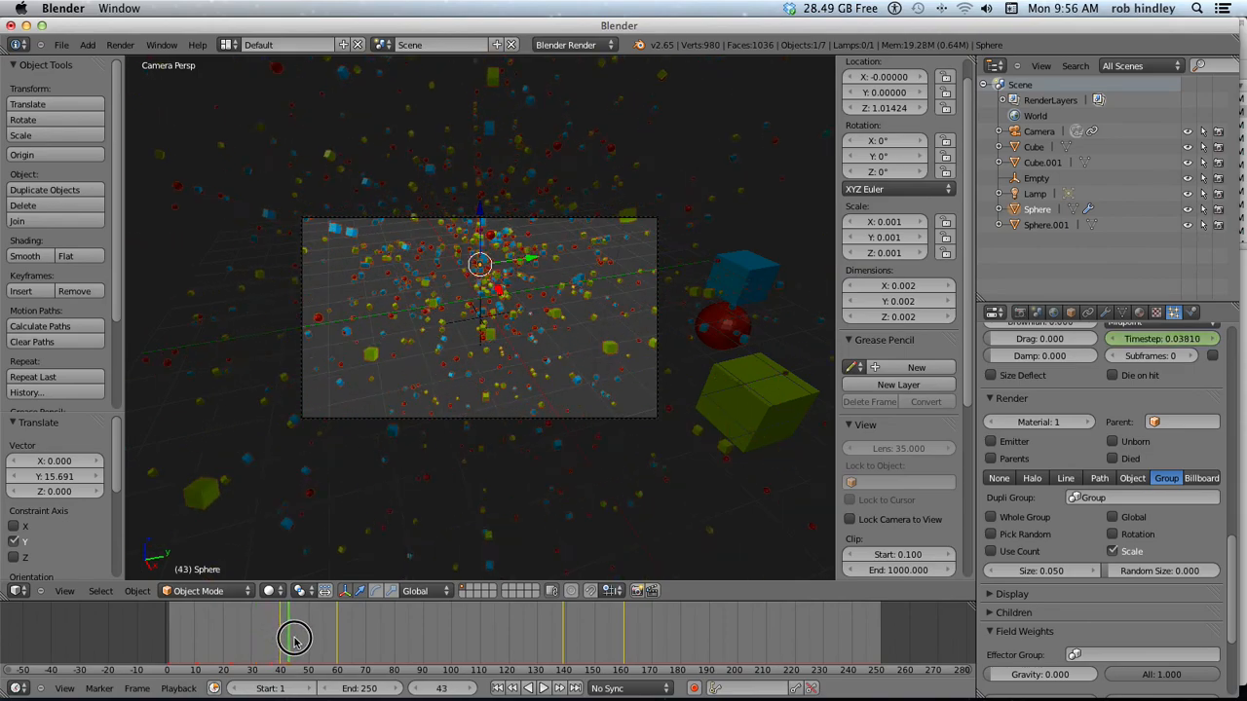
pyautogui.moveTo(294, 640); pyautogui.dragTo(430, 640)
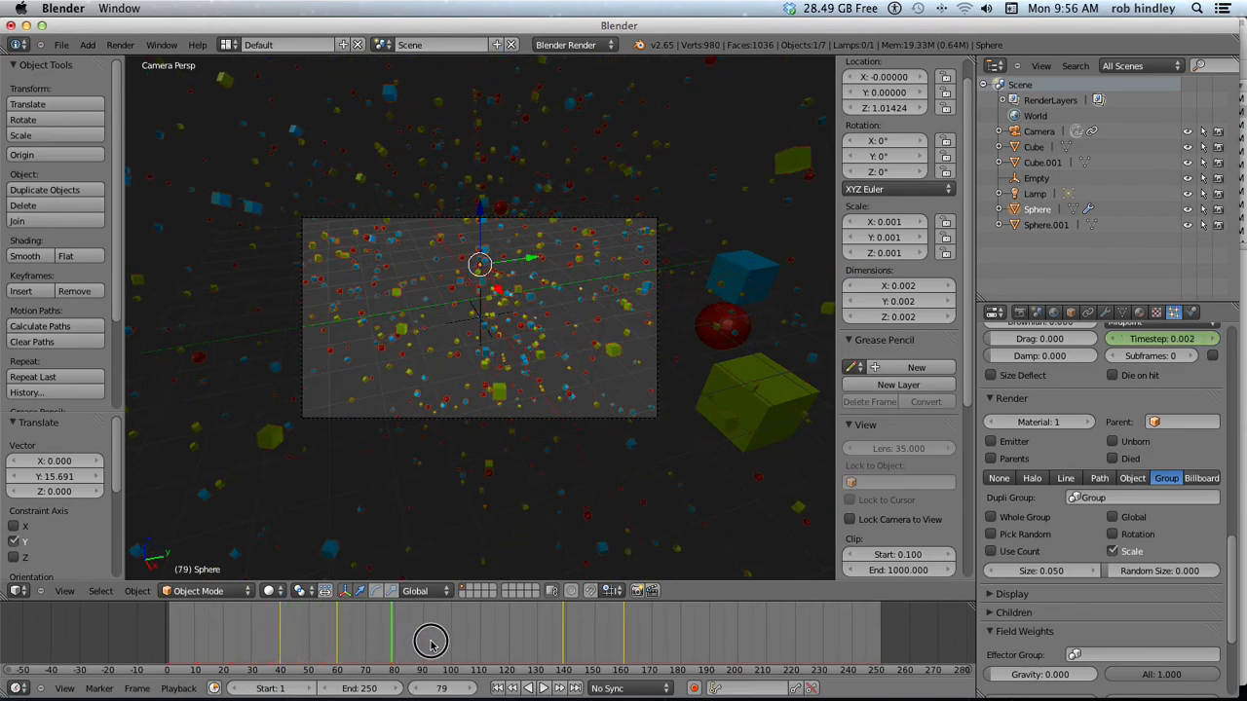
pyautogui.moveTo(432, 641); pyautogui.dragTo(557, 641)
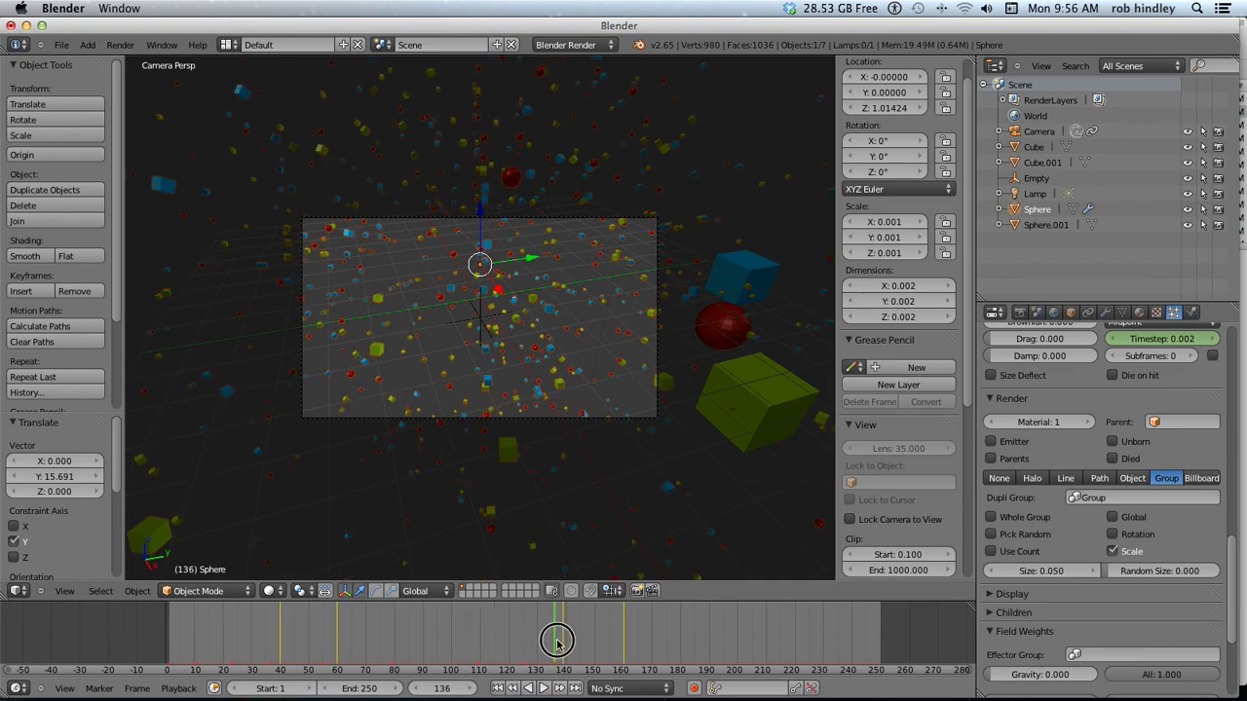